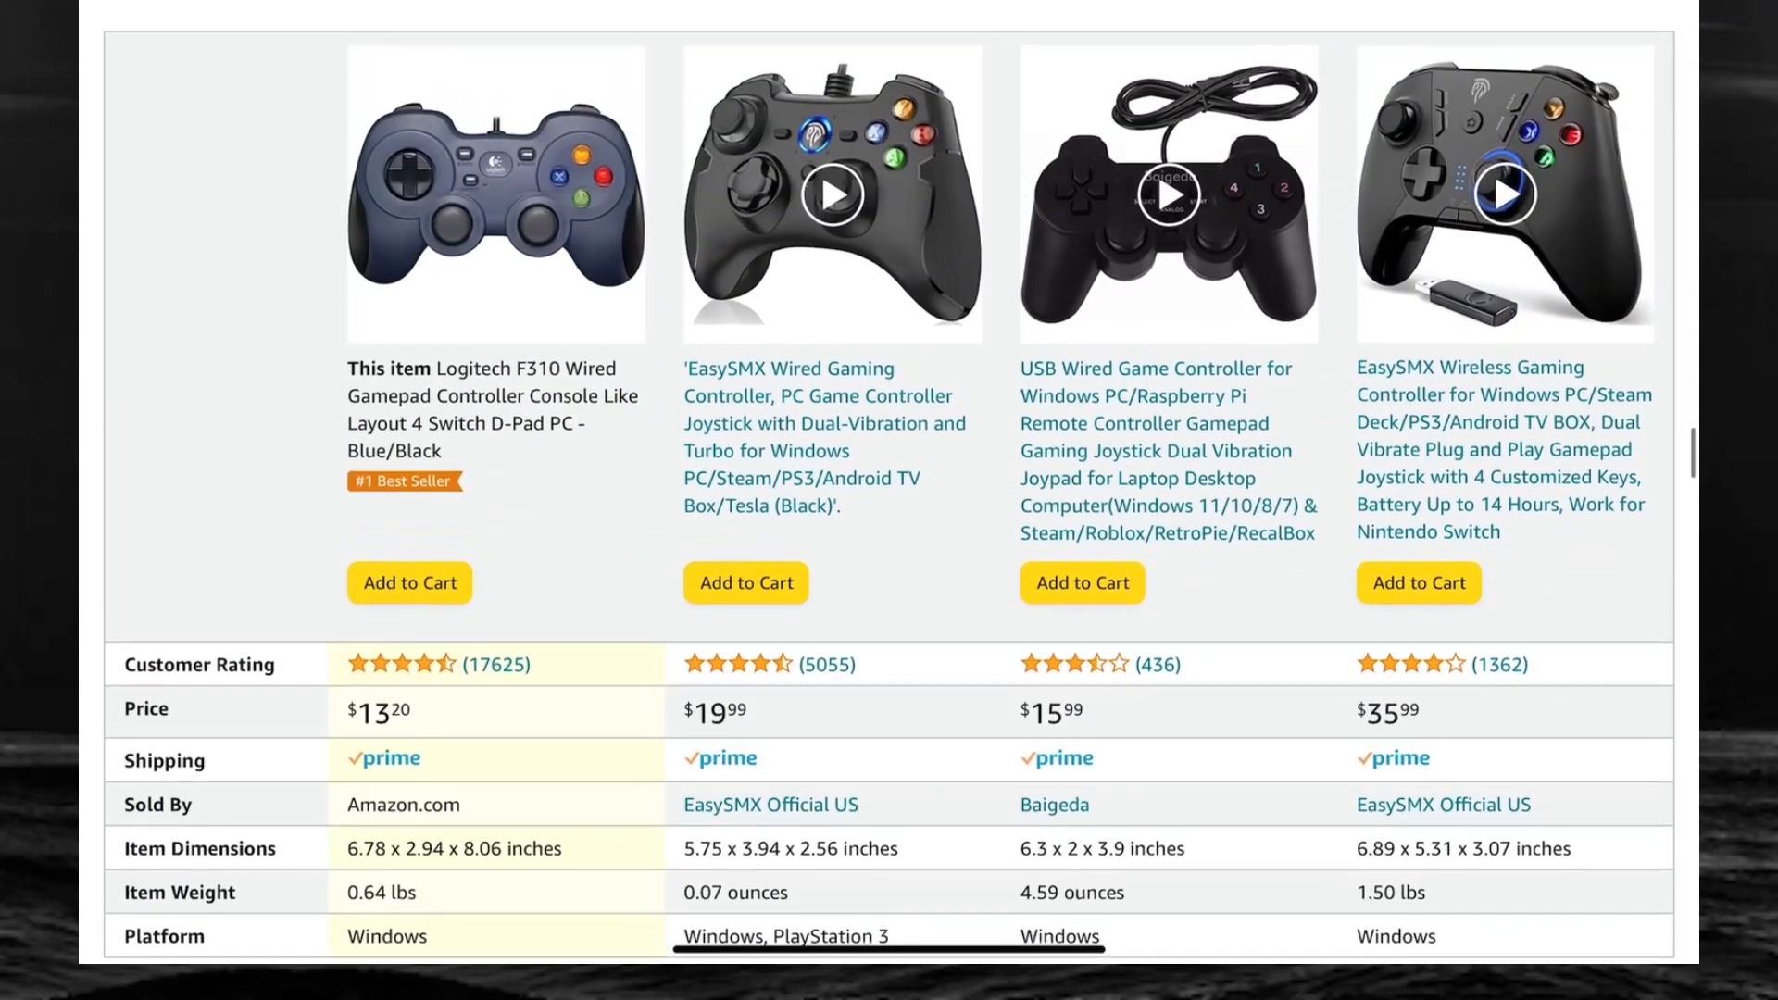
Scroll past the comparison table, description and guides to the Climate Pledge Friendly section
{"action": "scroll", "scroll_direction": "down", "scroll_amount": 3}
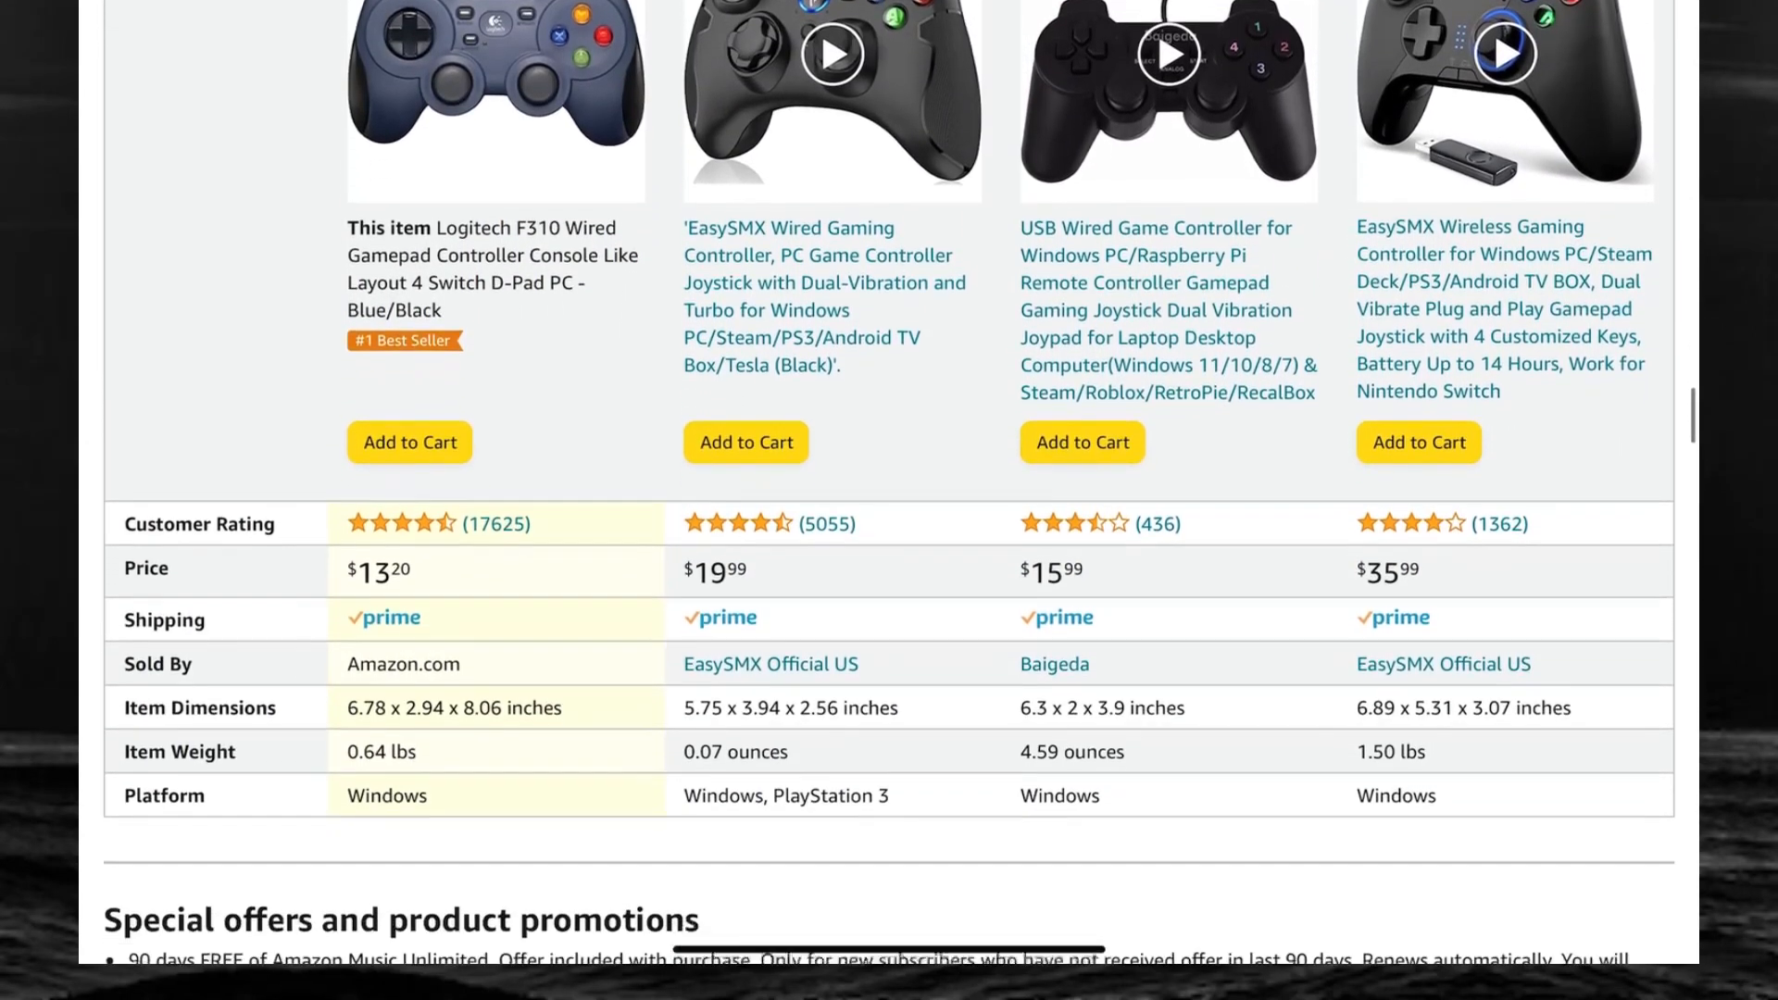
{"action": "scroll", "scroll_direction": "down", "scroll_amount": 3}
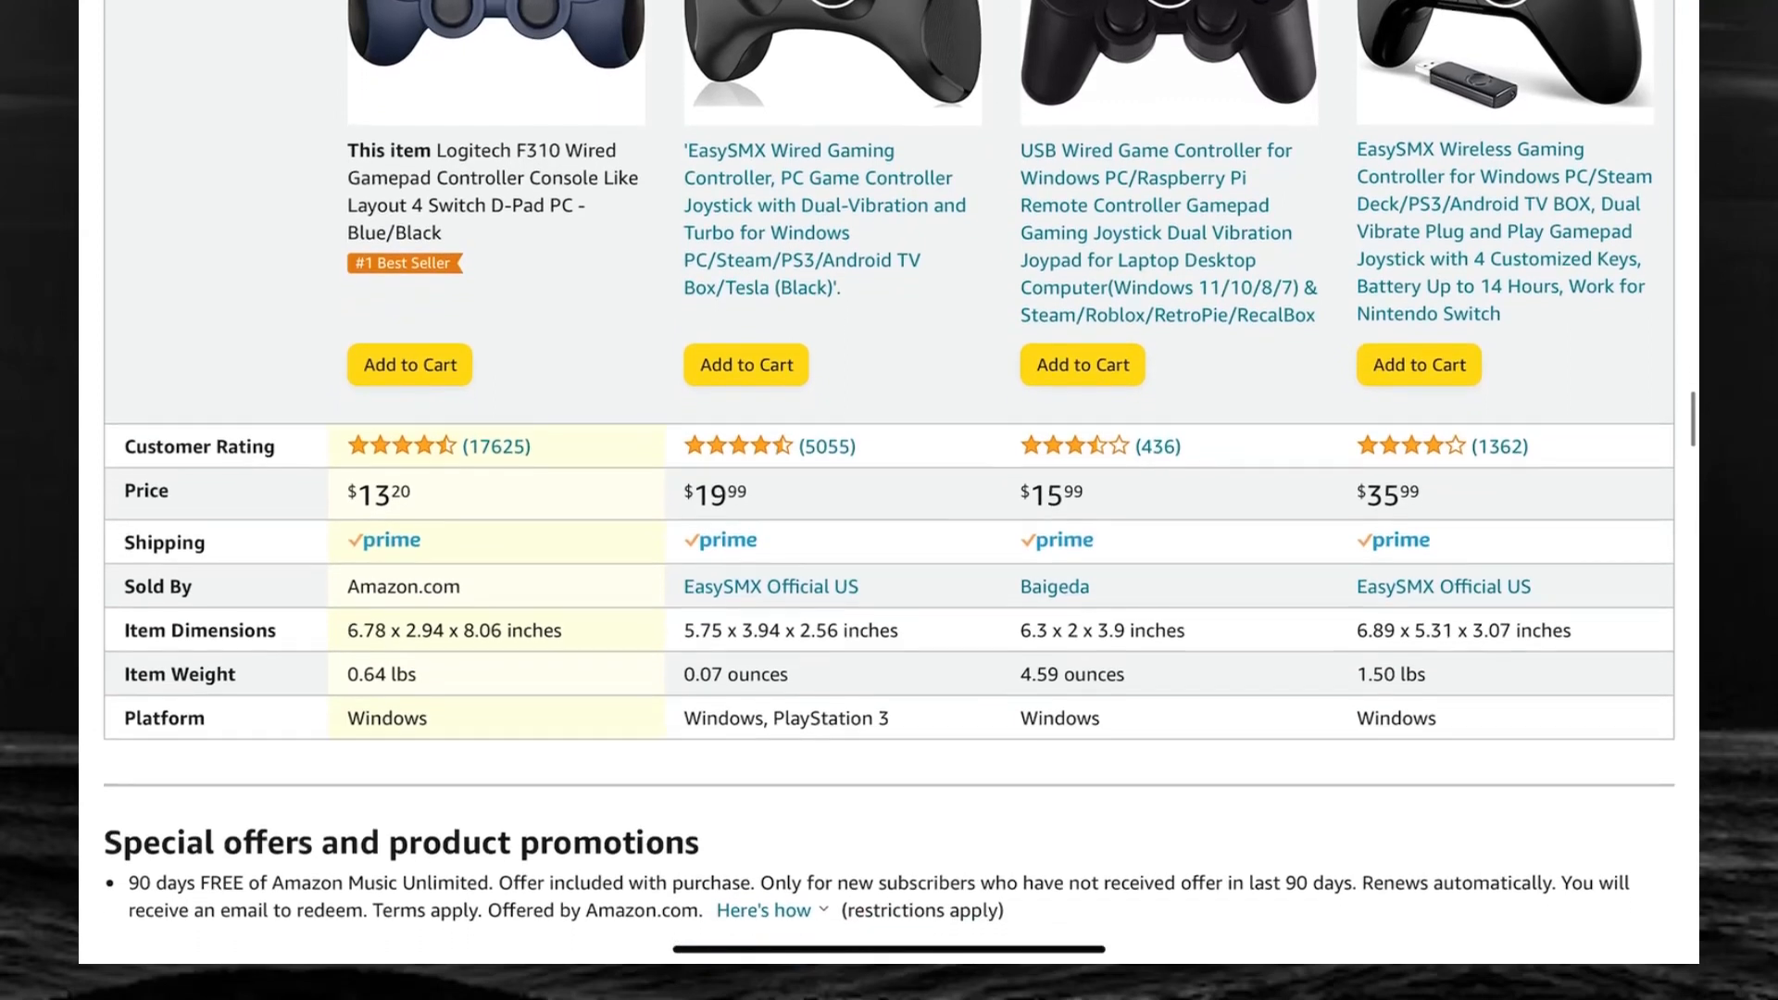
{"action": "scroll", "scroll_direction": "down", "scroll_amount": 3}
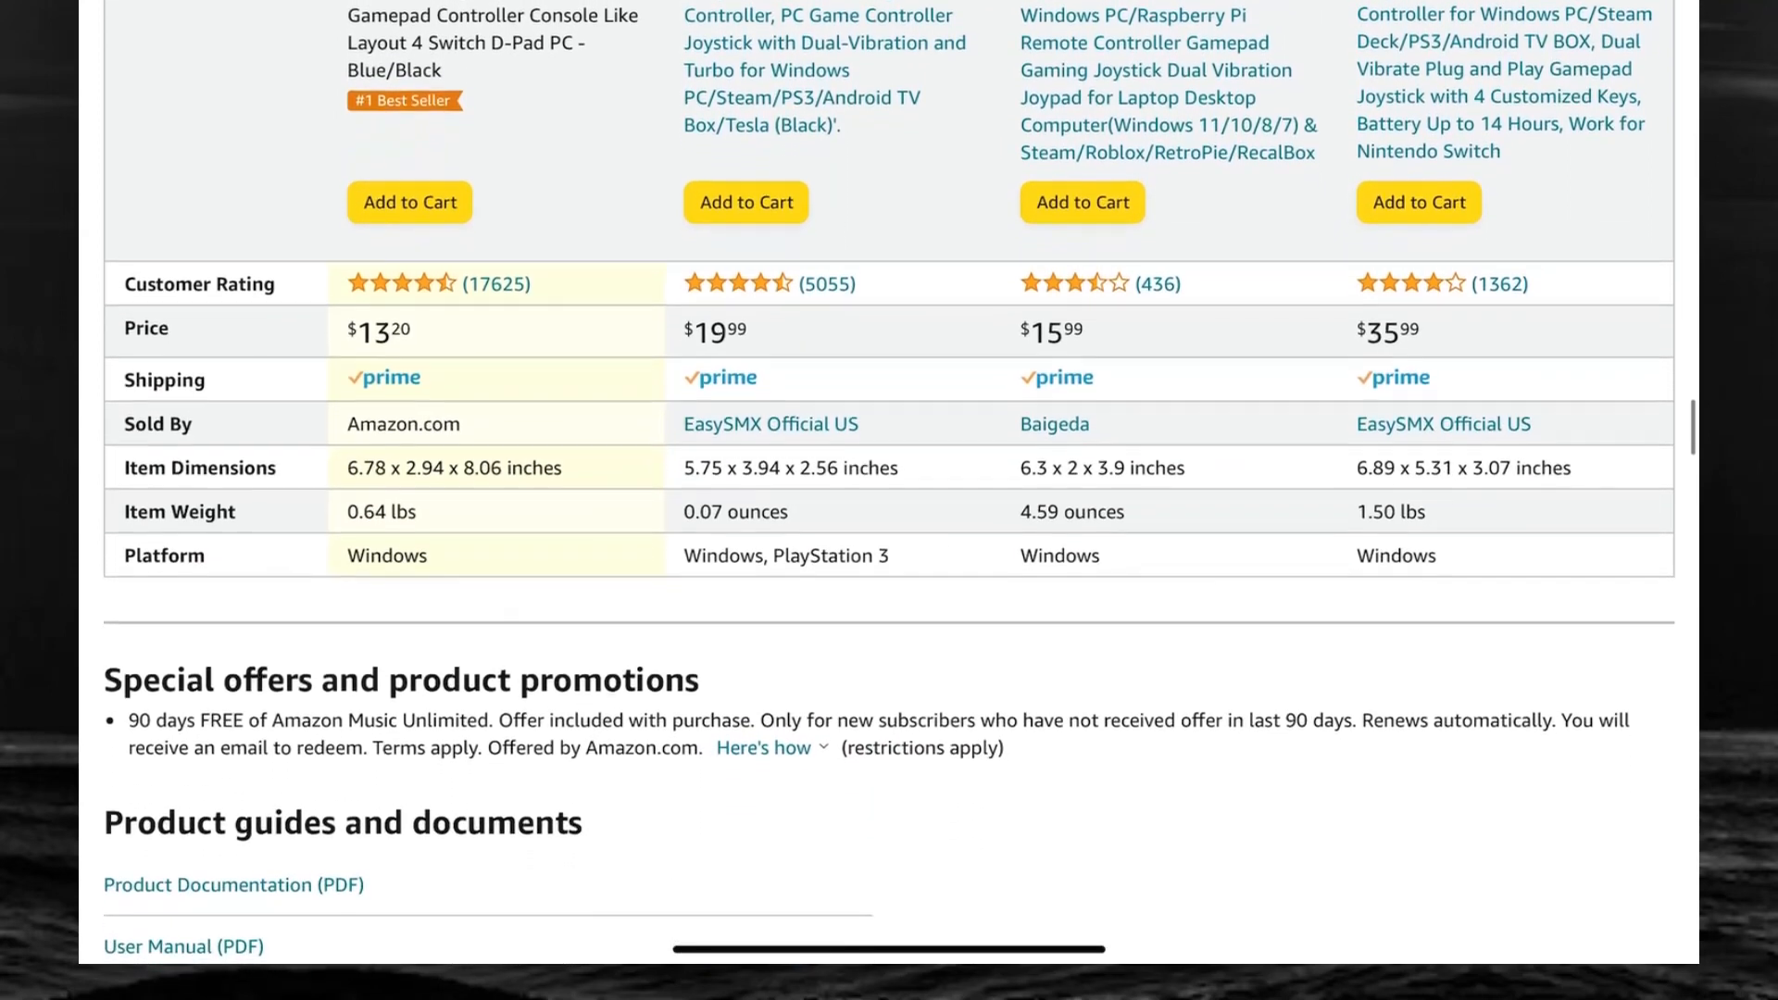
{"action": "scroll", "scroll_direction": "down", "scroll_amount": 3}
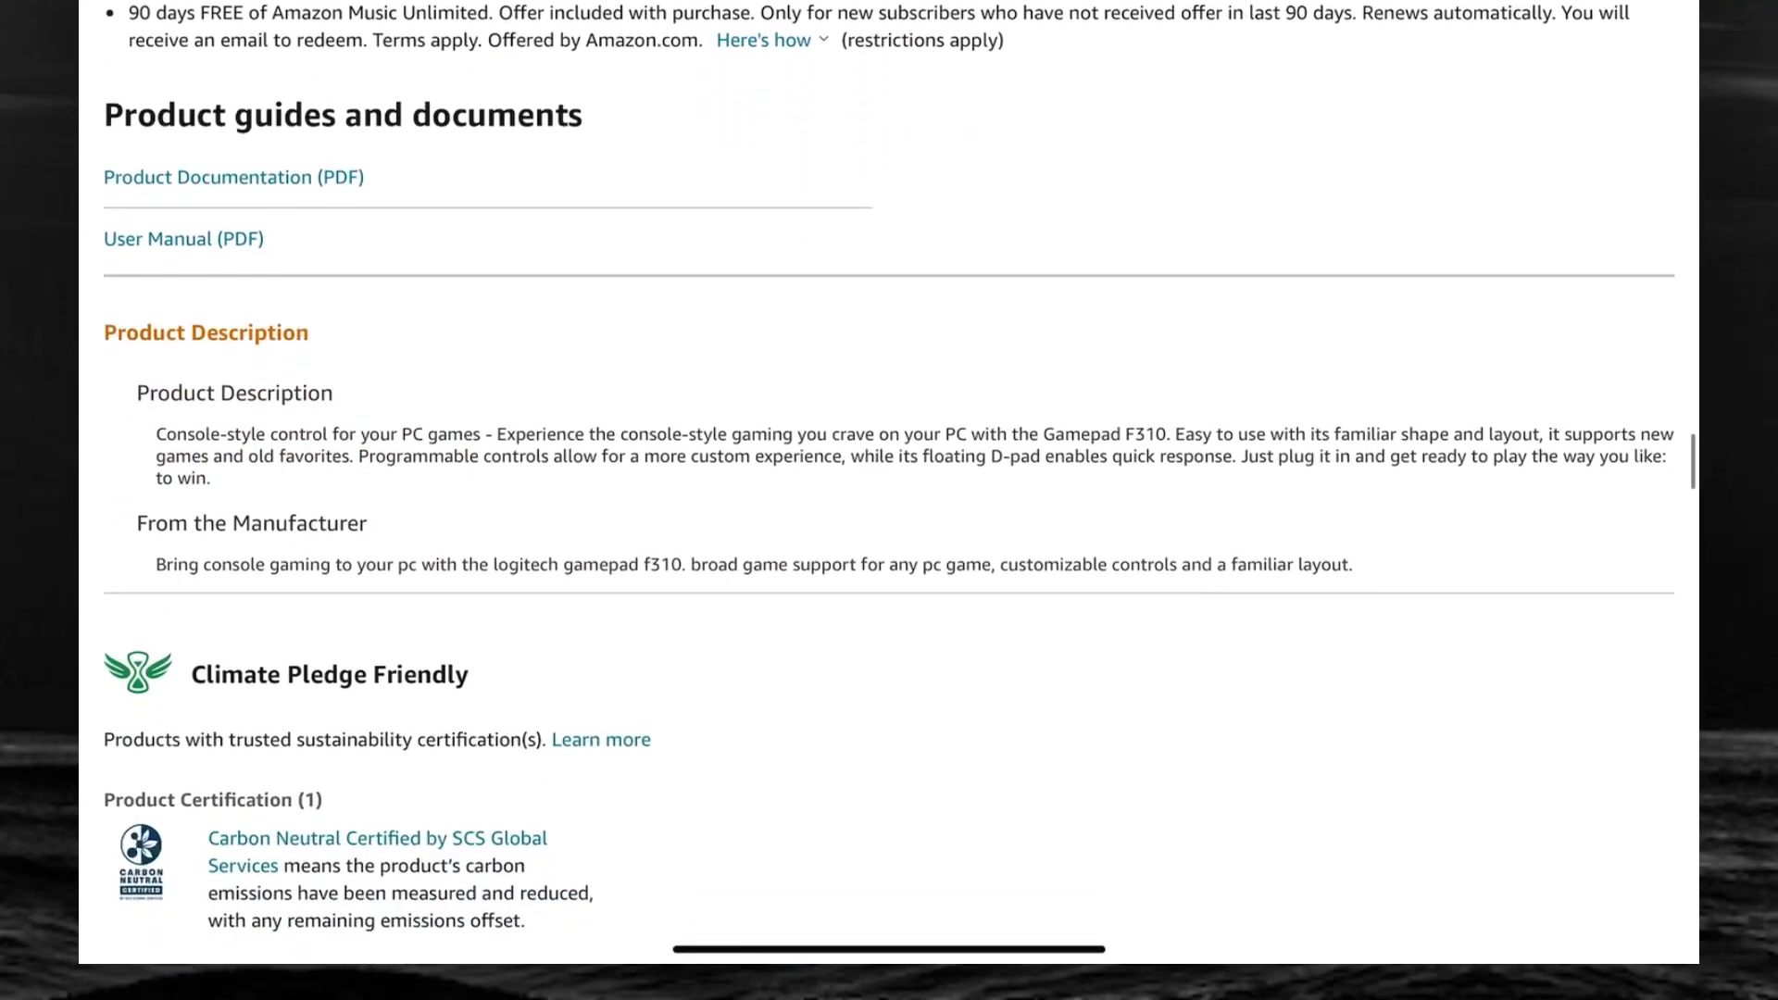
{"action": "scroll", "scroll_direction": "down", "scroll_amount": 3}
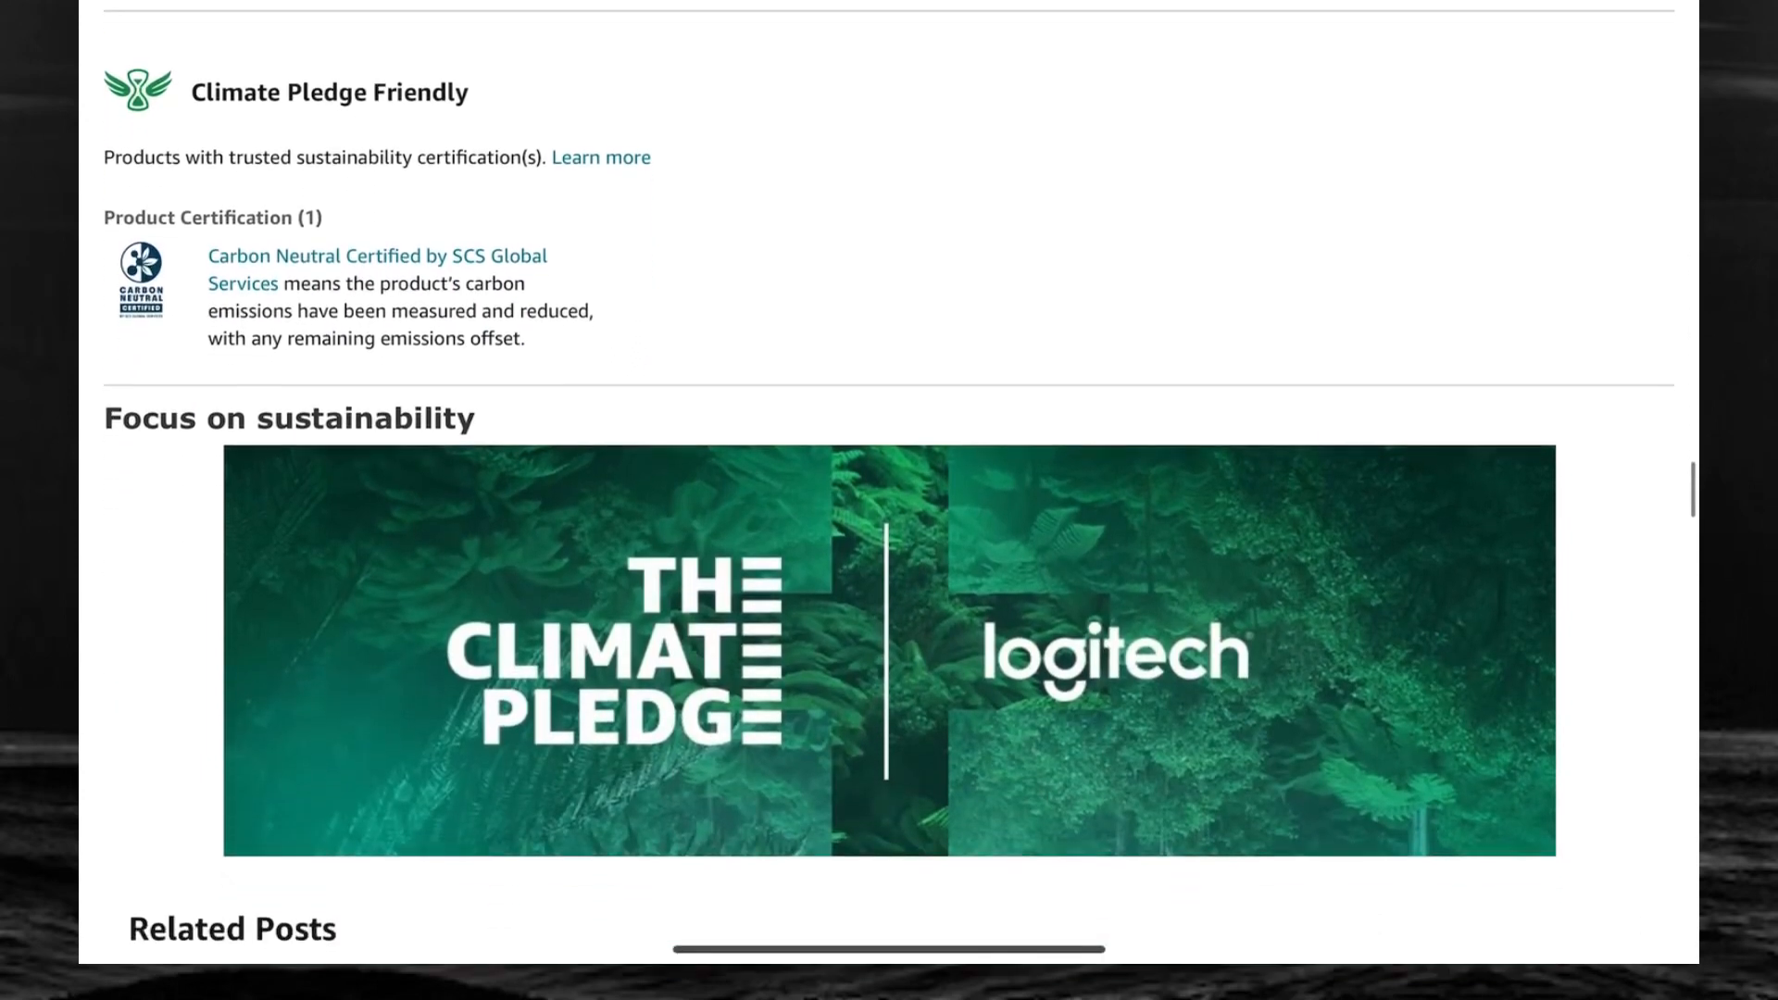
{"action": "scroll", "scroll_direction": "down", "scroll_amount": 3}
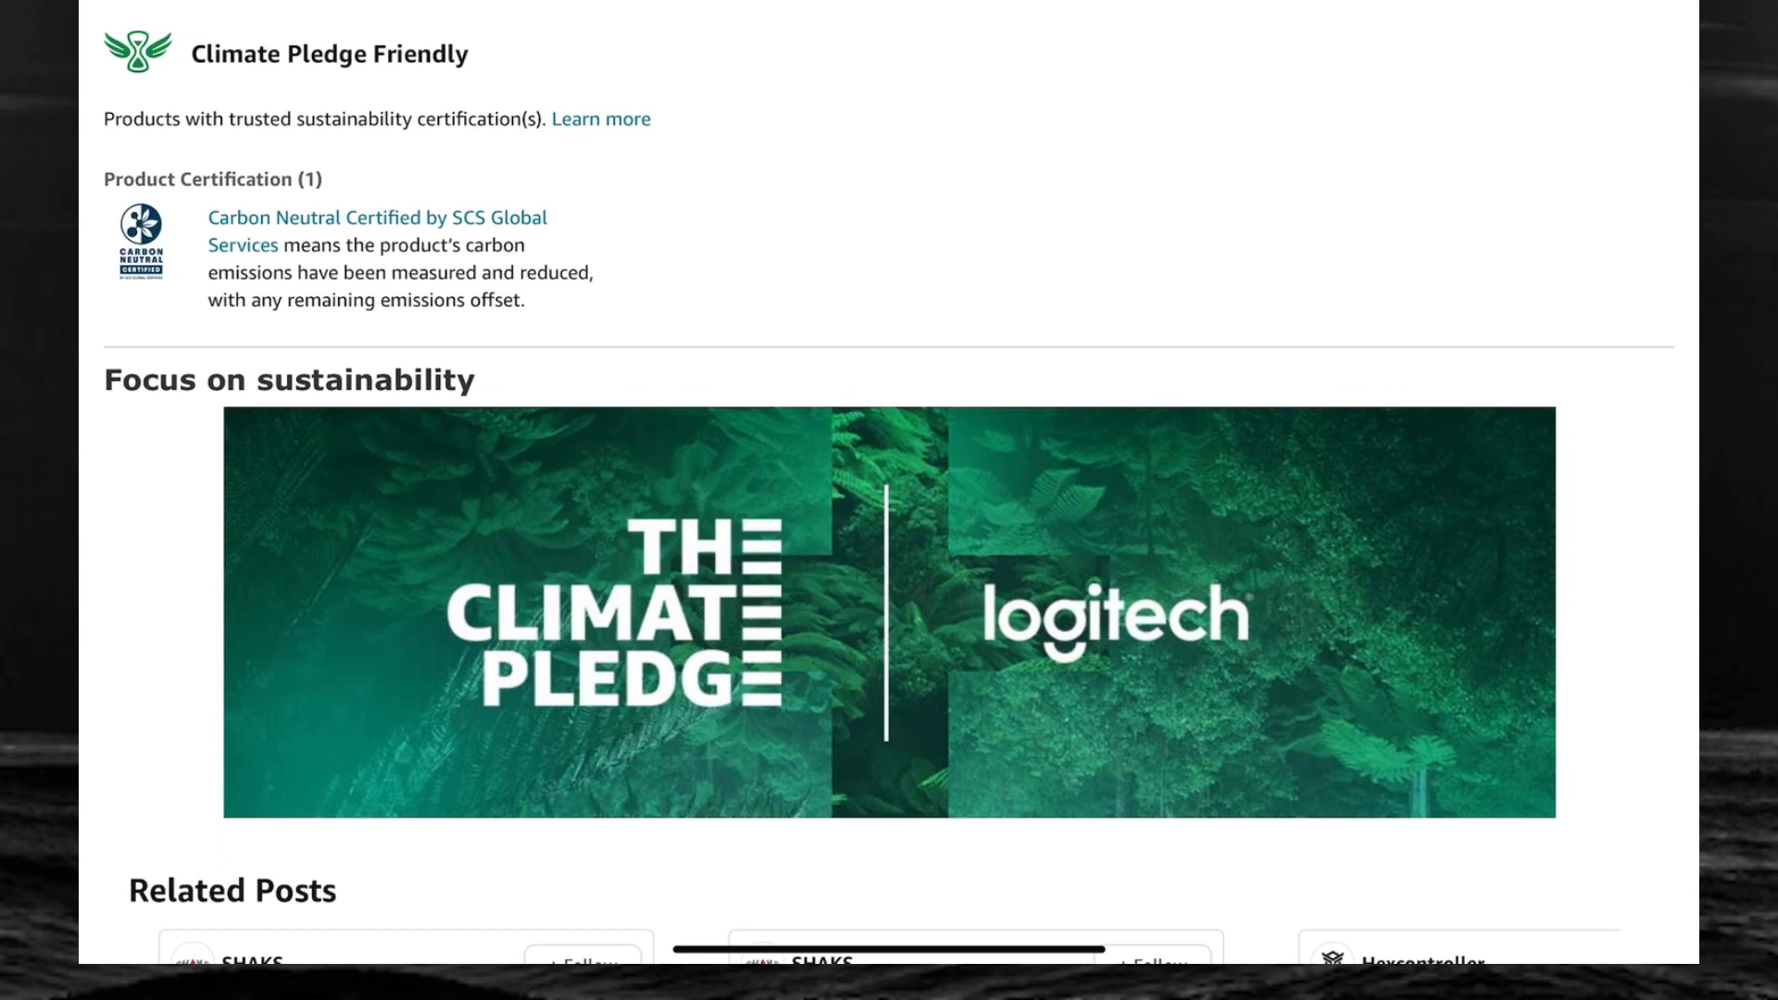
Scroll past Related Posts to the sponsored free-delivery products row with the MoKo PS5 keyboard ad
{"action": "scroll", "scroll_direction": "down", "scroll_amount": 3}
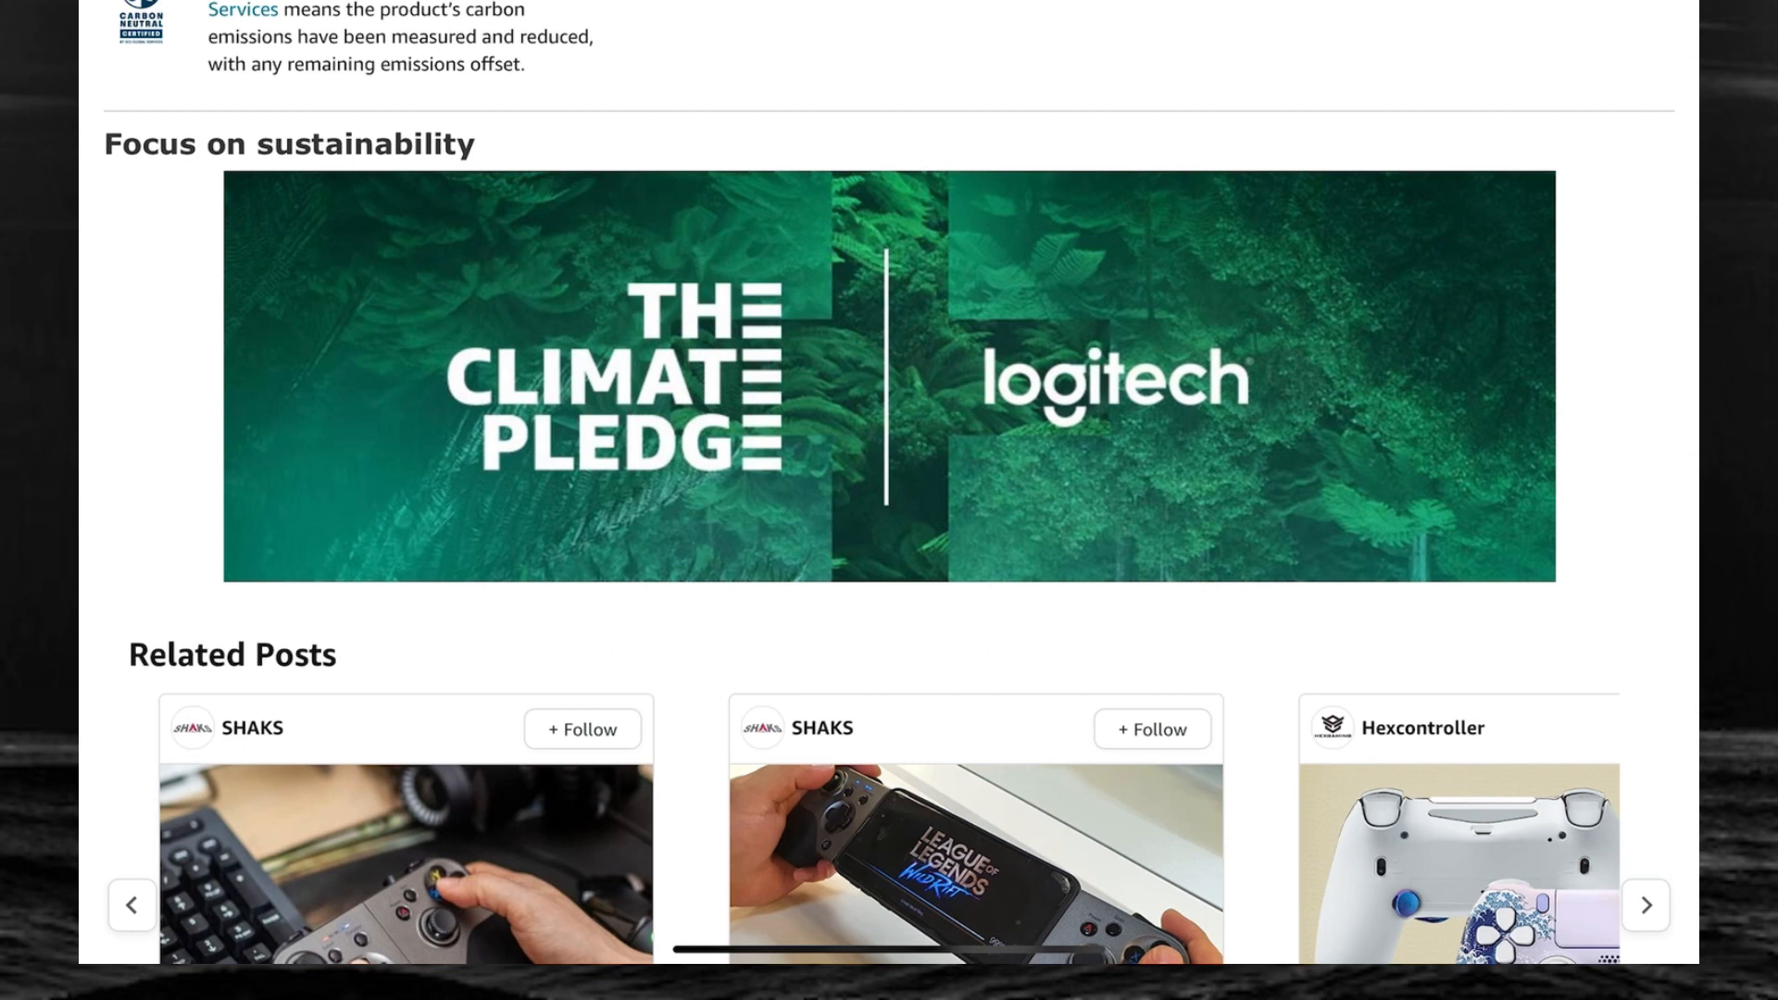
{"action": "scroll", "scroll_direction": "down", "scroll_amount": 3}
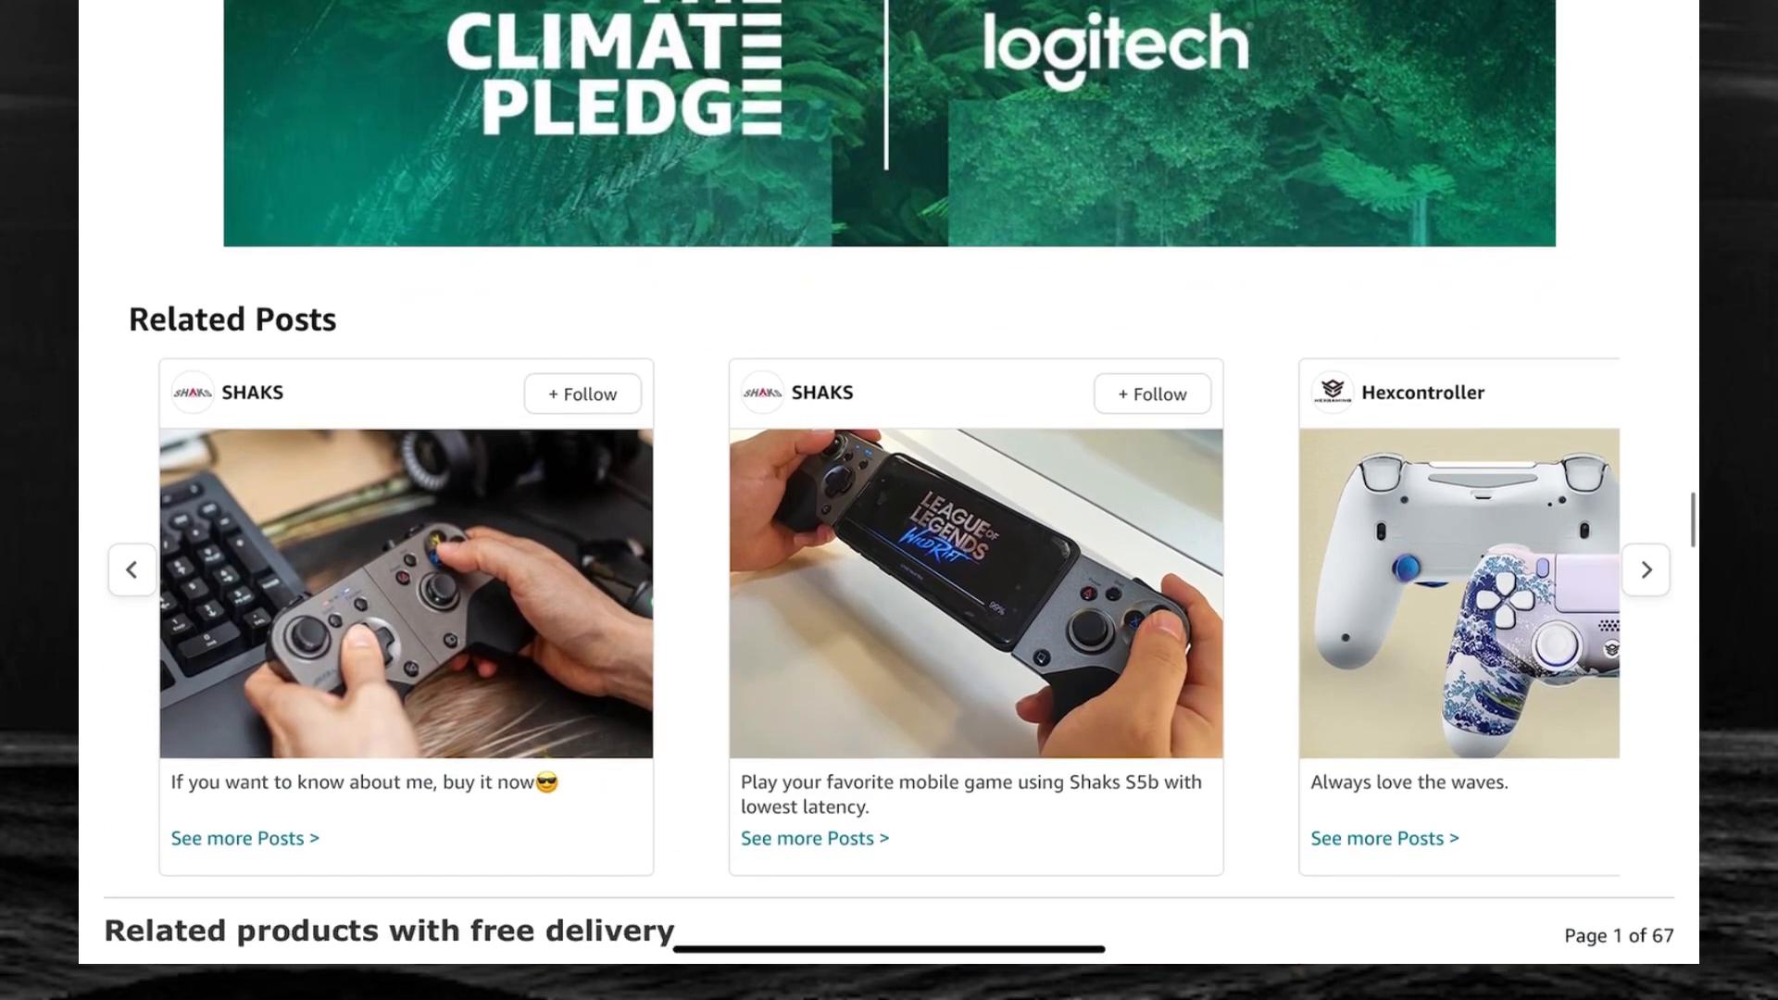
{"action": "scroll", "scroll_direction": "down", "scroll_amount": 3}
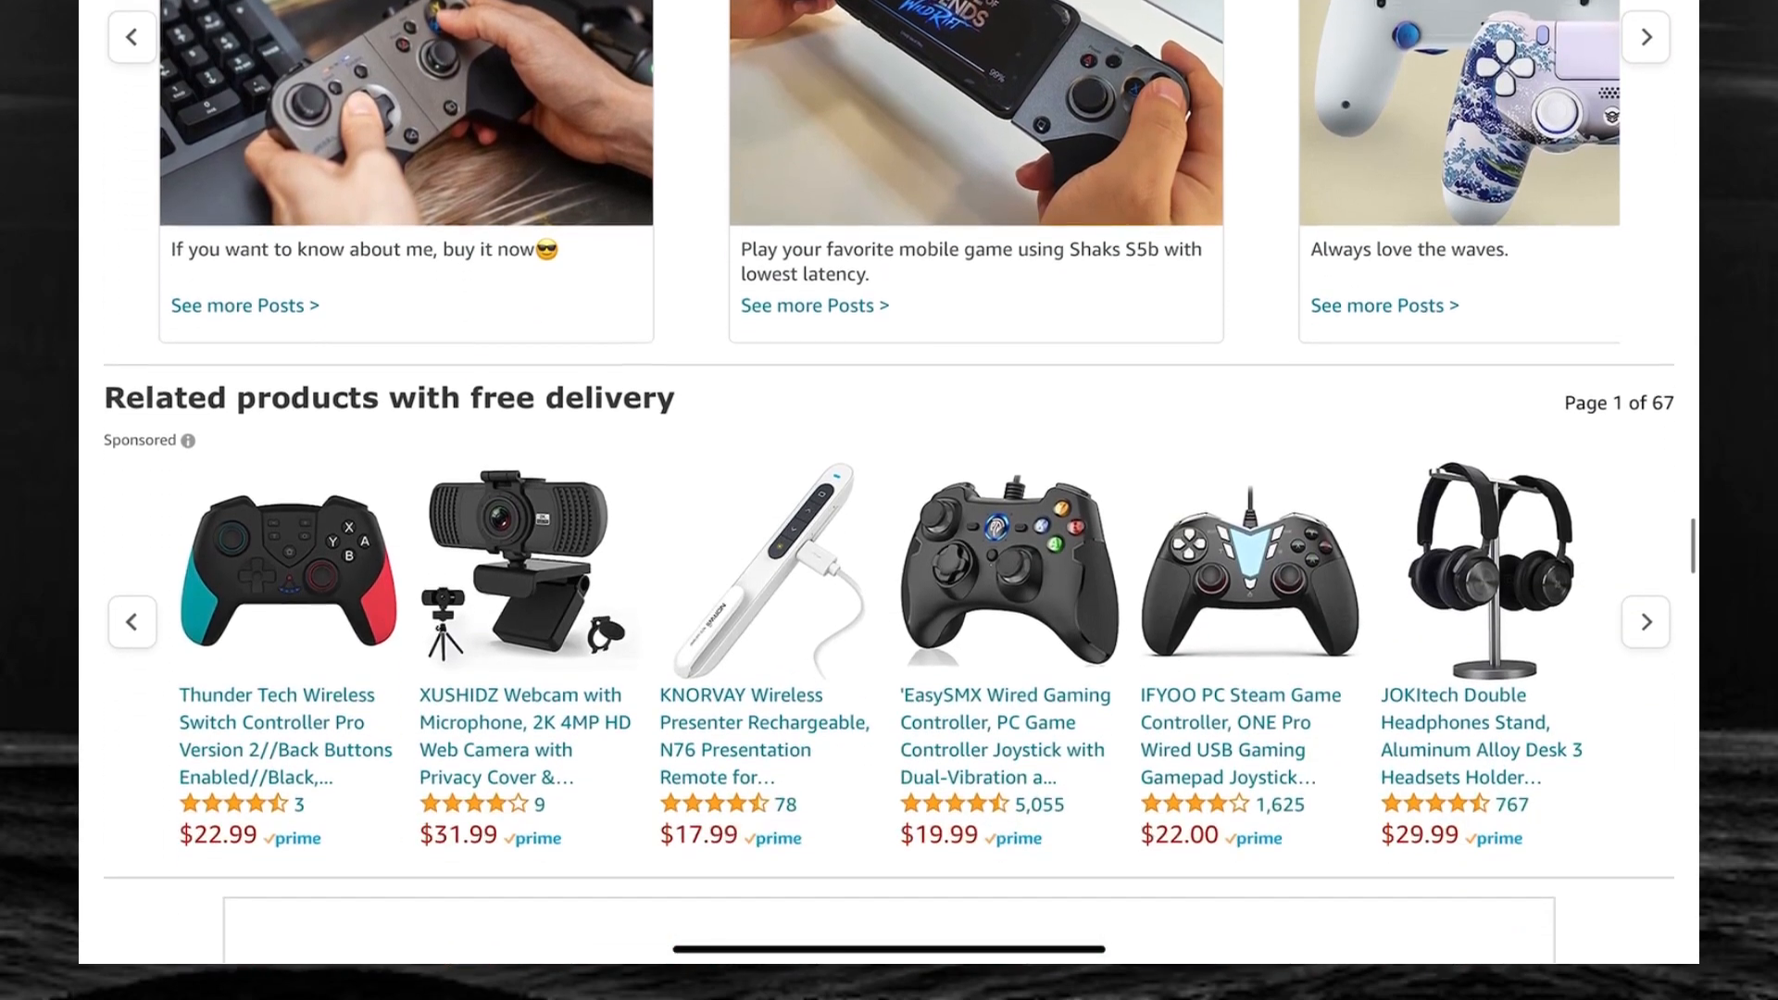
{"action": "scroll", "scroll_direction": "down", "scroll_amount": 3}
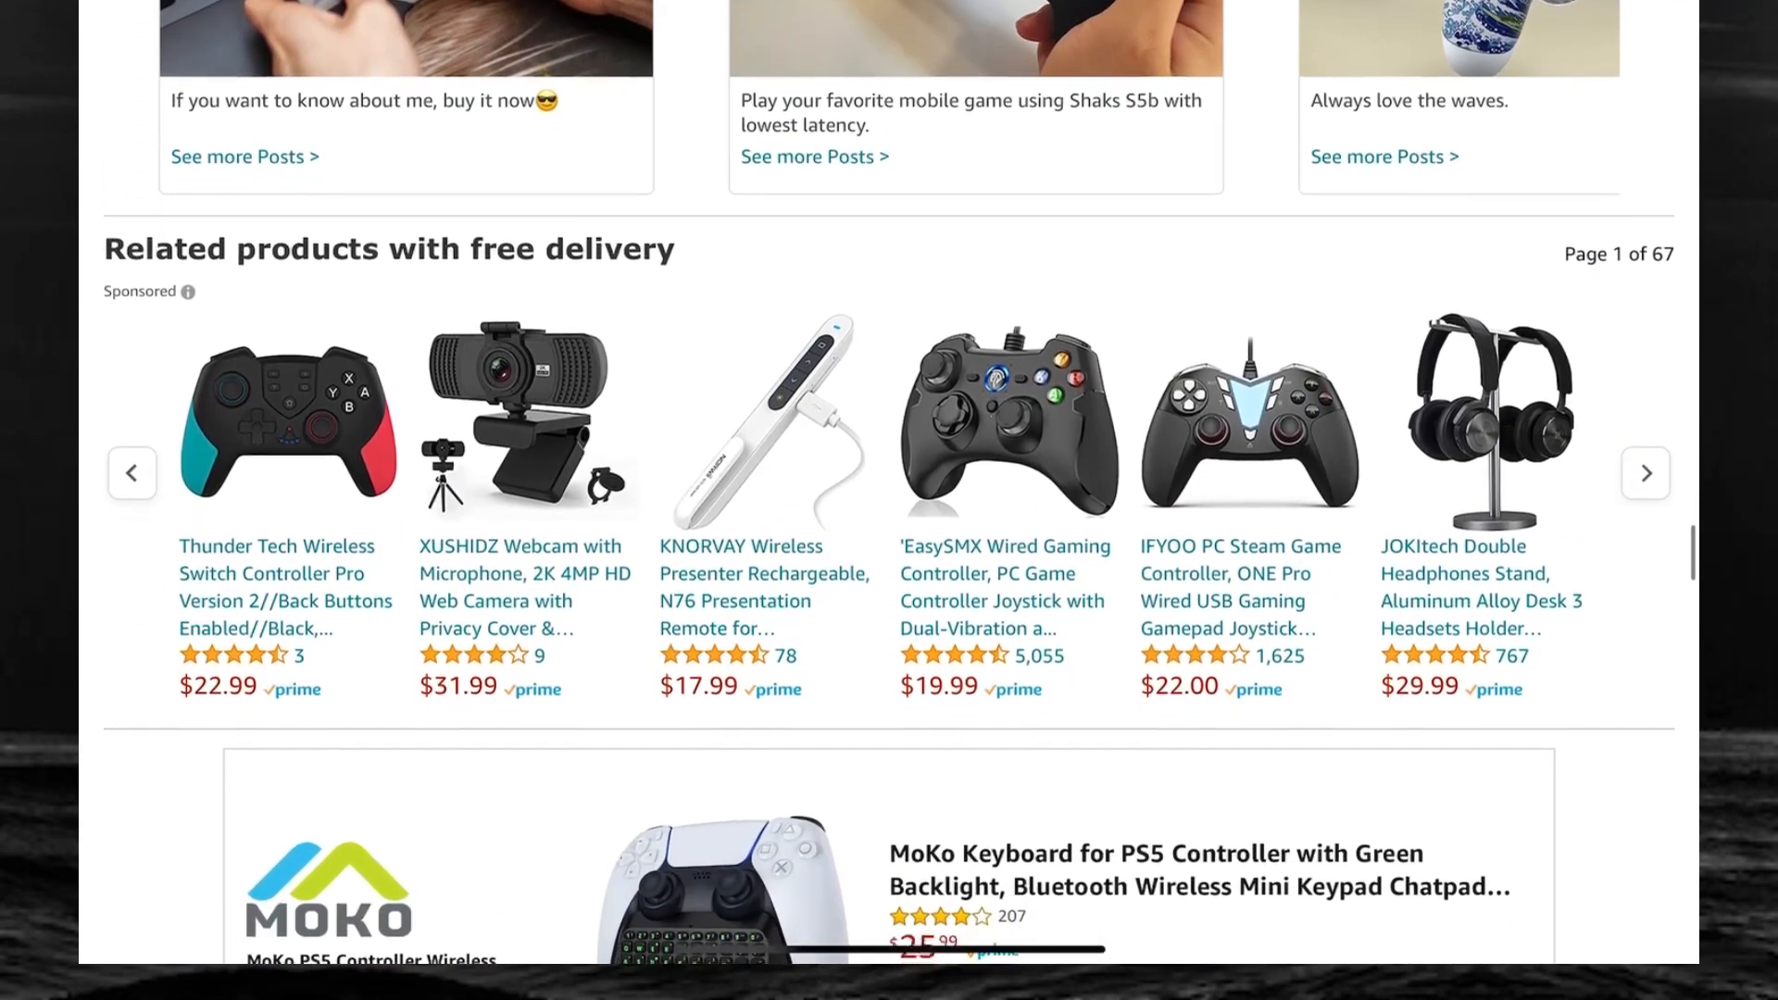
{"action": "scroll", "scroll_direction": "down", "scroll_amount": 3}
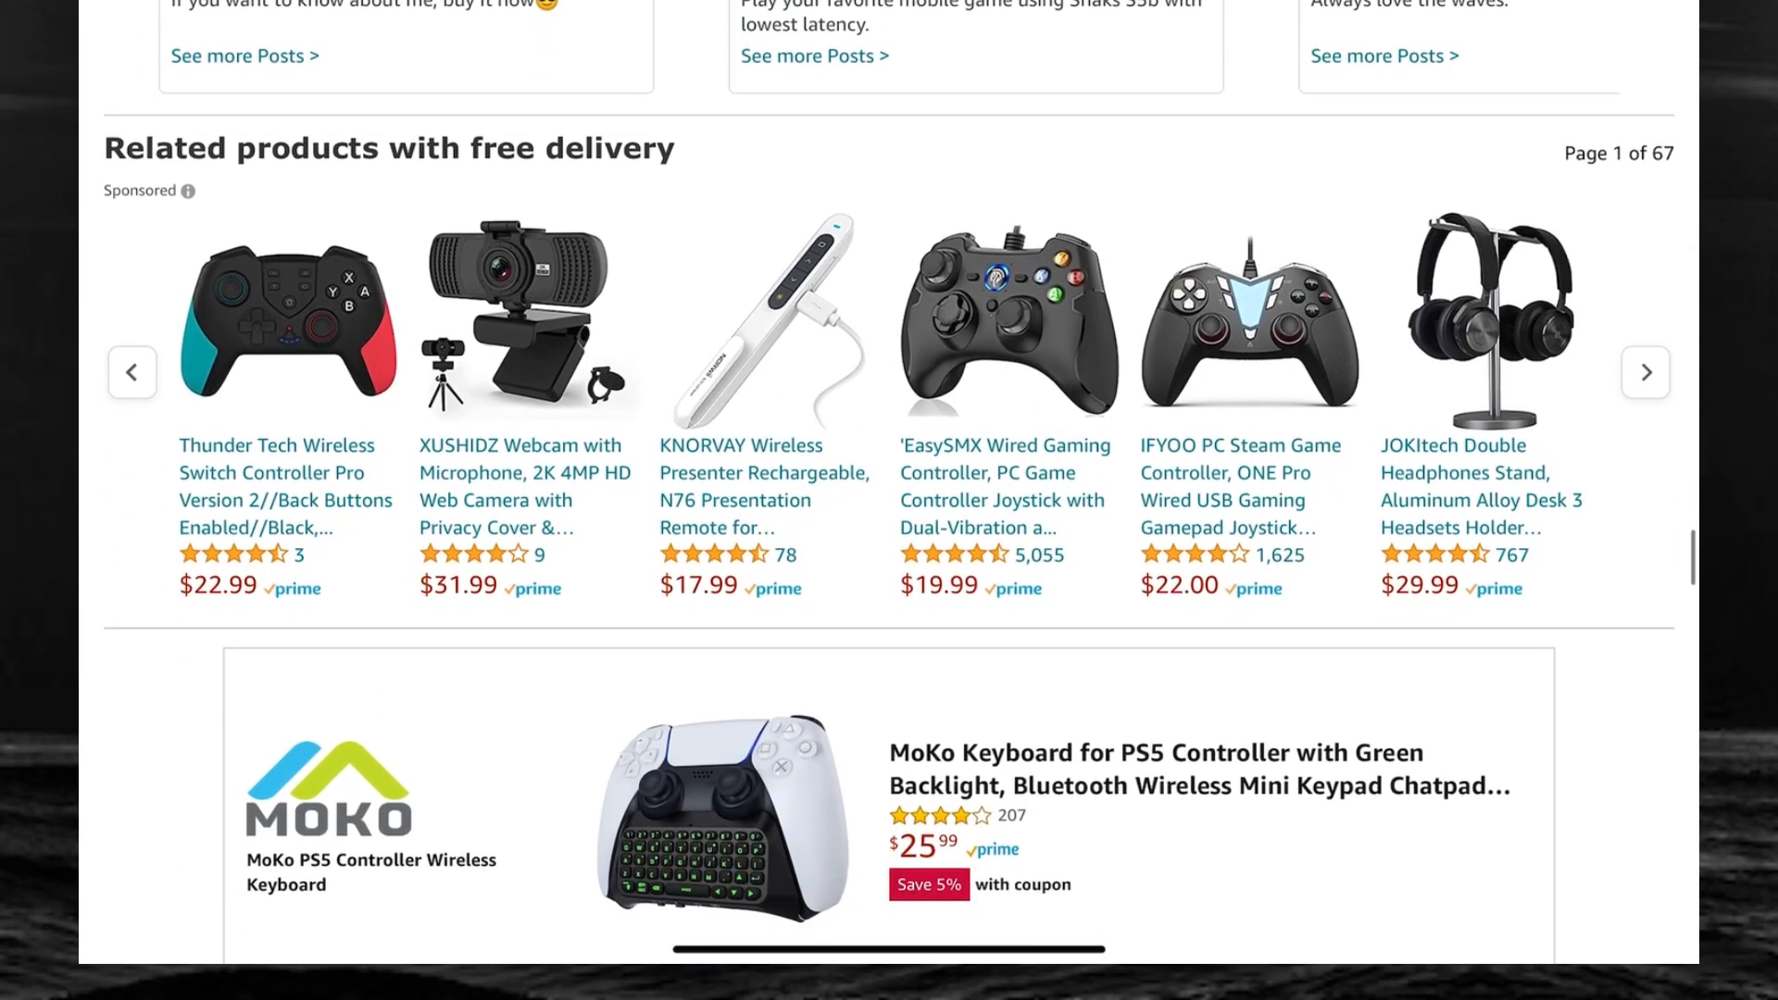
Scroll to Customer reviews showing the 4.4-of-5 rating and first US reviews
{"action": "scroll", "scroll_direction": "down", "scroll_amount": 3}
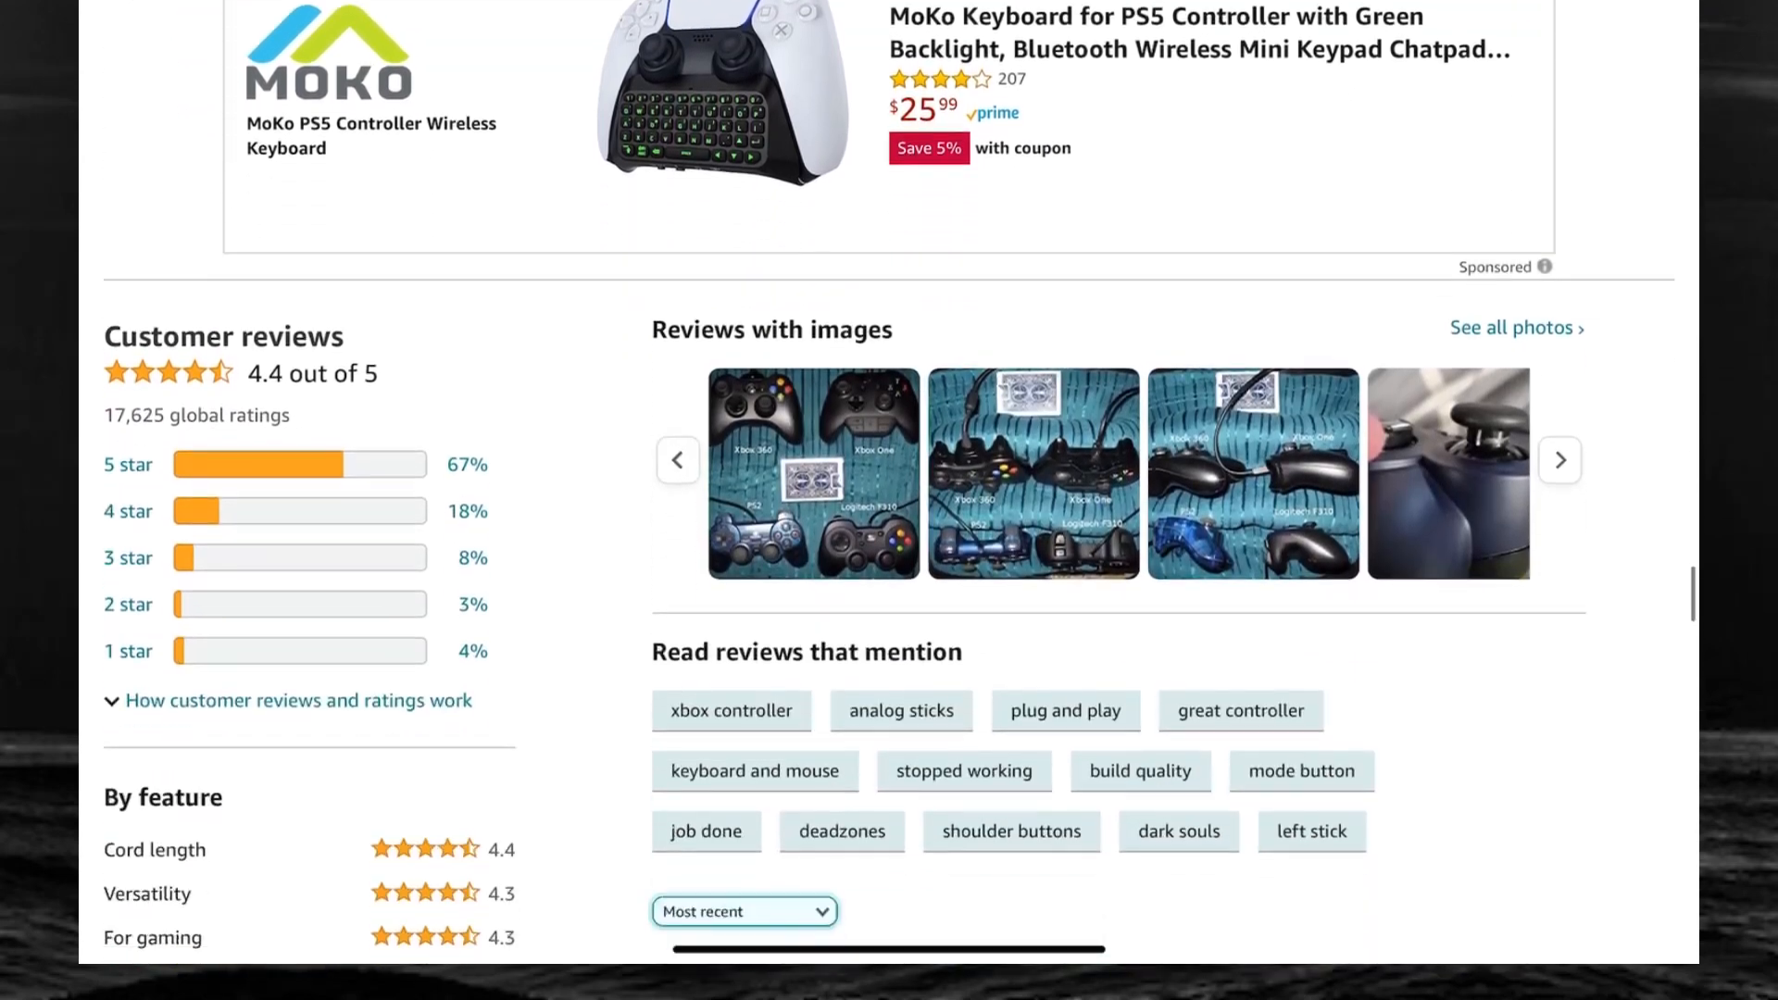
{"action": "scroll", "scroll_direction": "down", "scroll_amount": 3}
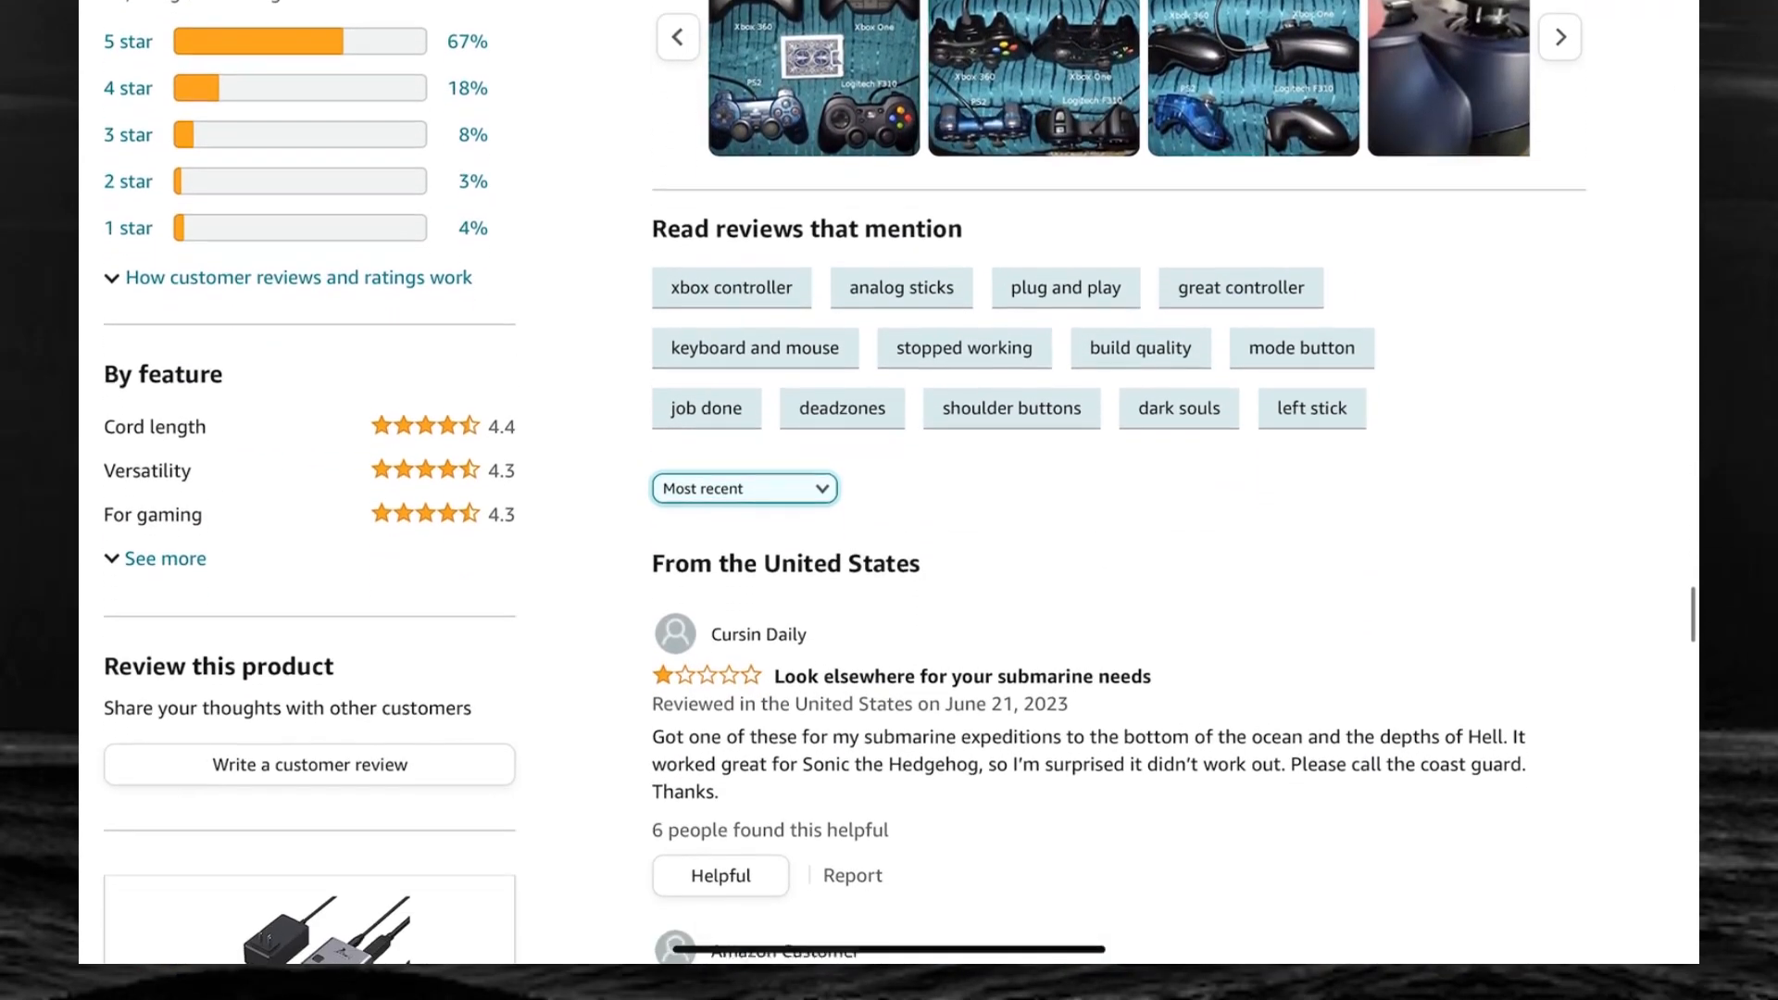
{"action": "scroll", "scroll_direction": "down", "scroll_amount": 3}
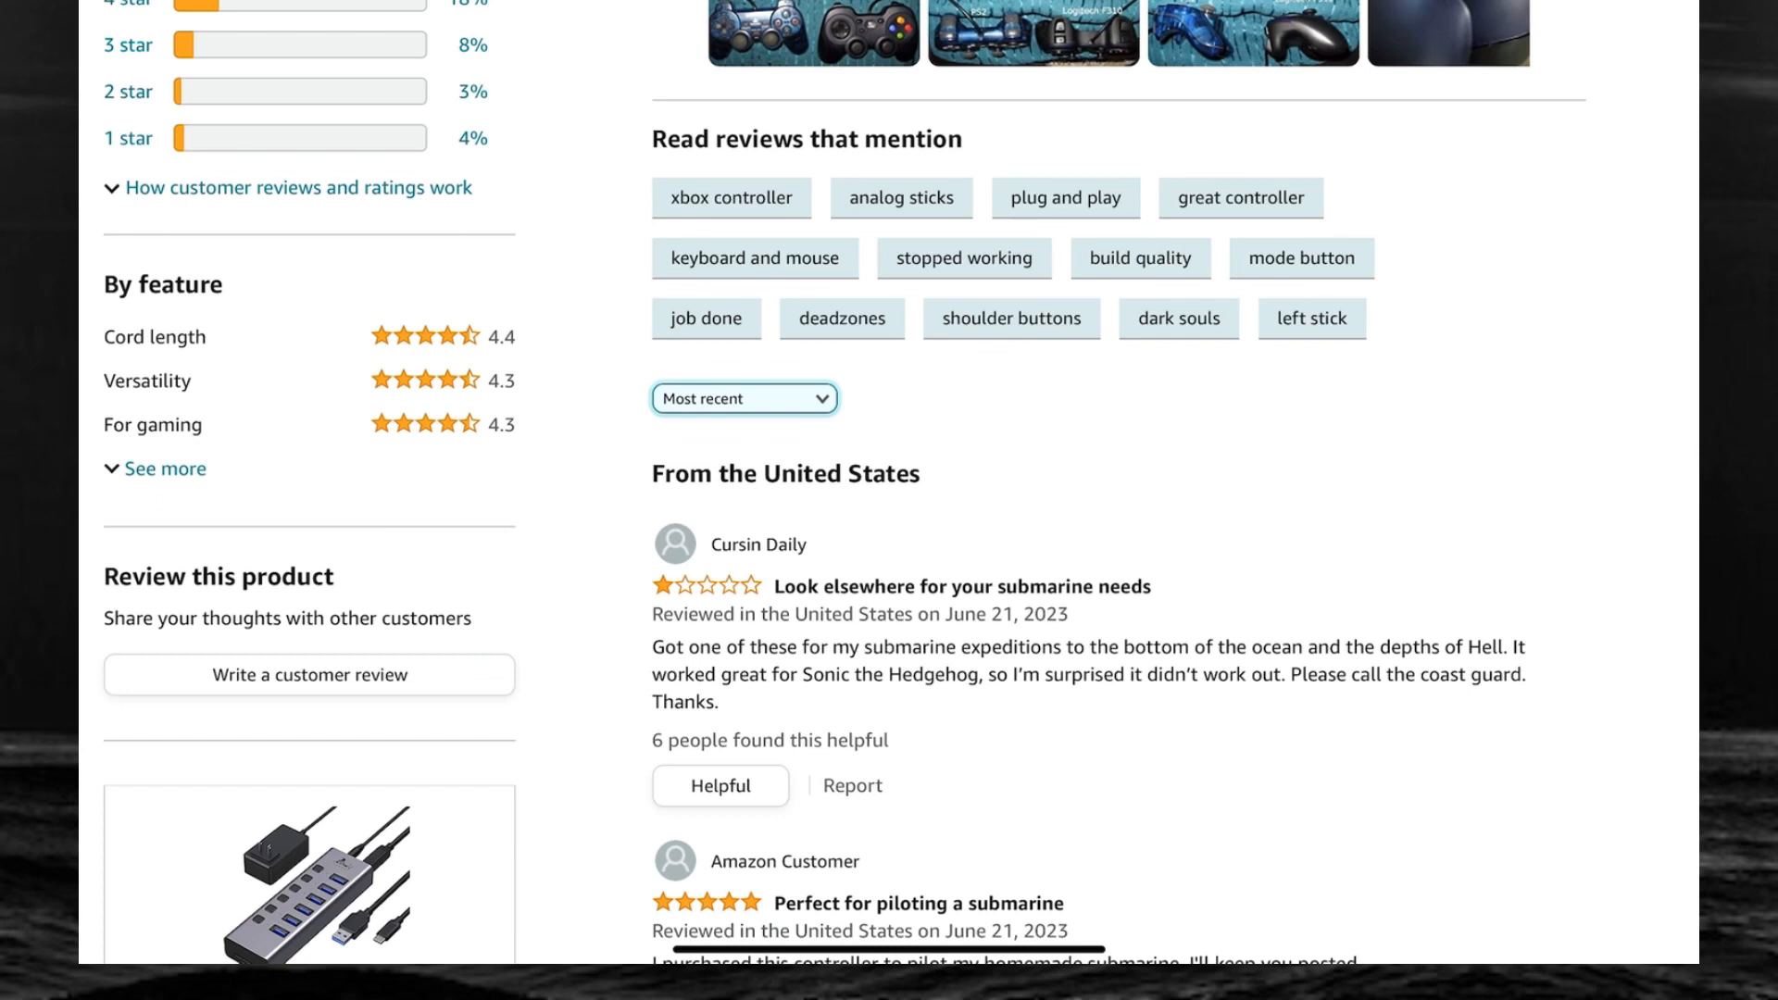
Scroll down to the five-star 'Perfect for controlling my submersible' review
{"action": "scroll", "scroll_direction": "down", "scroll_amount": 3}
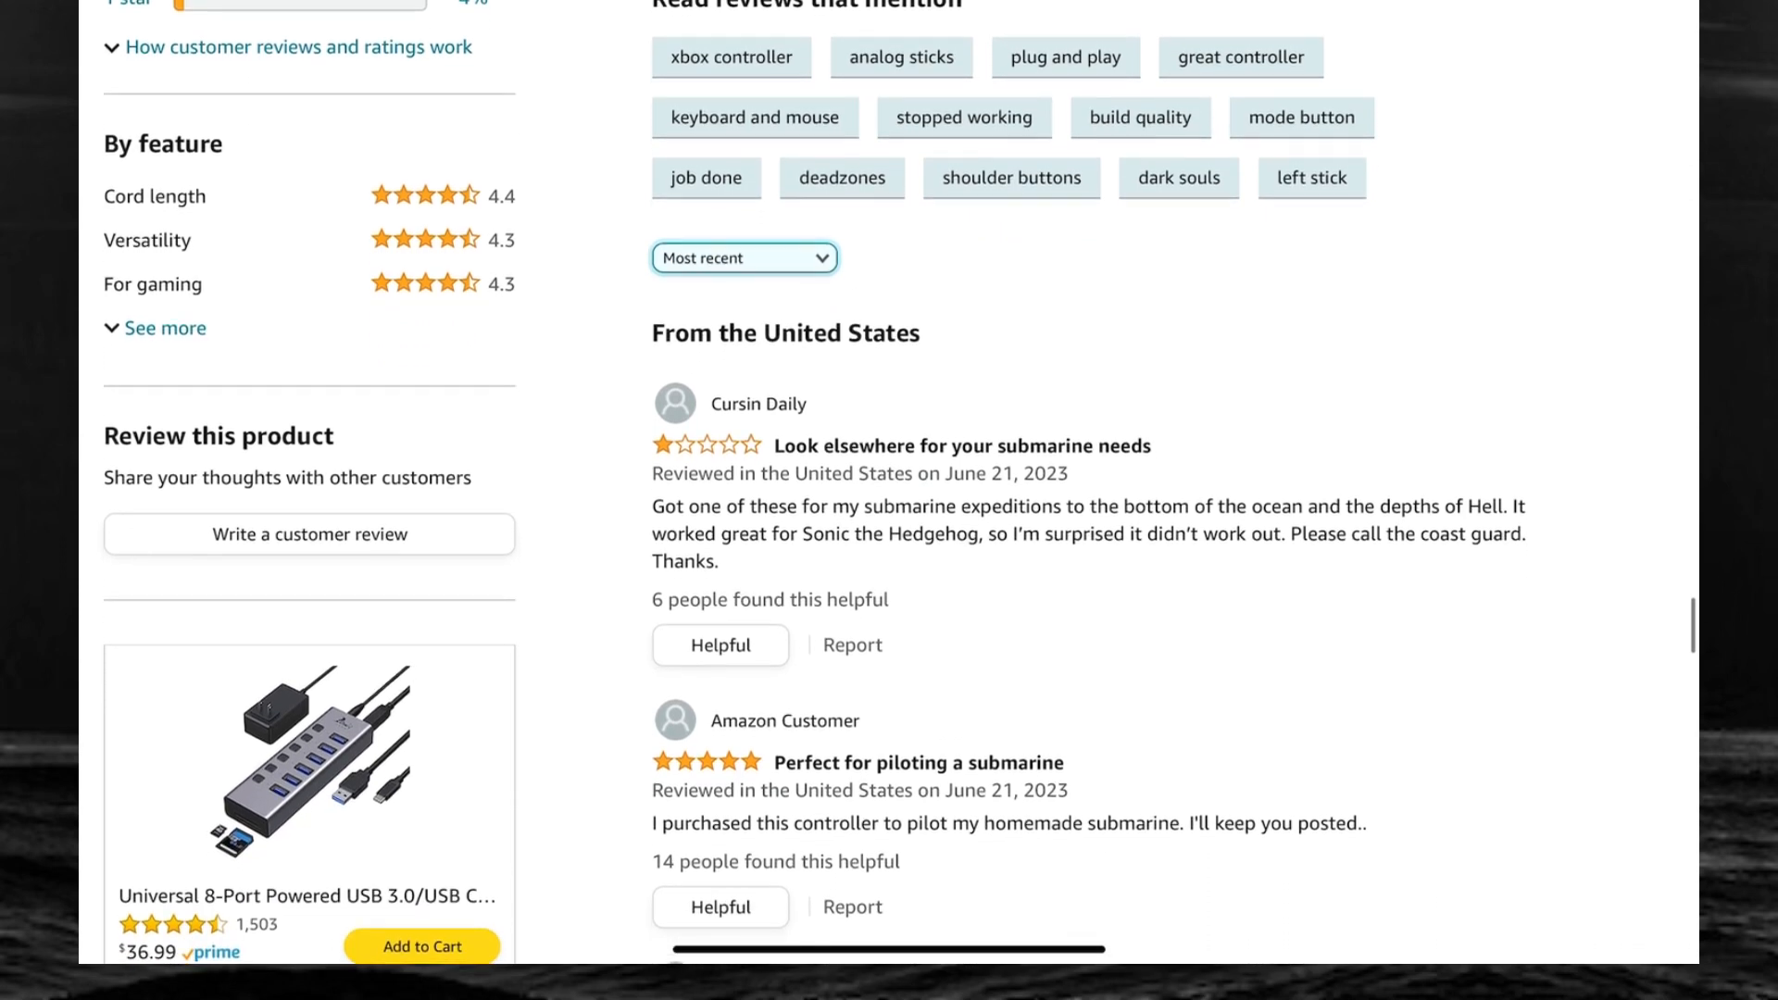
{"action": "scroll", "scroll_direction": "down", "scroll_amount": 3}
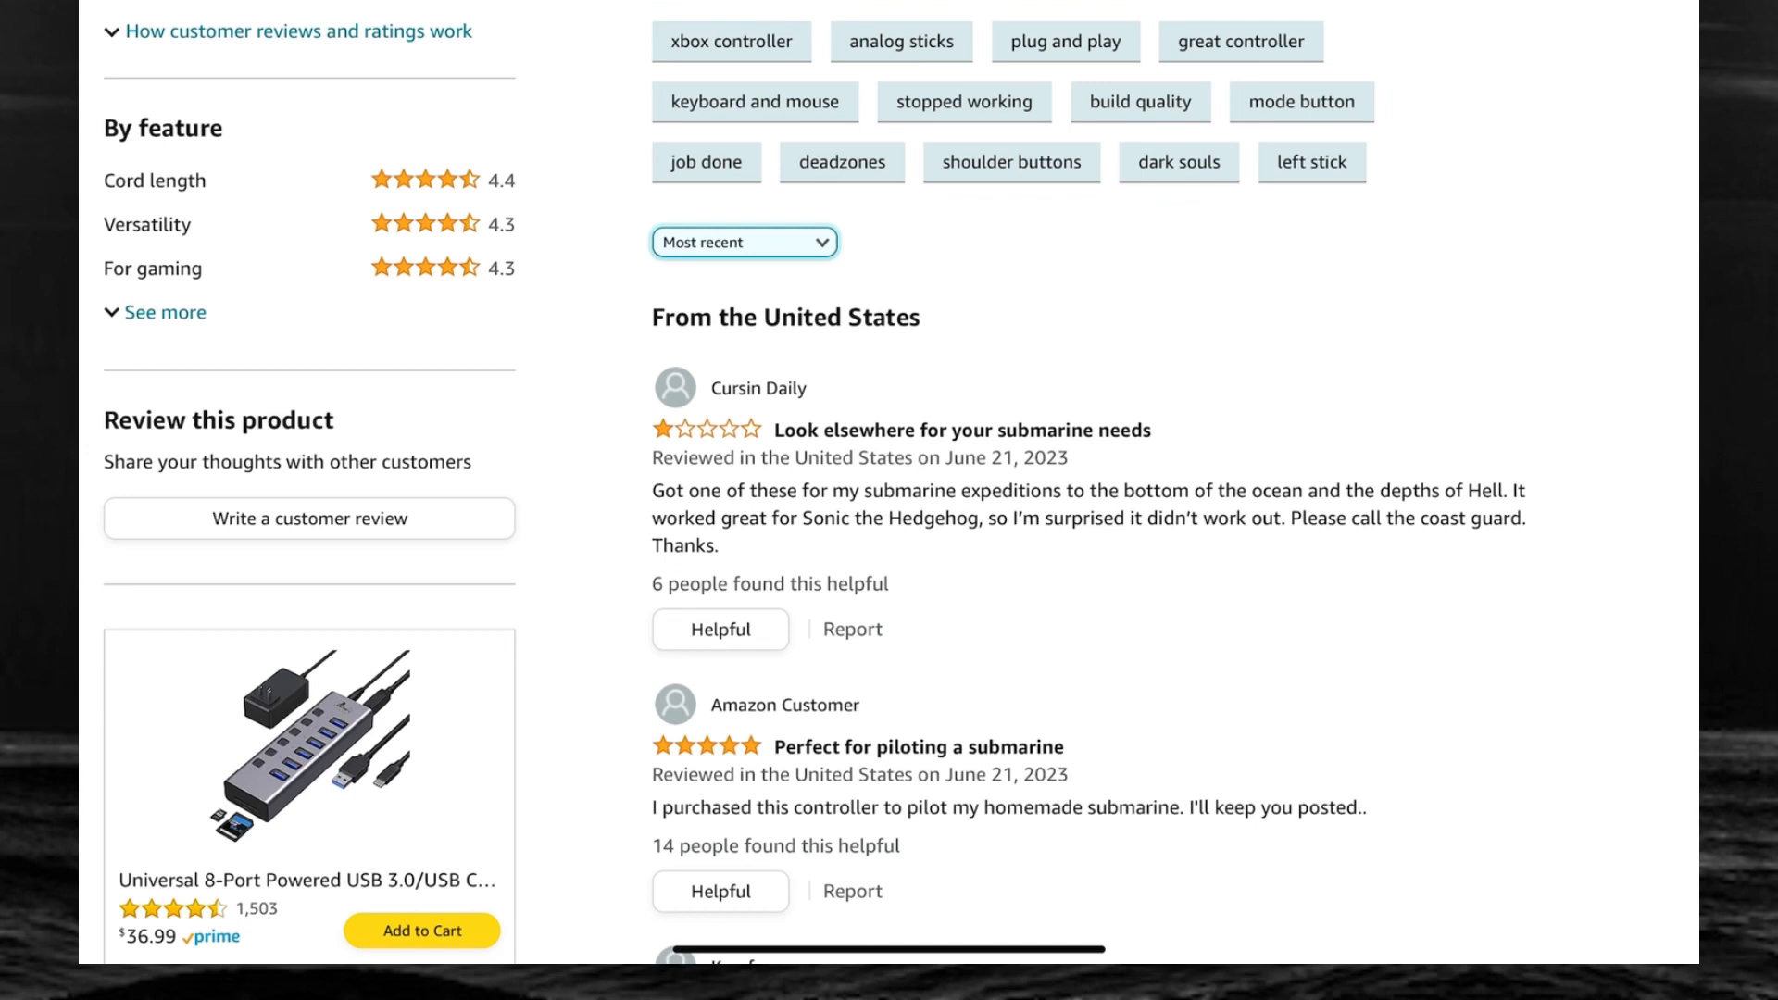
{"action": "scroll", "scroll_direction": "down", "scroll_amount": 3}
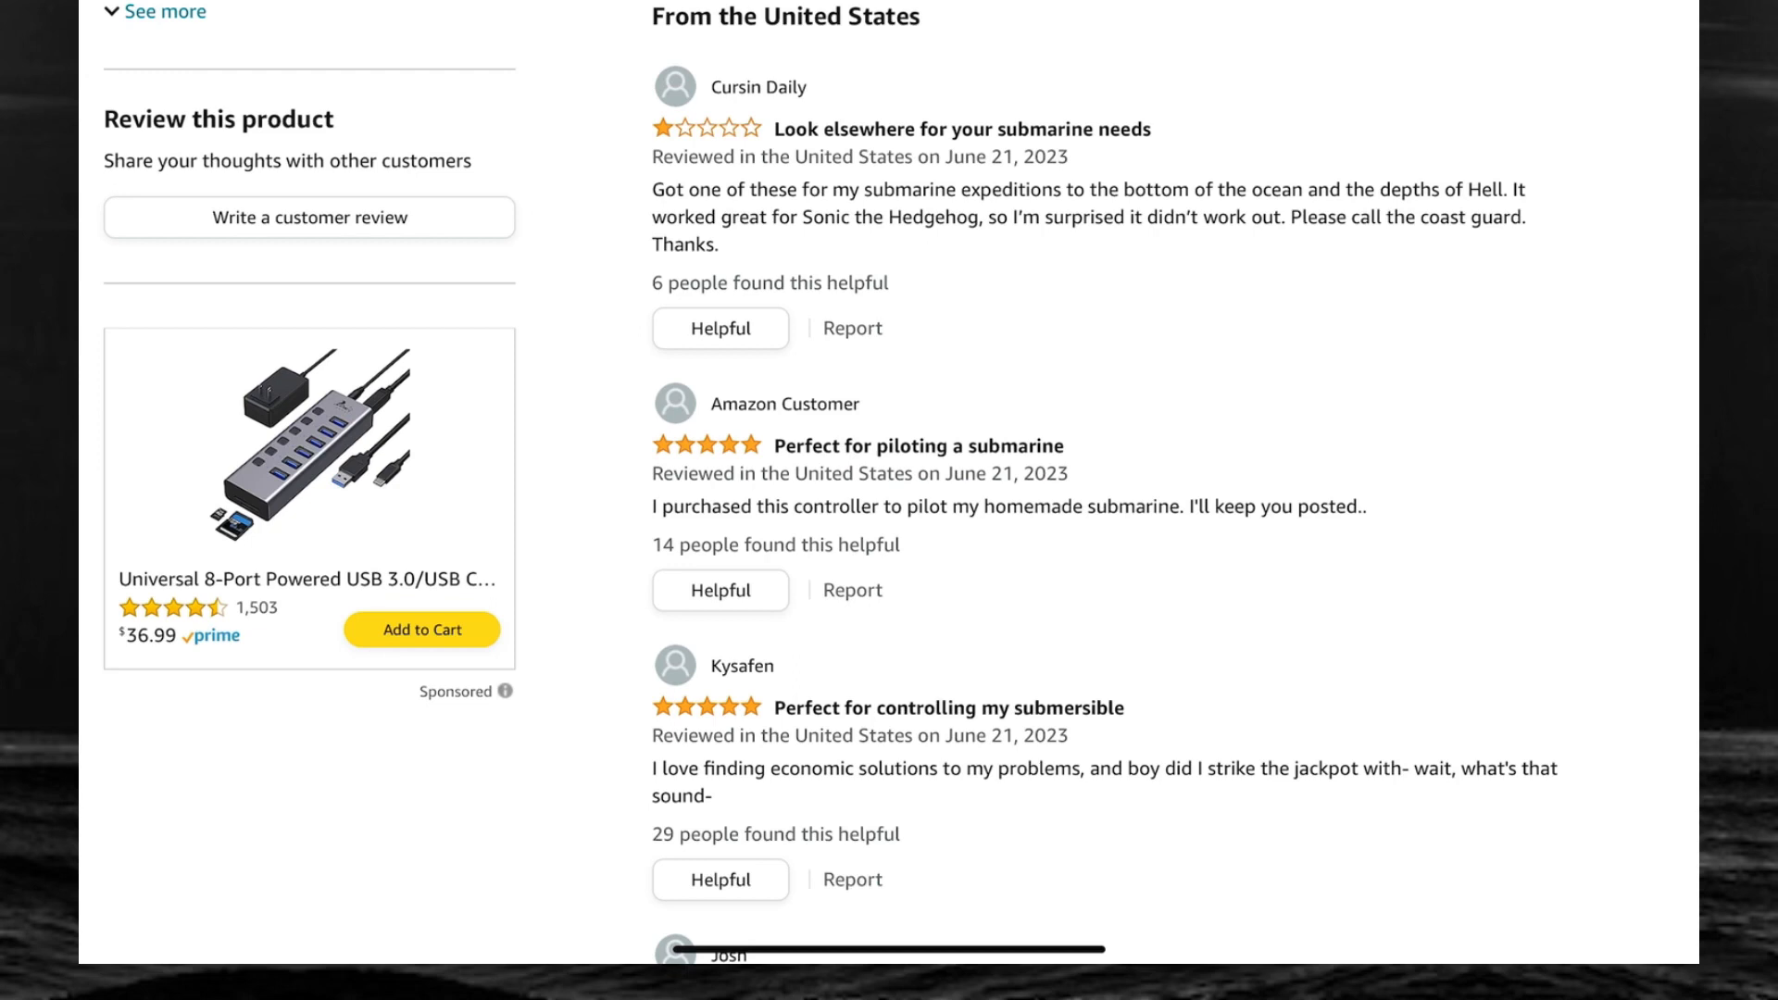
Scroll to Josh's submarine warning and Cameron Neely's 'Great for controlling submarines' review
{"action": "scroll", "scroll_direction": "down", "scroll_amount": 3}
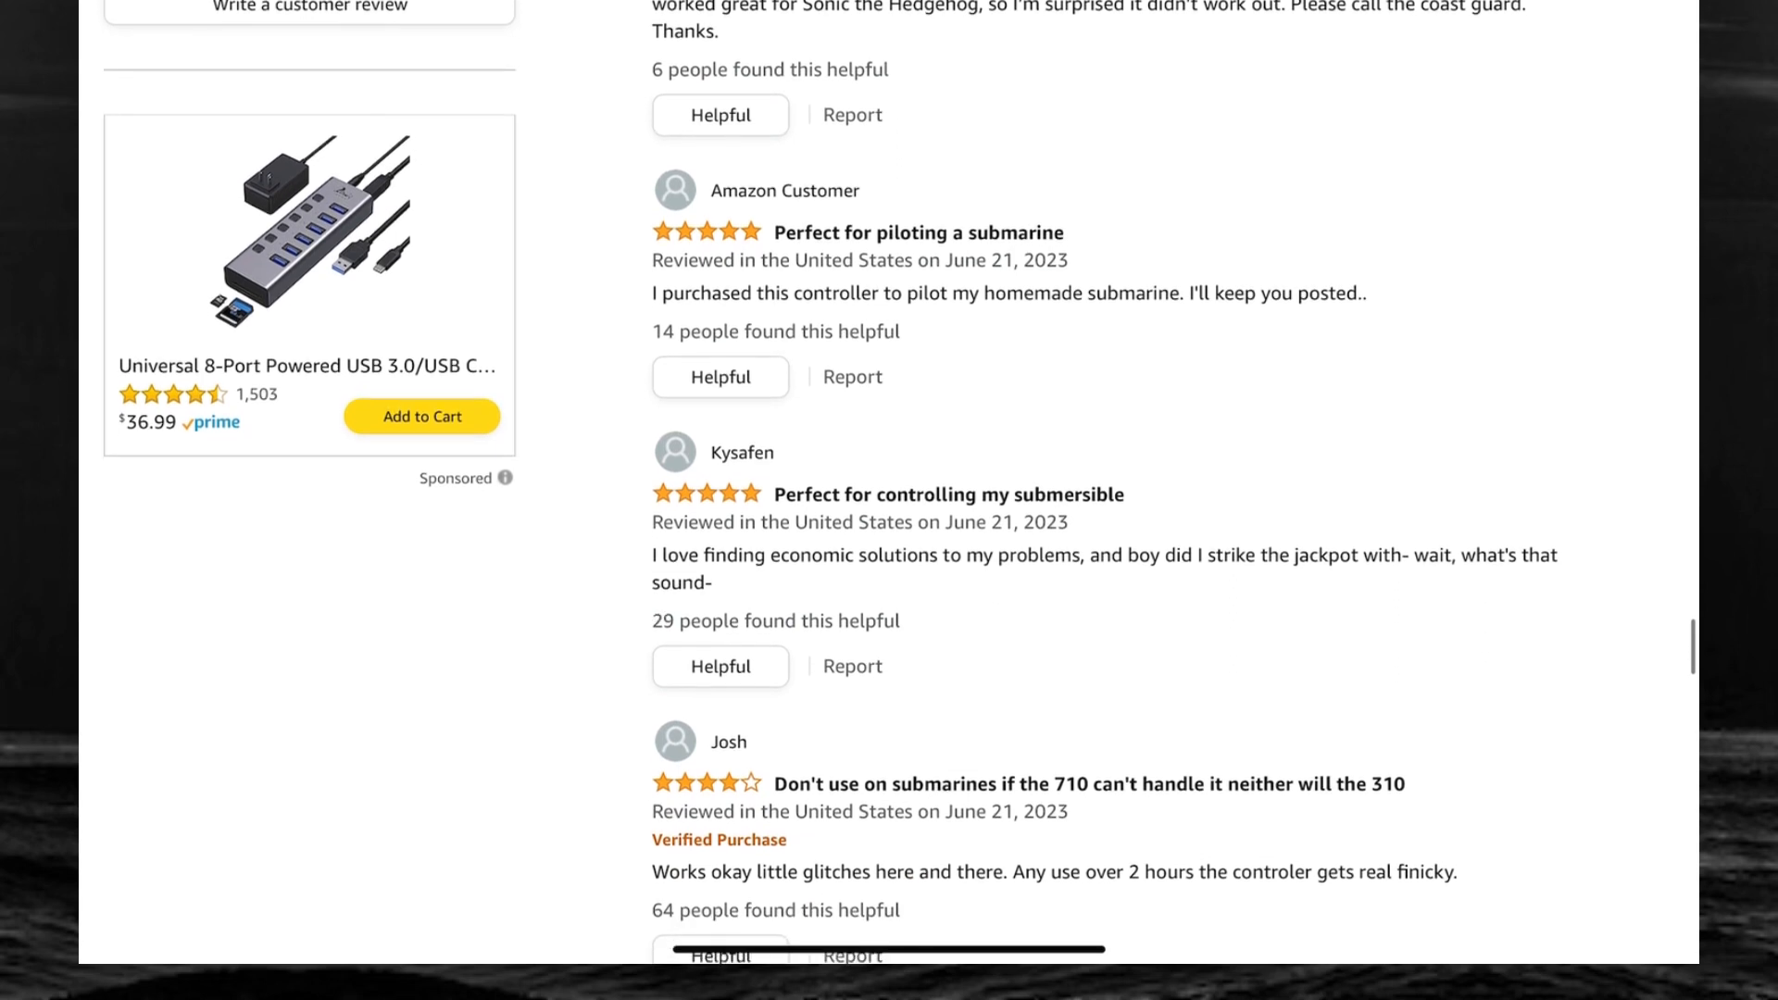
{"action": "scroll", "scroll_direction": "down", "scroll_amount": 3}
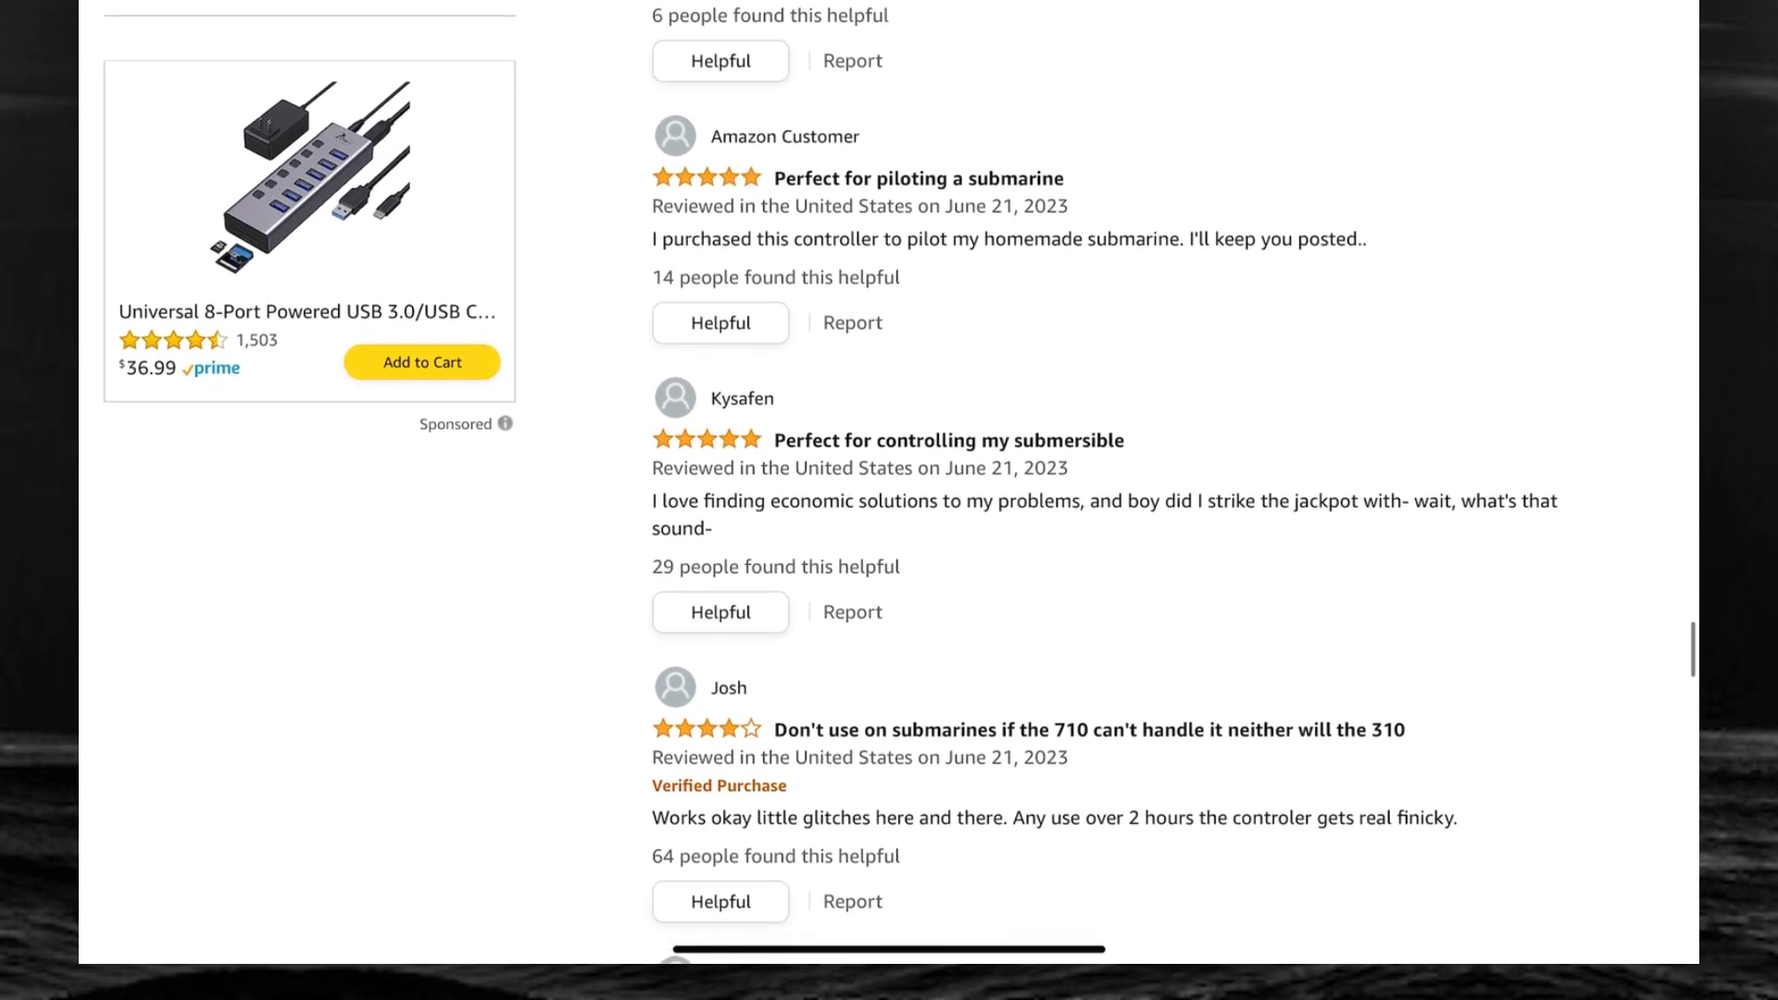
{"action": "scroll", "scroll_direction": "down", "scroll_amount": 3}
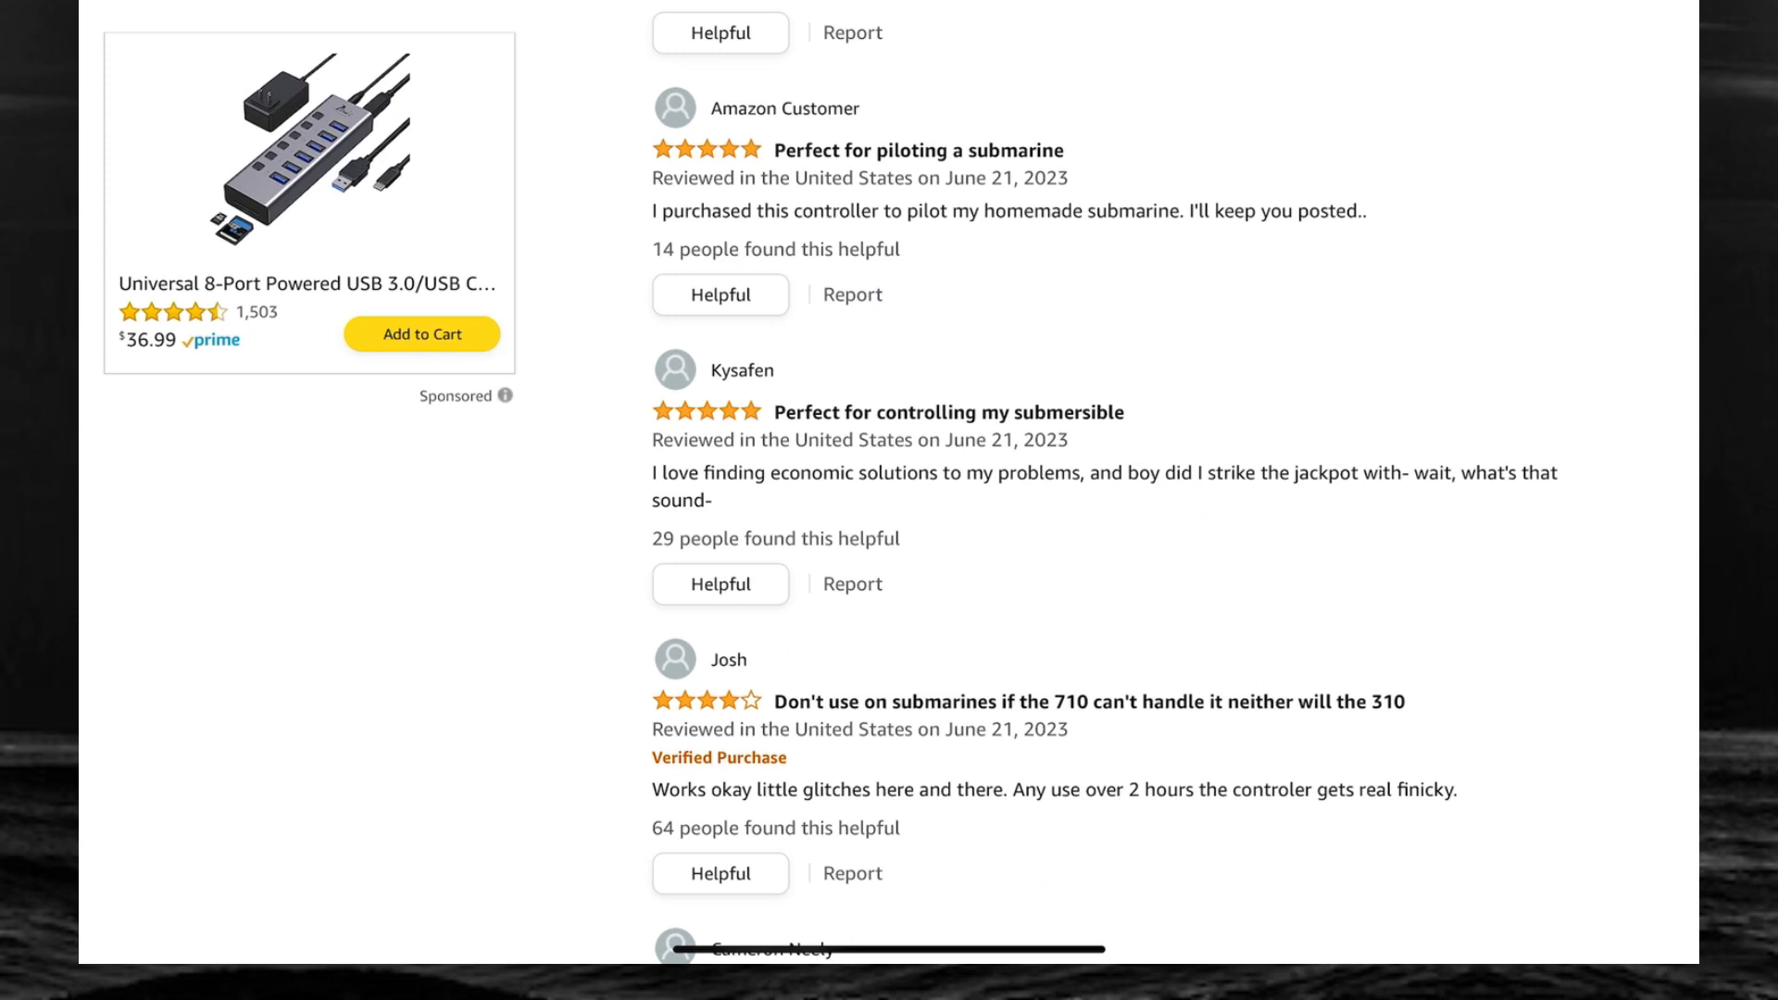
{"action": "scroll", "scroll_direction": "down", "scroll_amount": 3}
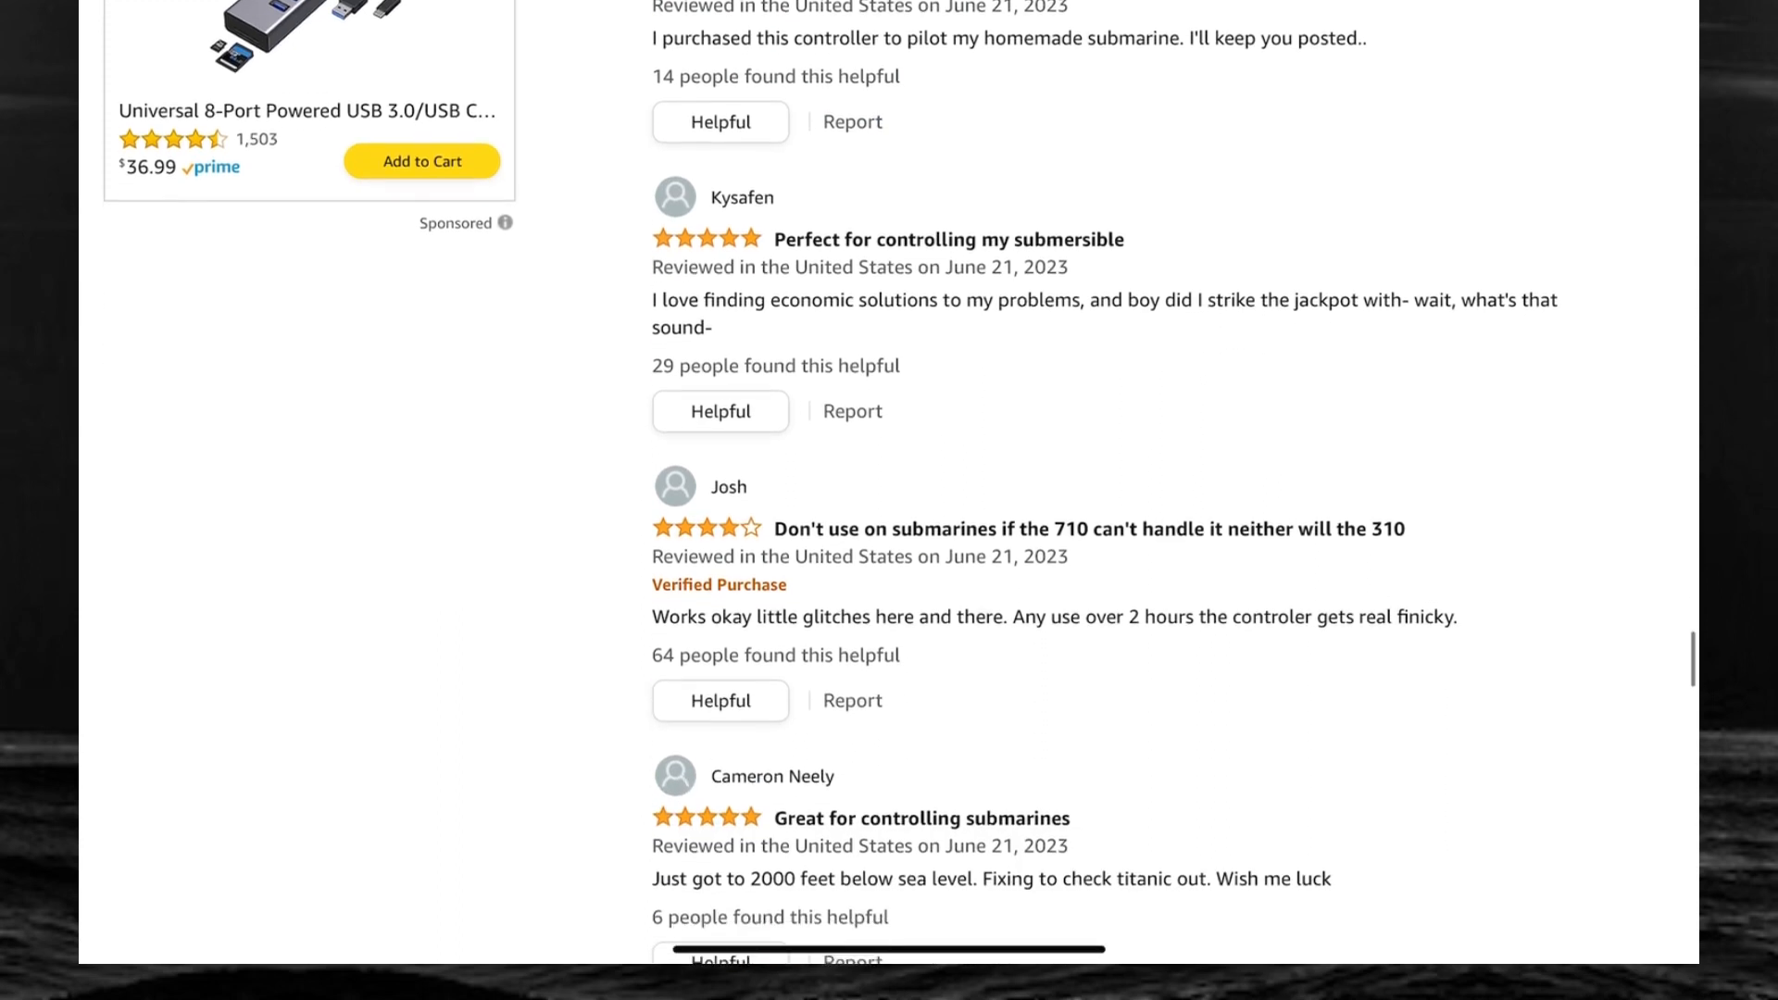
{"action": "scroll", "scroll_direction": "down", "scroll_amount": 3}
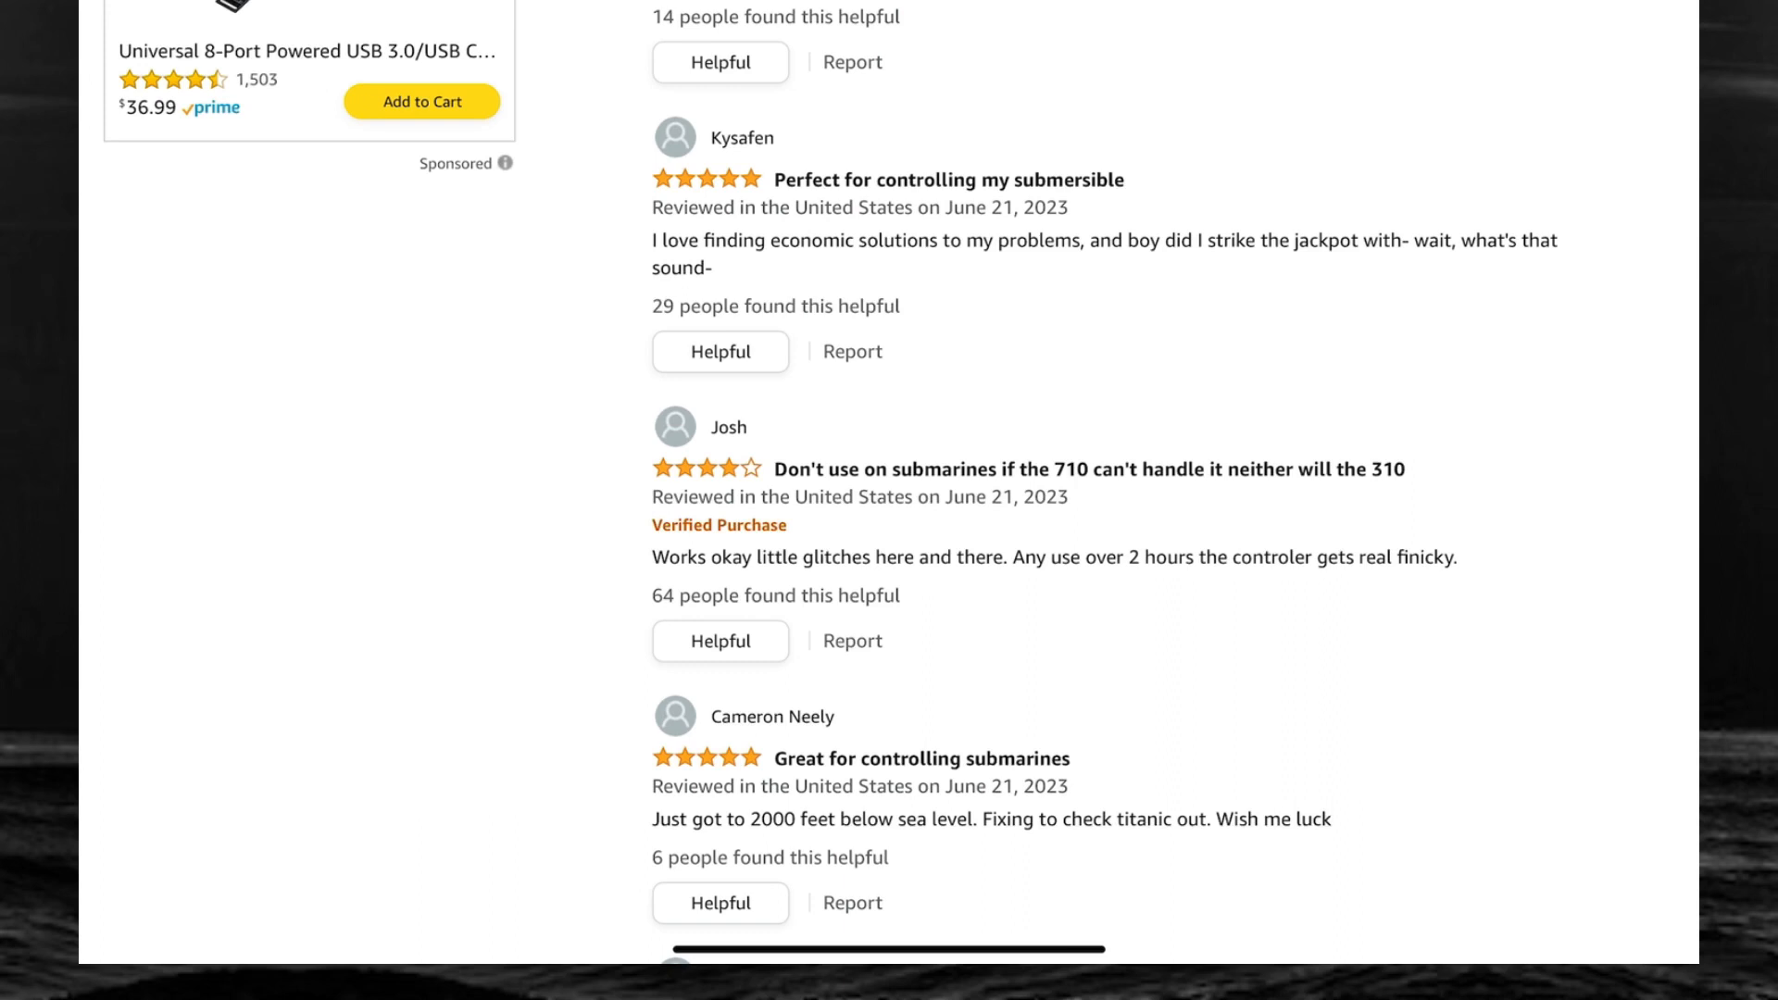
Scroll past 'Controller sank my submarine' and 'Submarine tour' to See all reviews
{"action": "scroll", "scroll_direction": "down", "scroll_amount": 3}
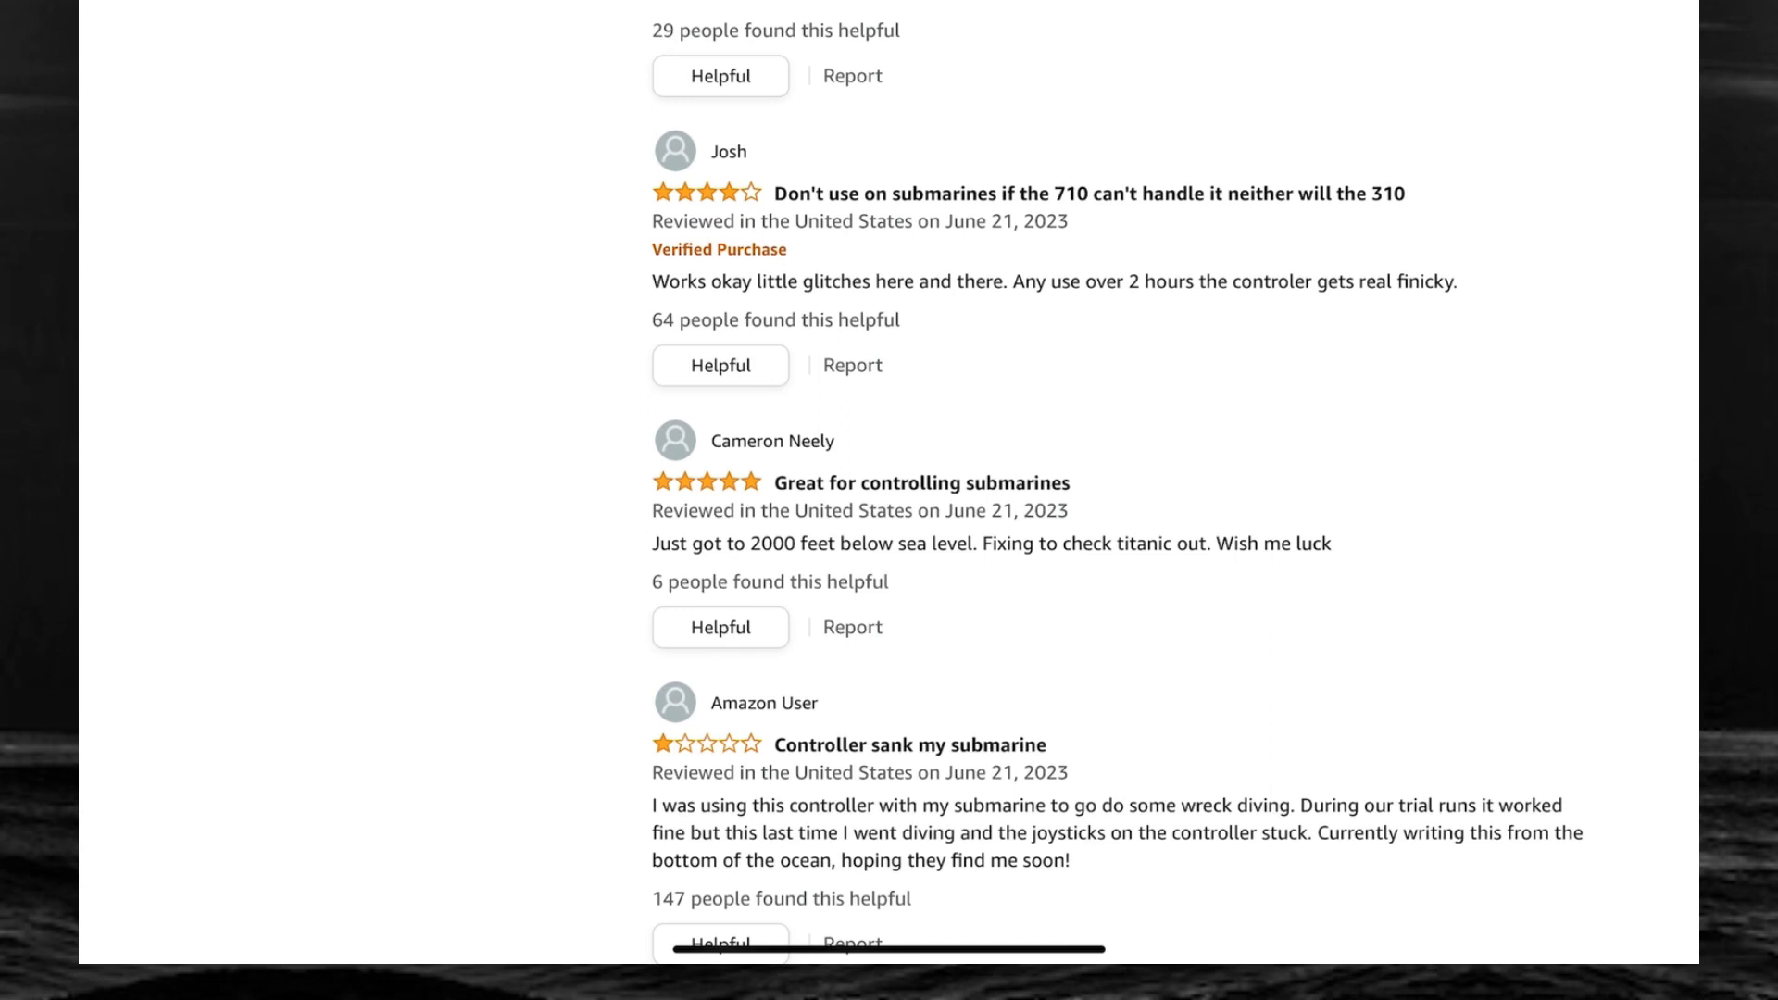
{"action": "scroll", "scroll_direction": "down", "scroll_amount": 3}
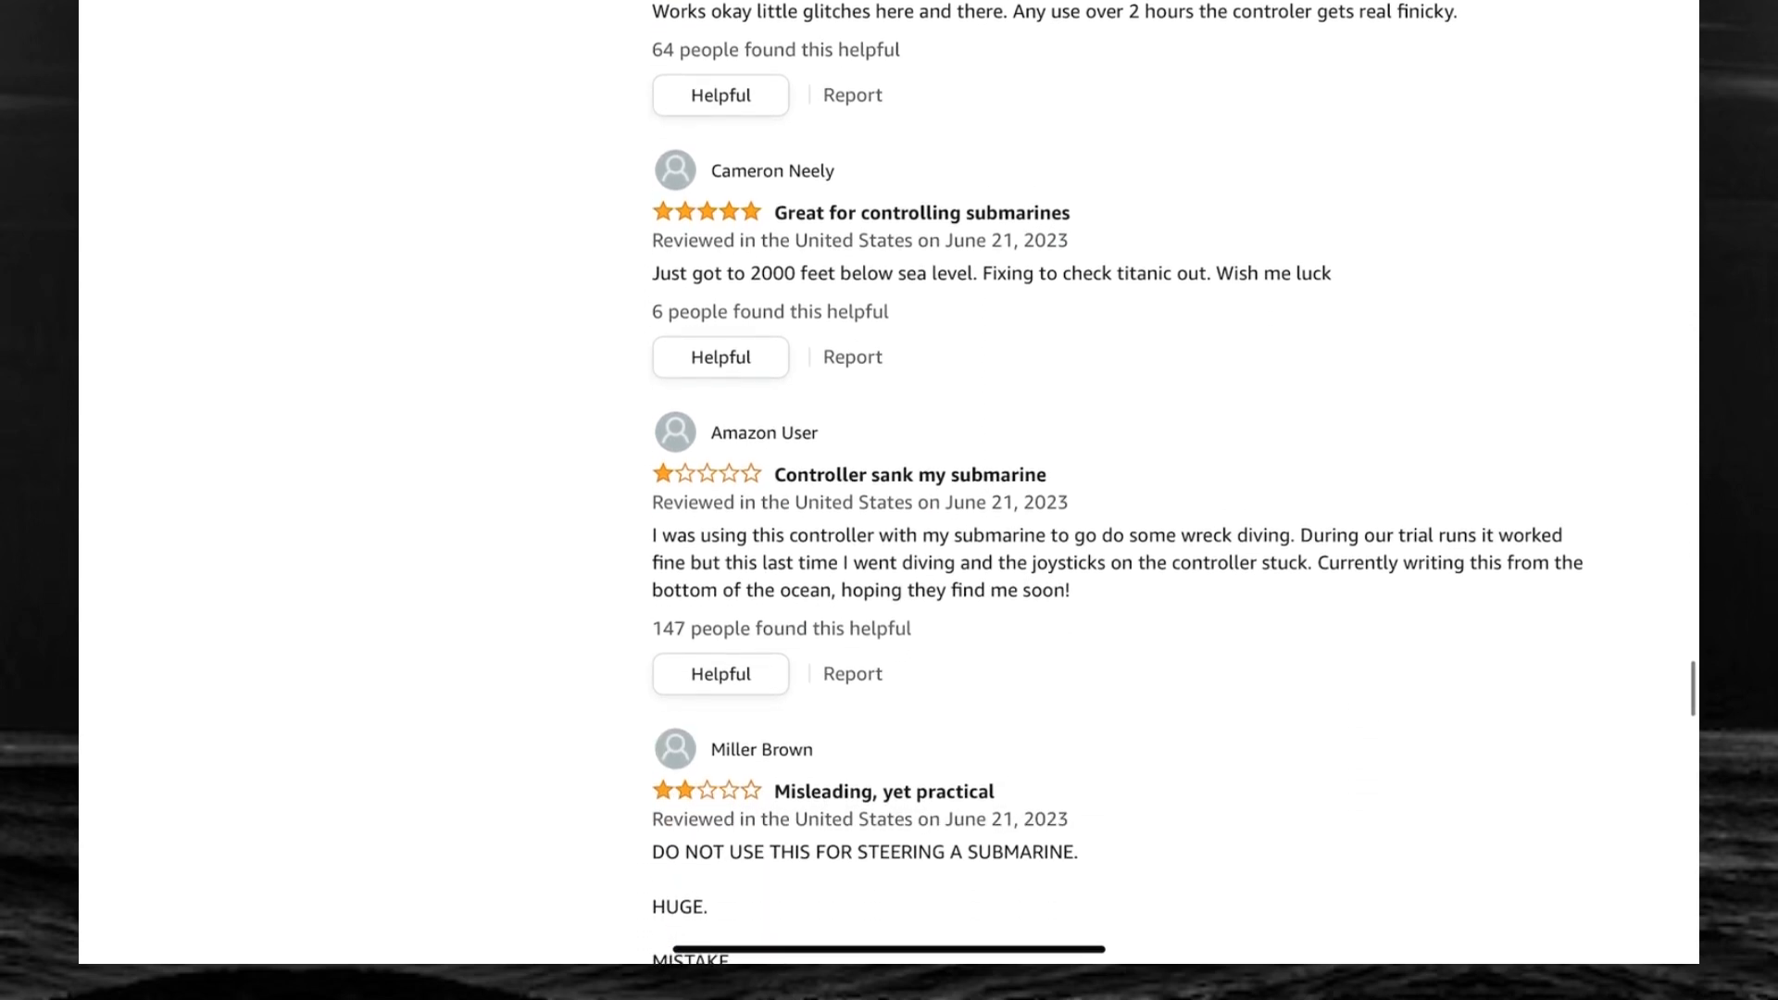
{"action": "scroll", "scroll_direction": "down", "scroll_amount": 3}
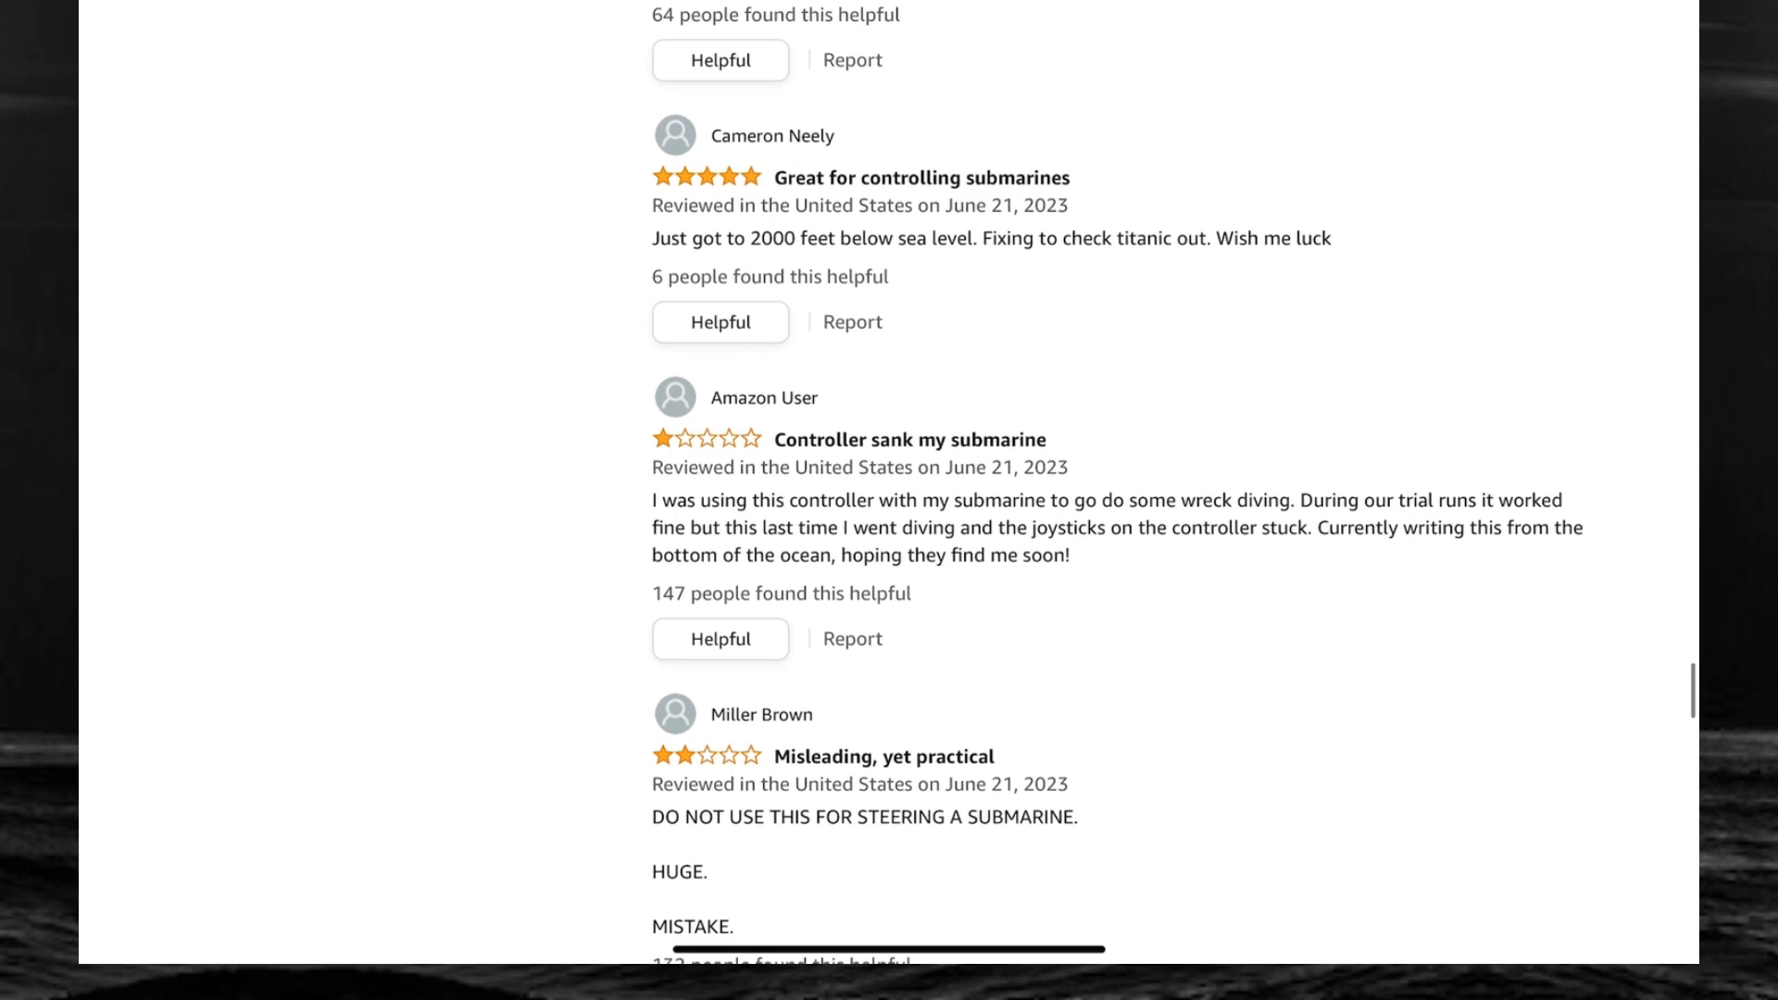
{"action": "scroll", "scroll_direction": "down", "scroll_amount": 3}
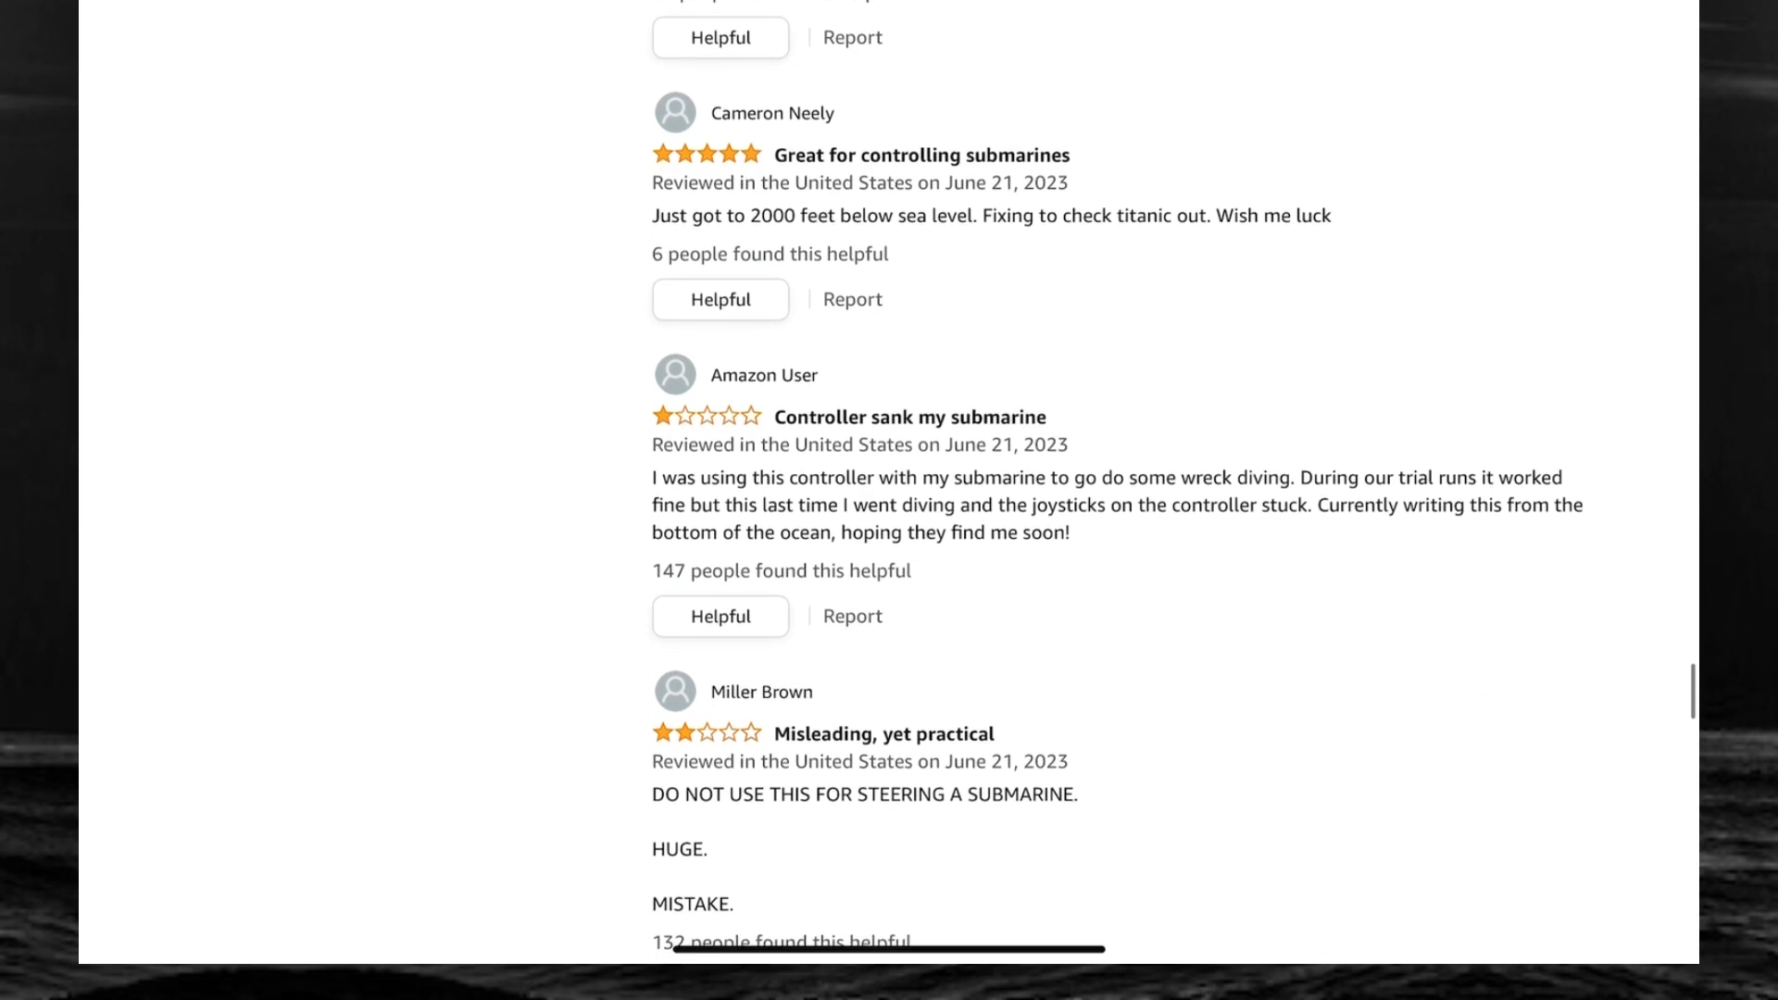
{"action": "scroll", "scroll_direction": "down", "scroll_amount": 3}
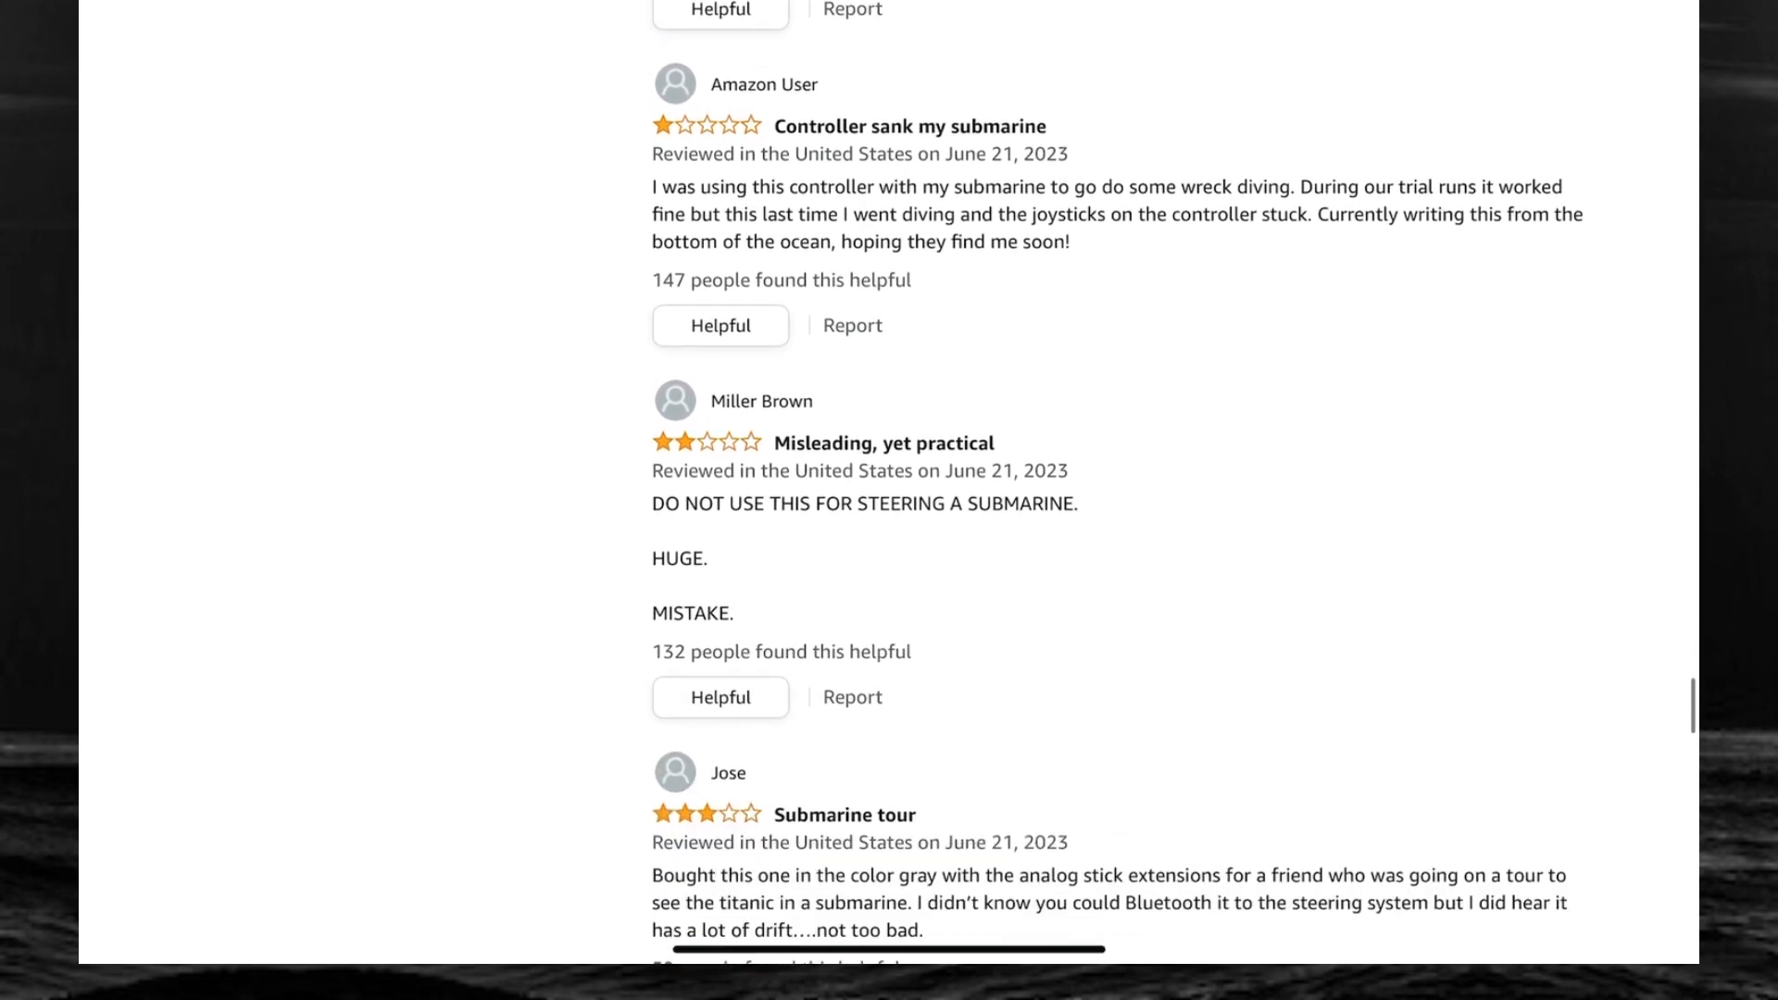
{"action": "scroll", "scroll_direction": "down", "scroll_amount": 3}
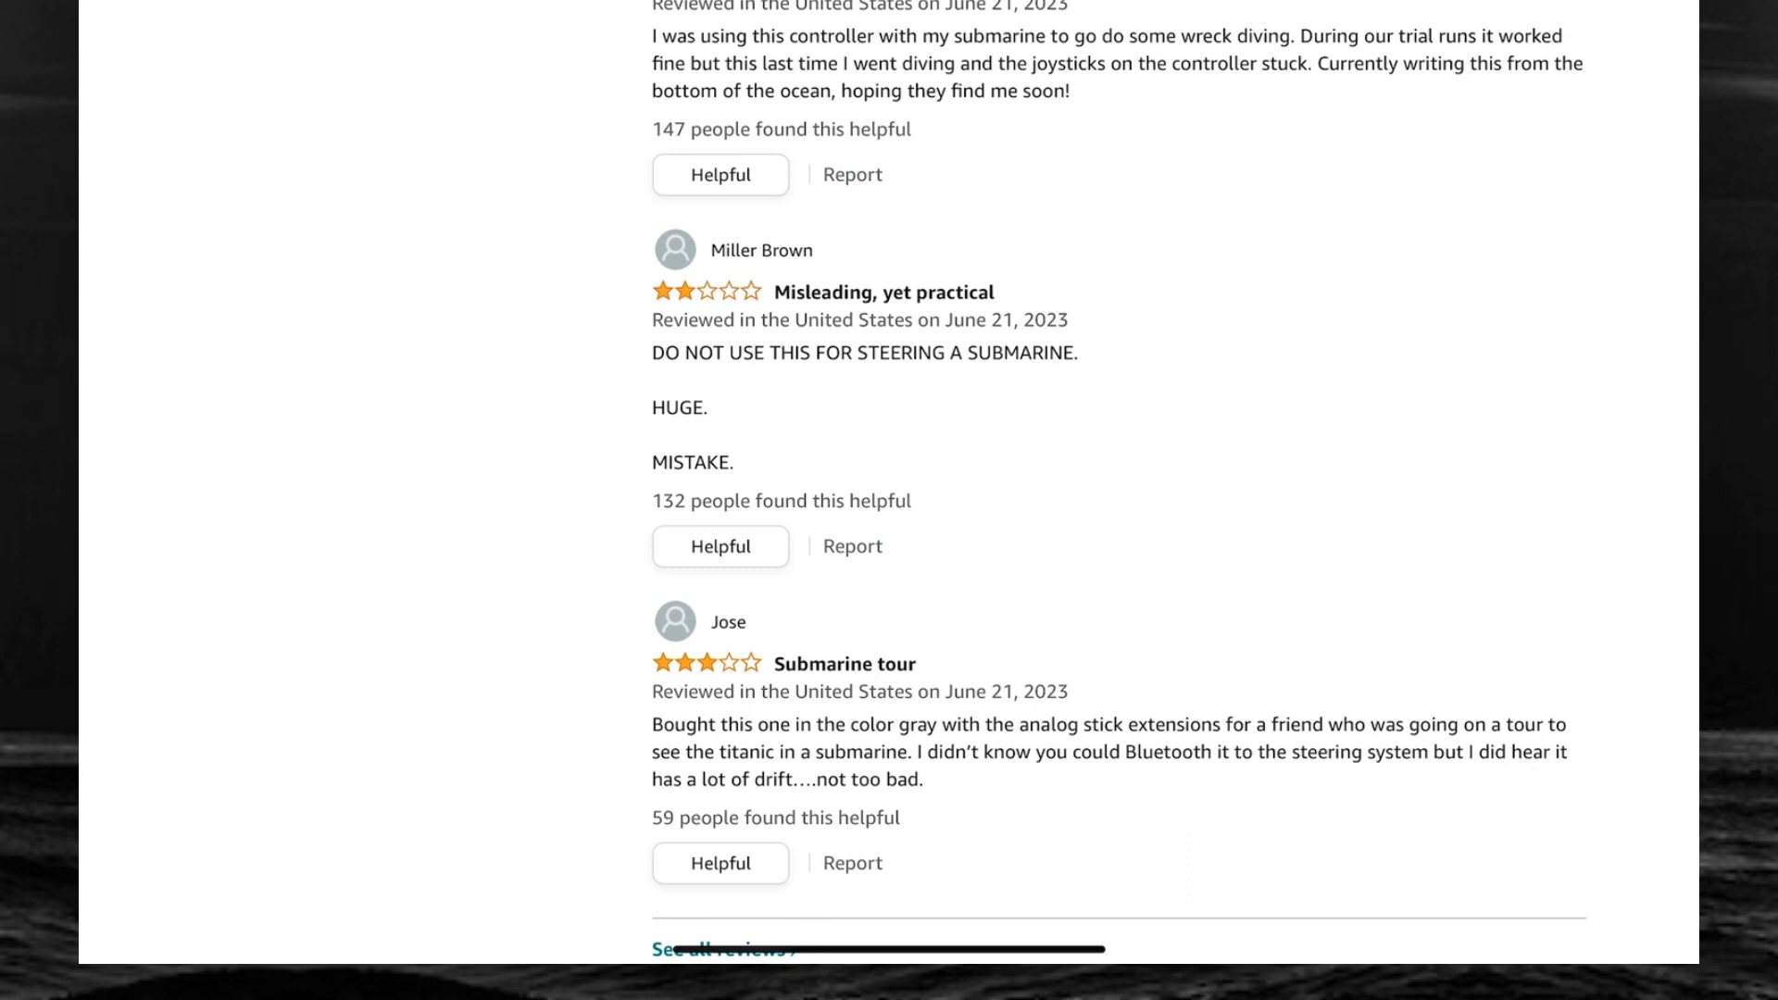
{"action": "scroll", "scroll_direction": "down", "scroll_amount": 3}
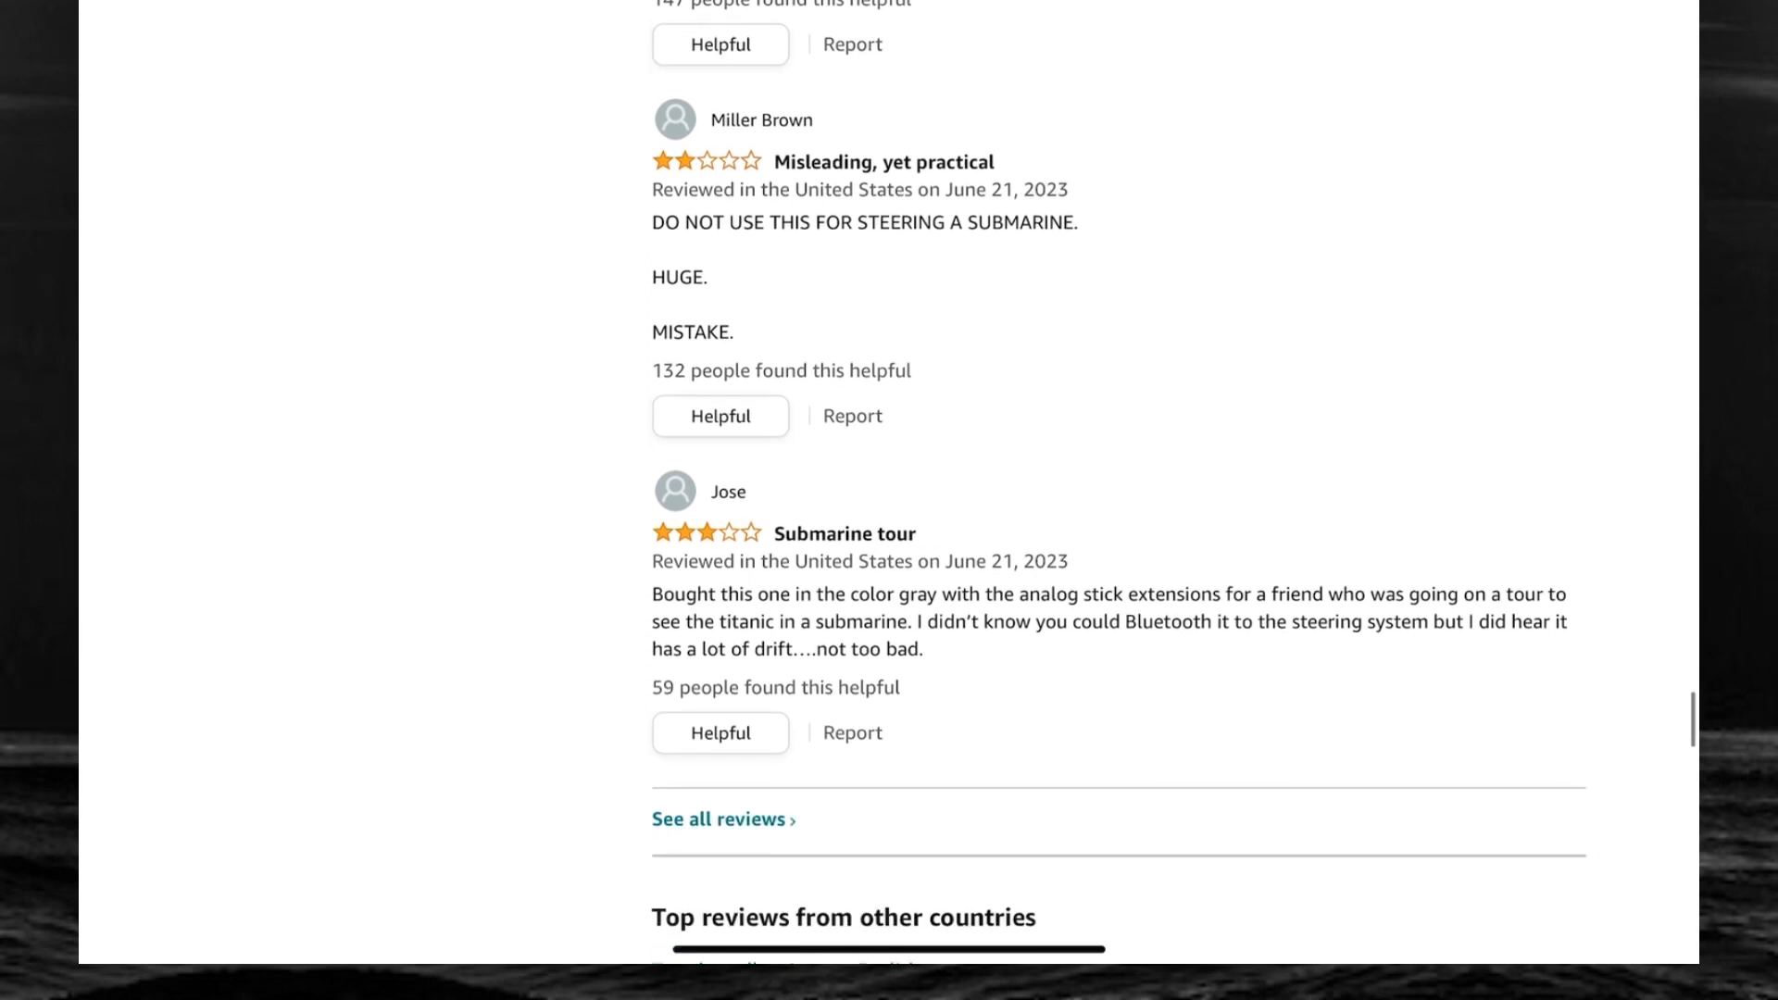
{"action": "scroll", "scroll_direction": "down", "scroll_amount": 3}
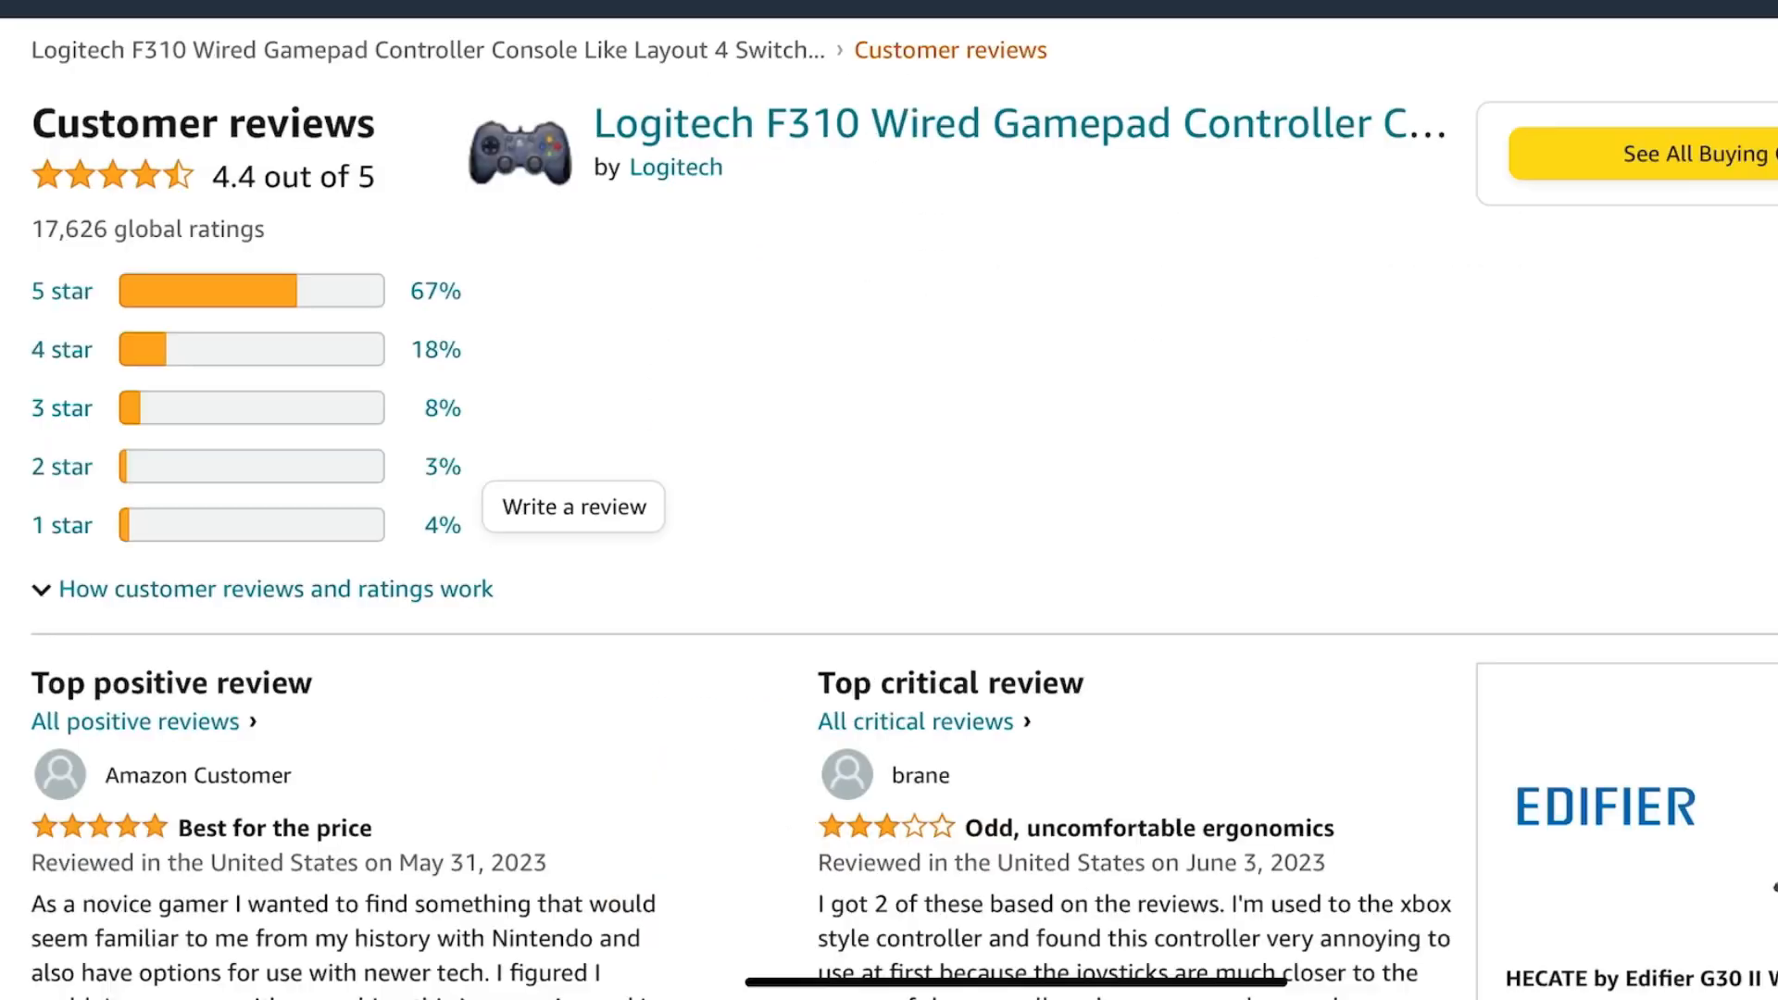
Scroll to the bottom of the F310 reviews list and go to the next page
{"action": "scroll", "scroll_direction": "down", "scroll_amount": 3}
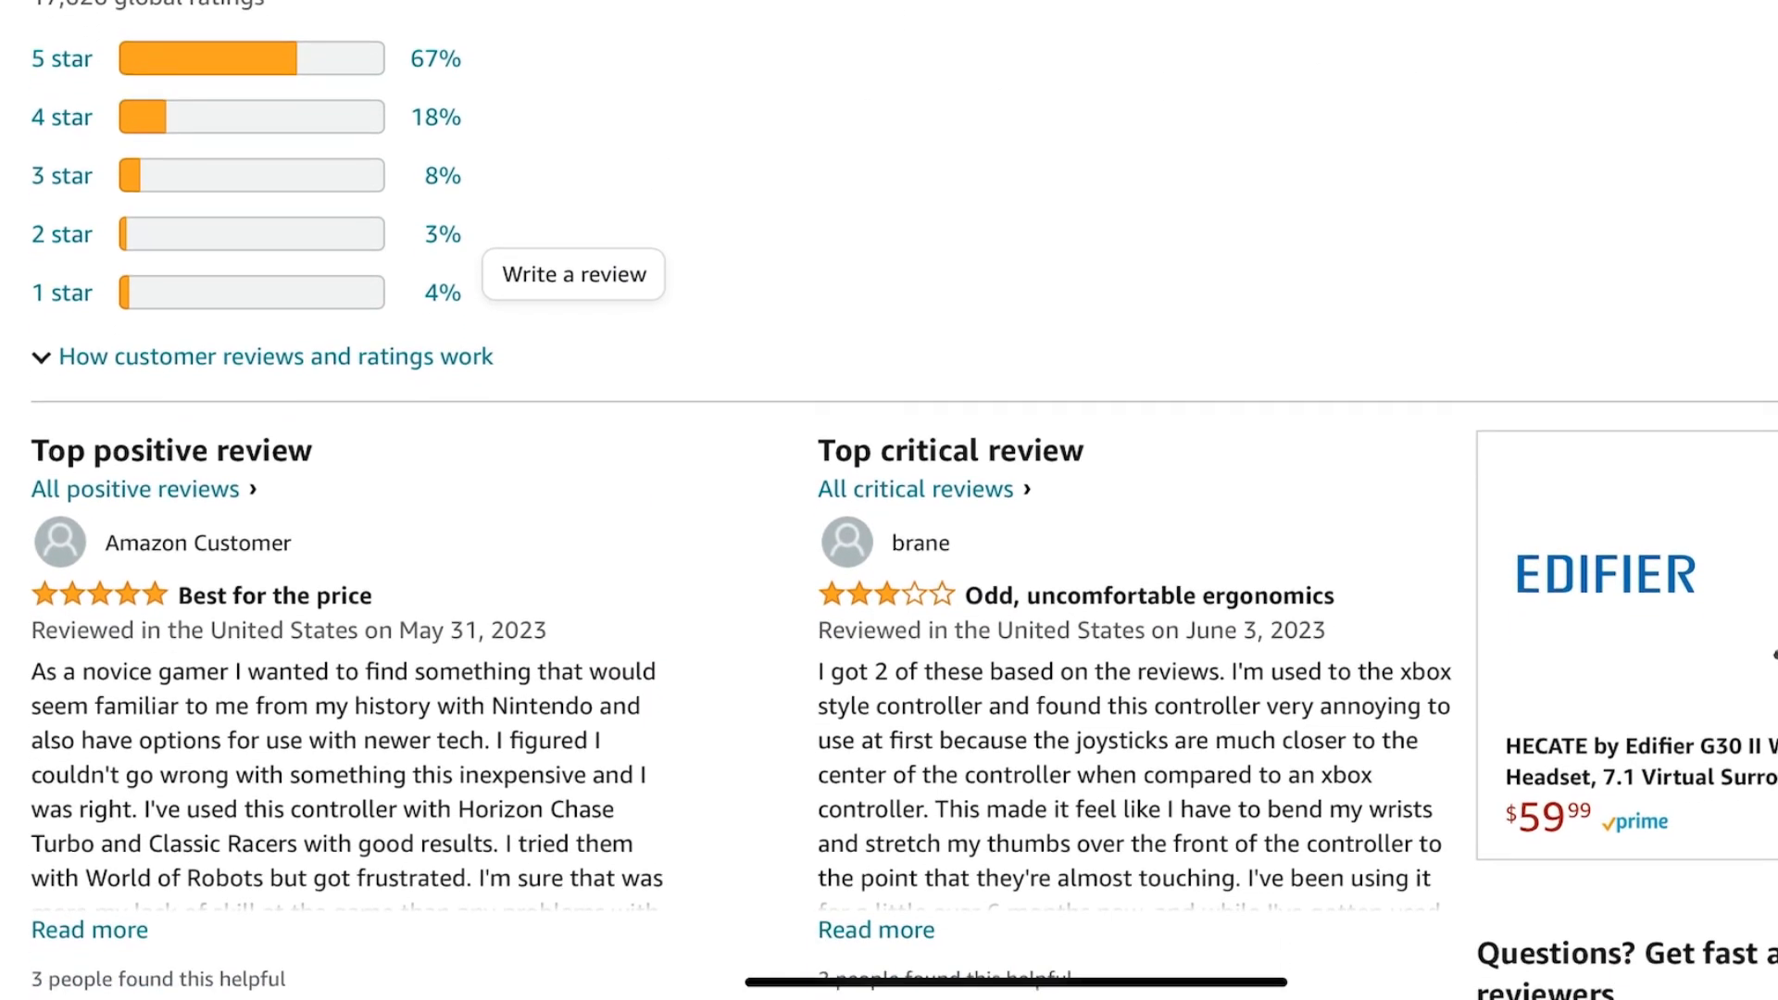
{"action": "scroll", "scroll_direction": "down", "scroll_amount": 3}
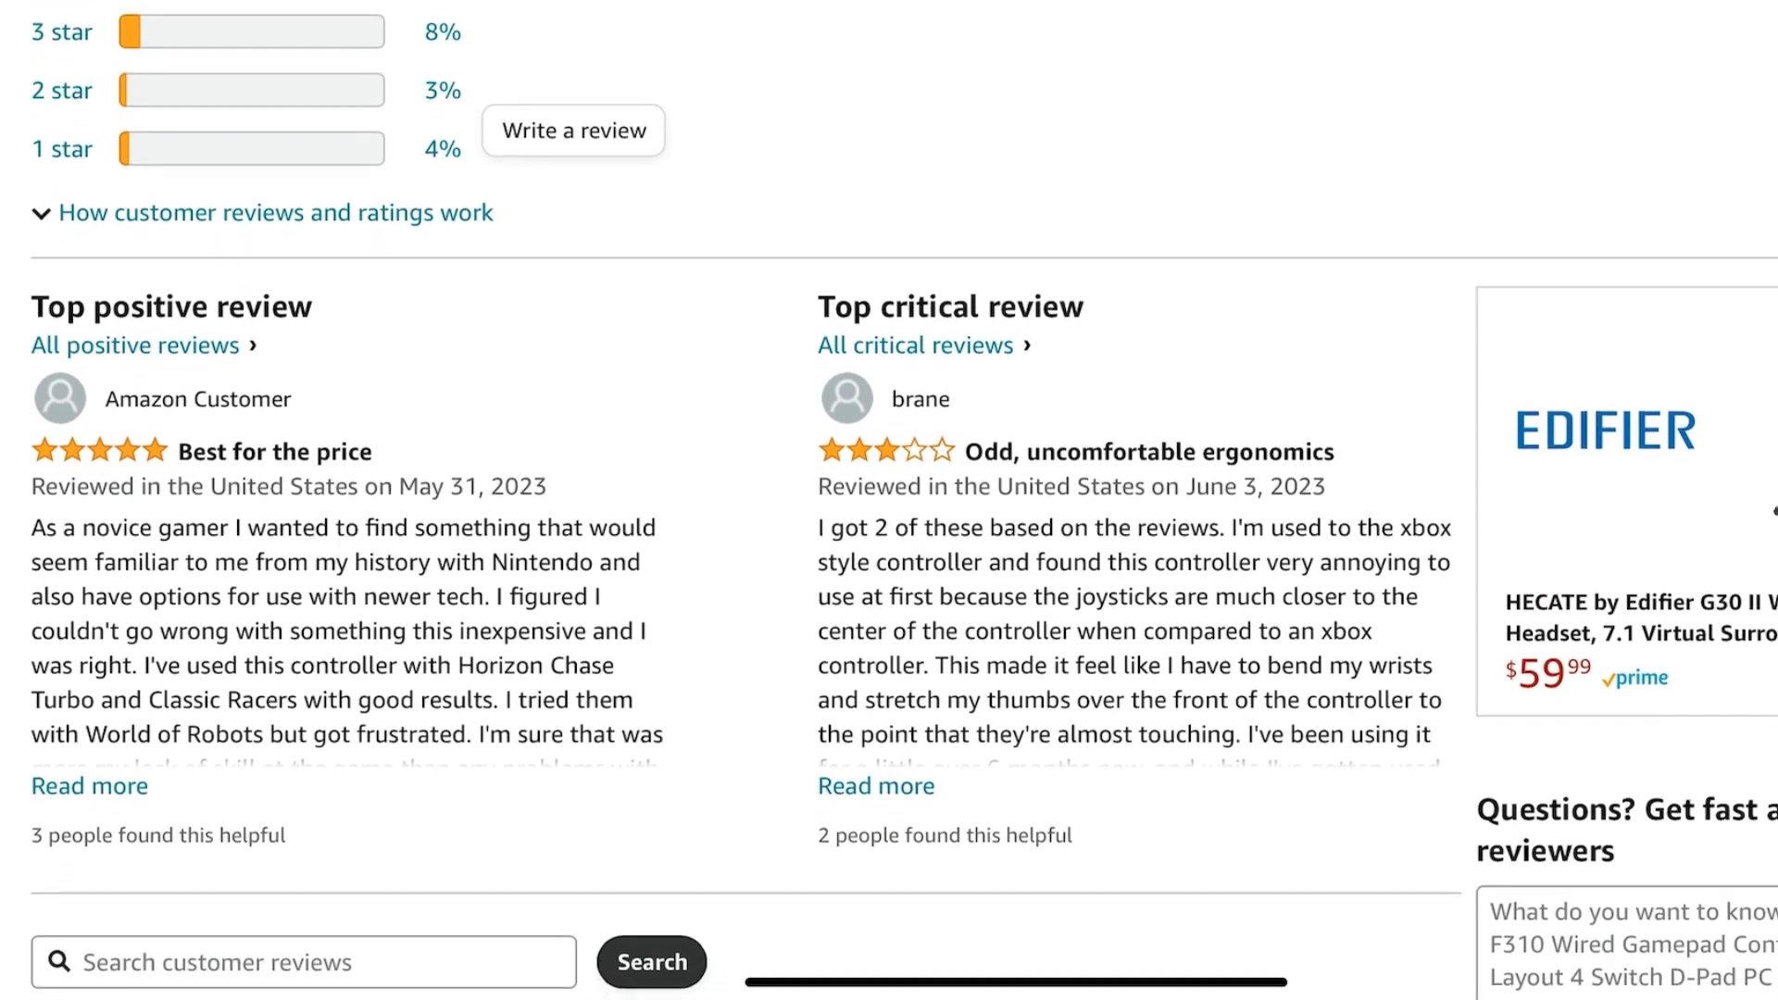
{"action": "scroll", "scroll_direction": "down", "scroll_amount": 3}
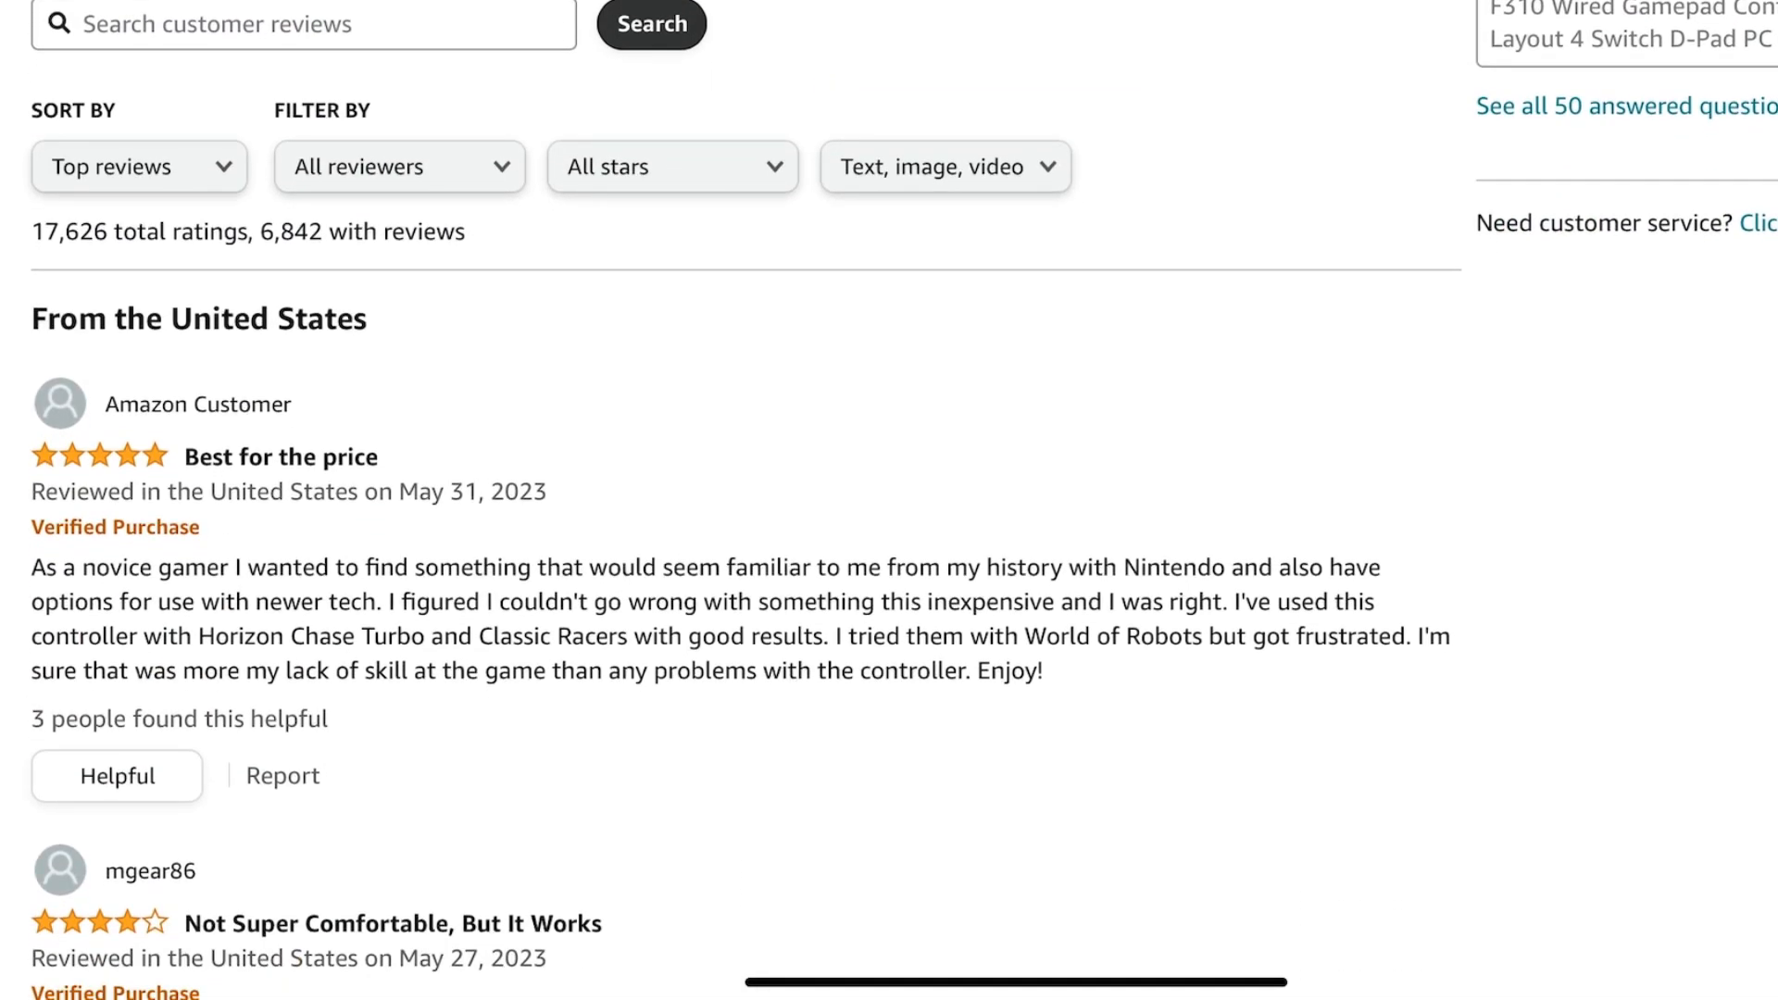
{"action": "scroll", "scroll_direction": "down", "scroll_amount": 3}
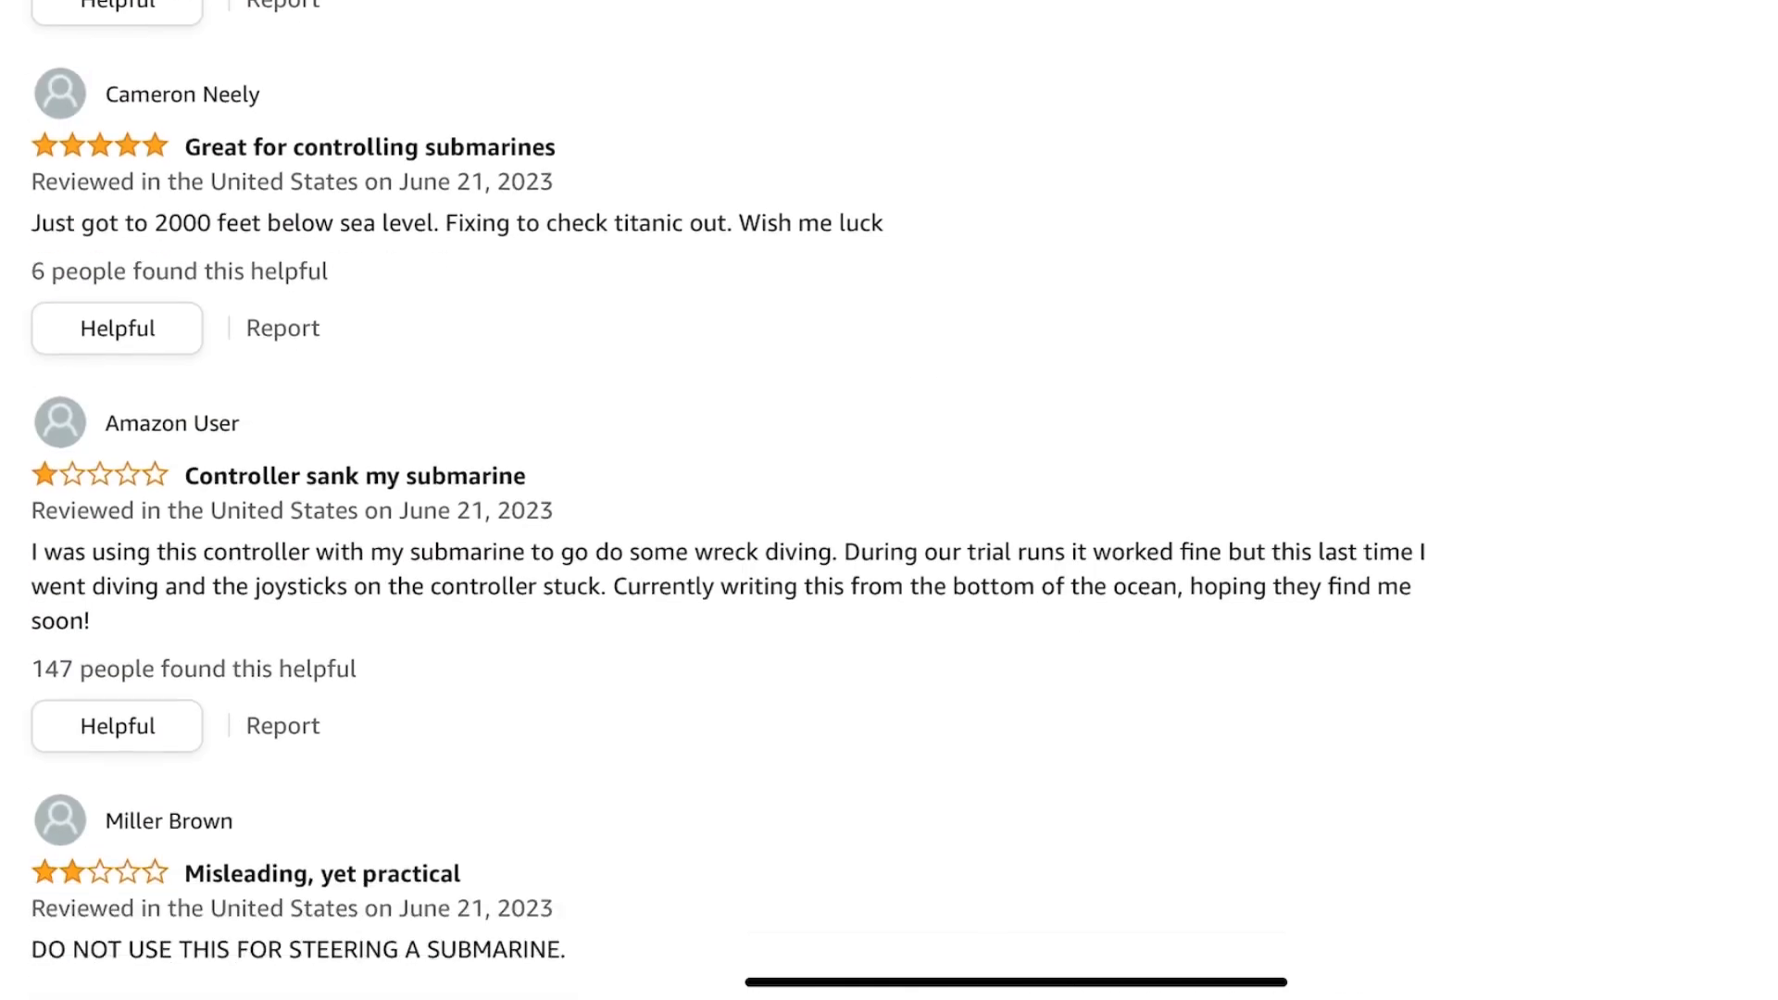
{"action": "scroll", "scroll_direction": "down", "scroll_amount": 3}
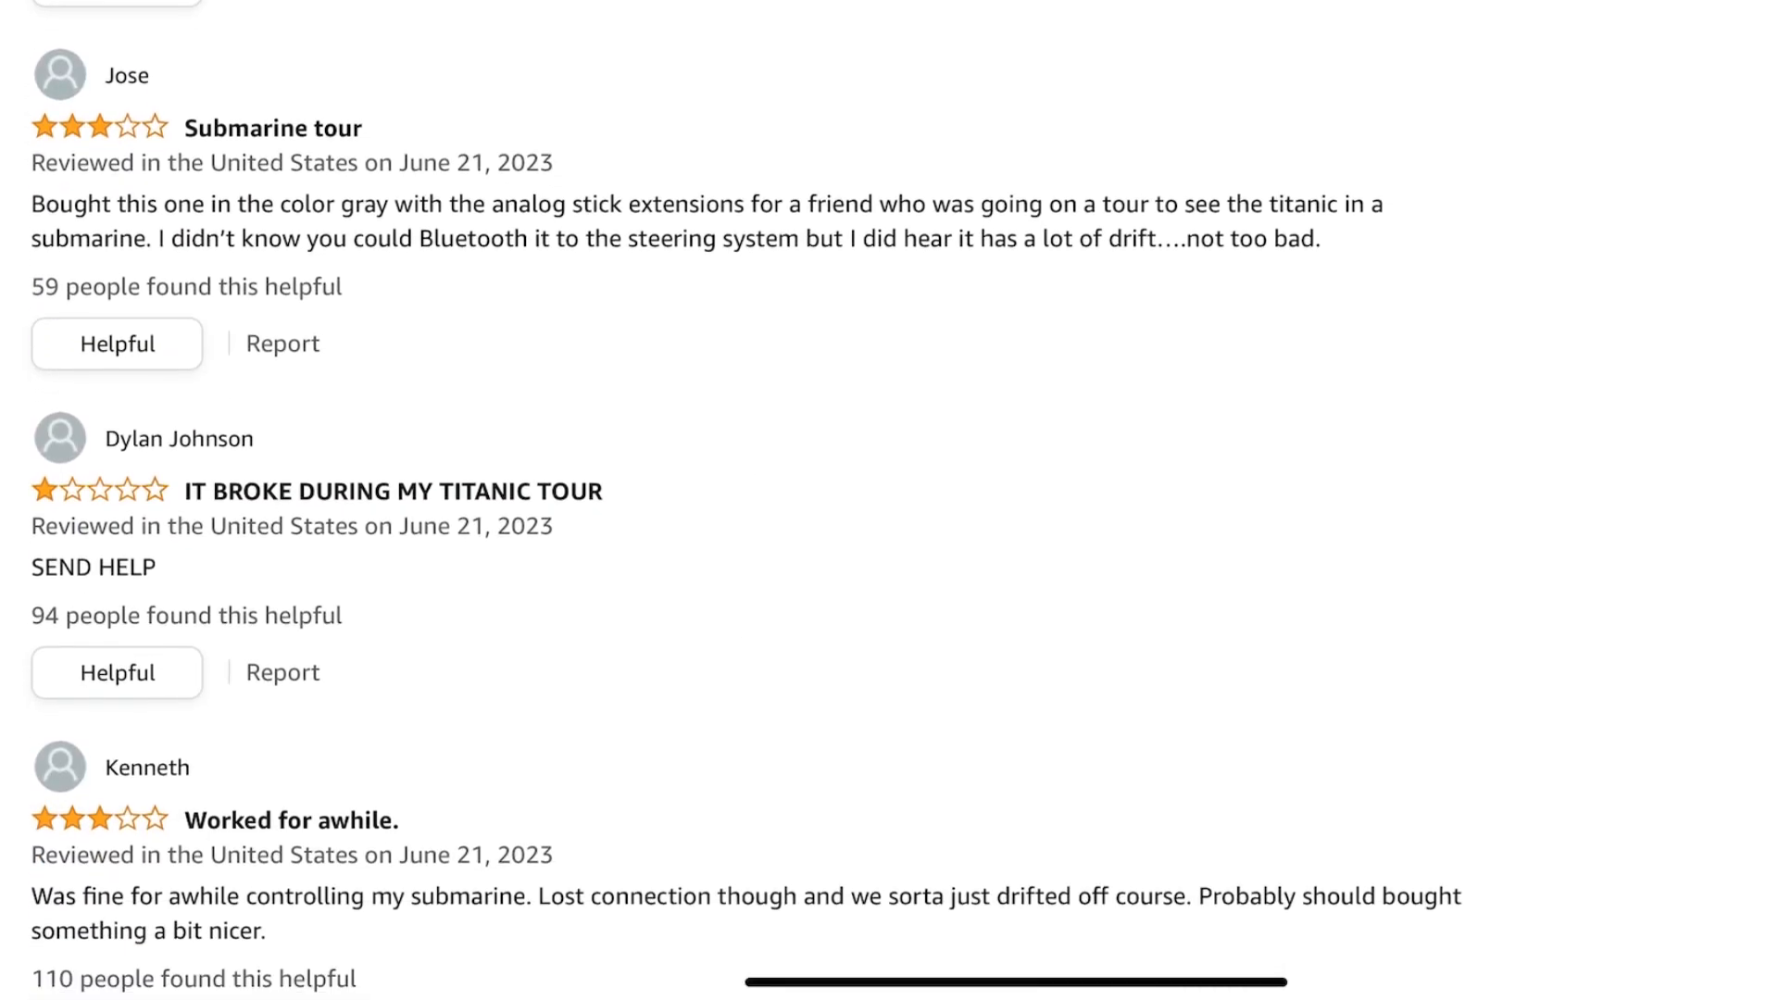
{"action": "scroll", "scroll_direction": "down", "scroll_amount": 3}
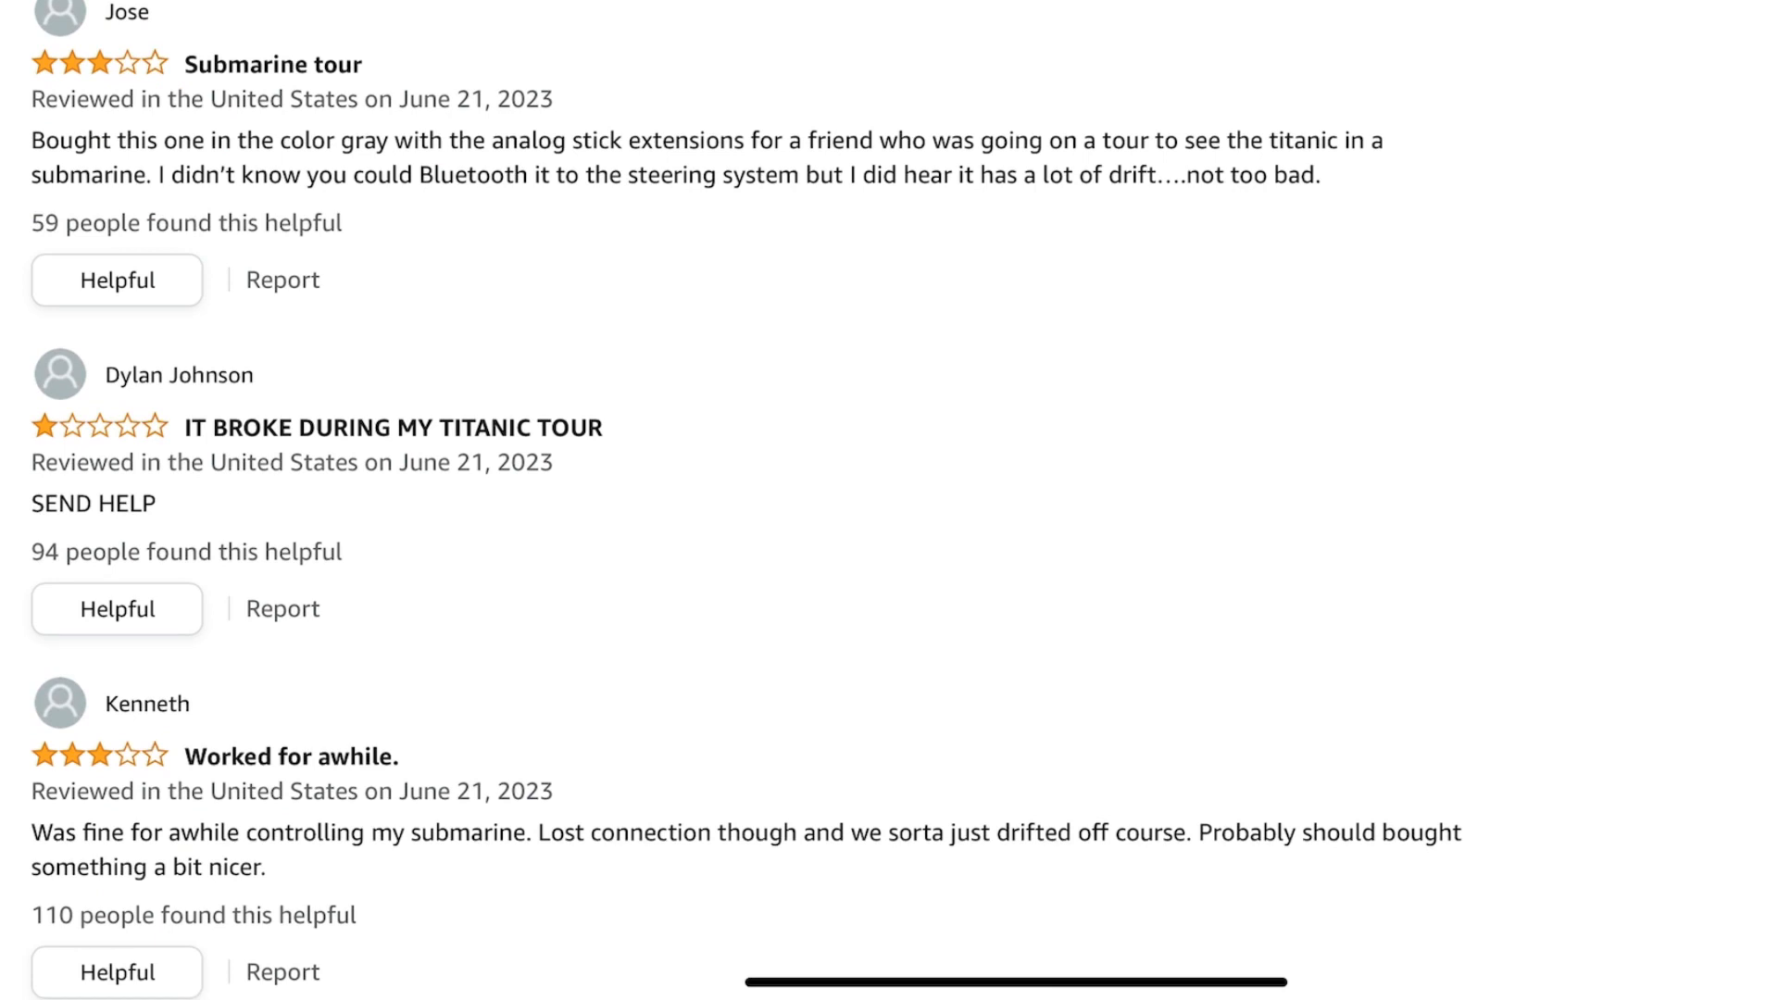
{"action": "scroll", "scroll_direction": "down", "scroll_amount": 3}
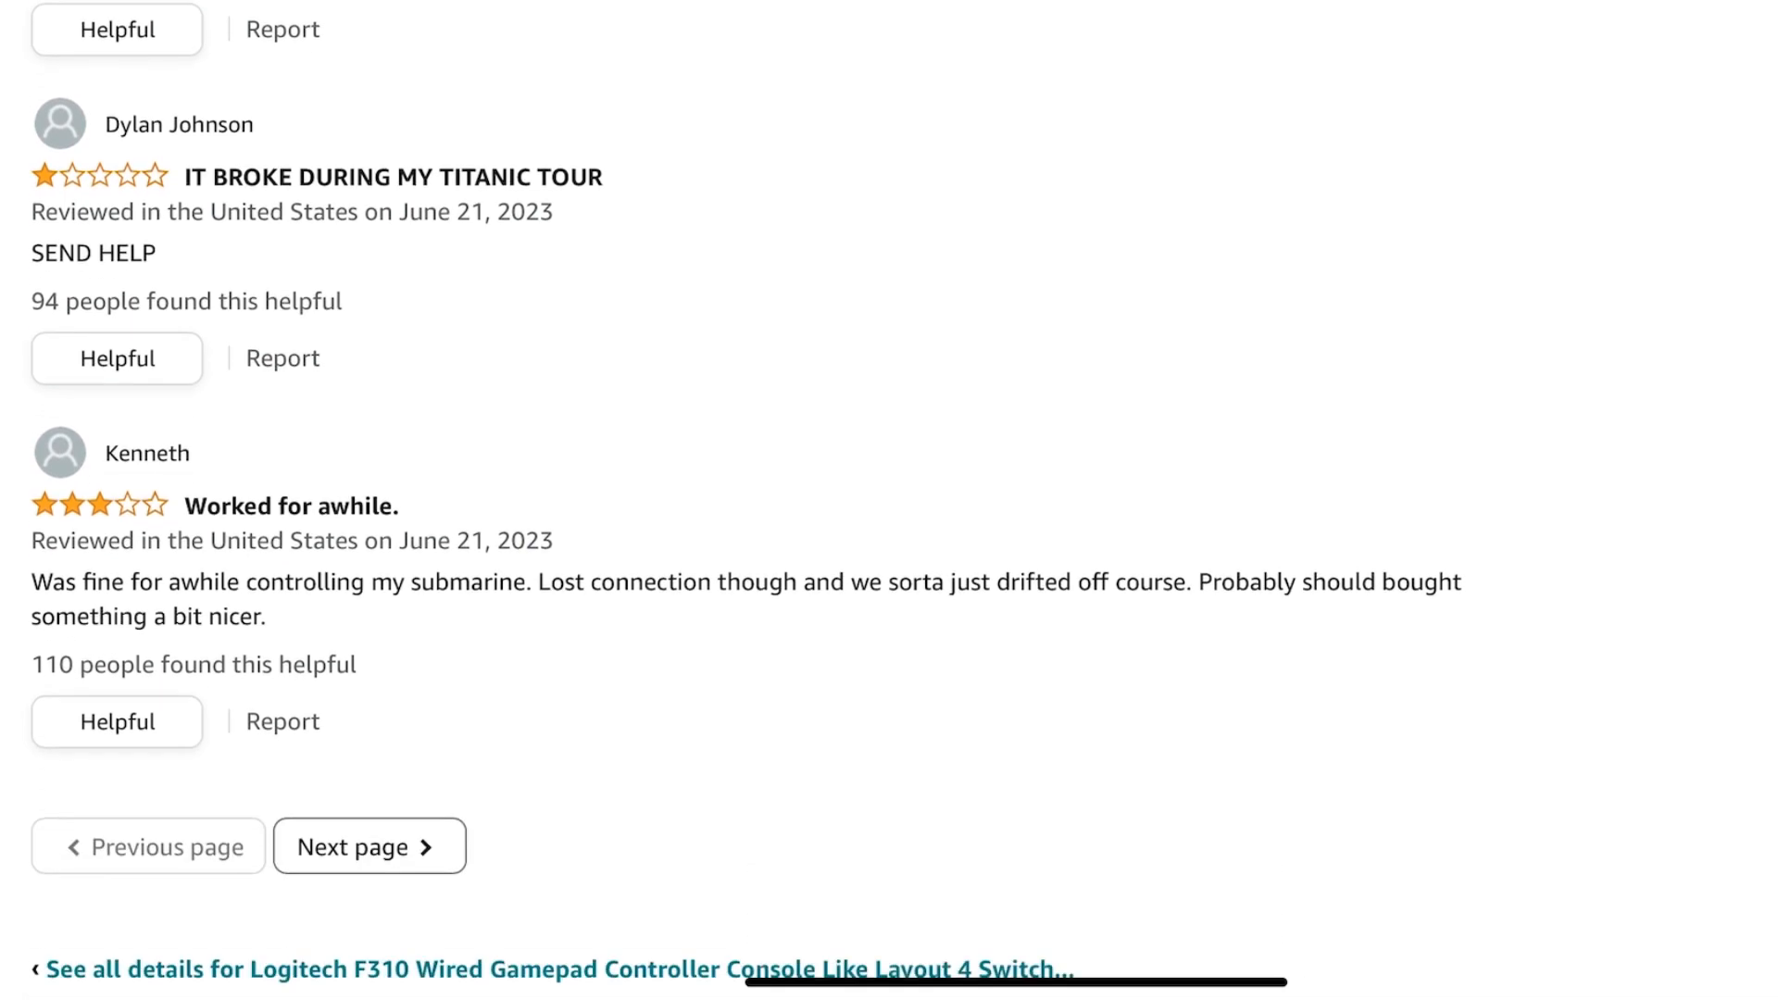
{"action": "scroll", "scroll_direction": "down", "scroll_amount": 3}
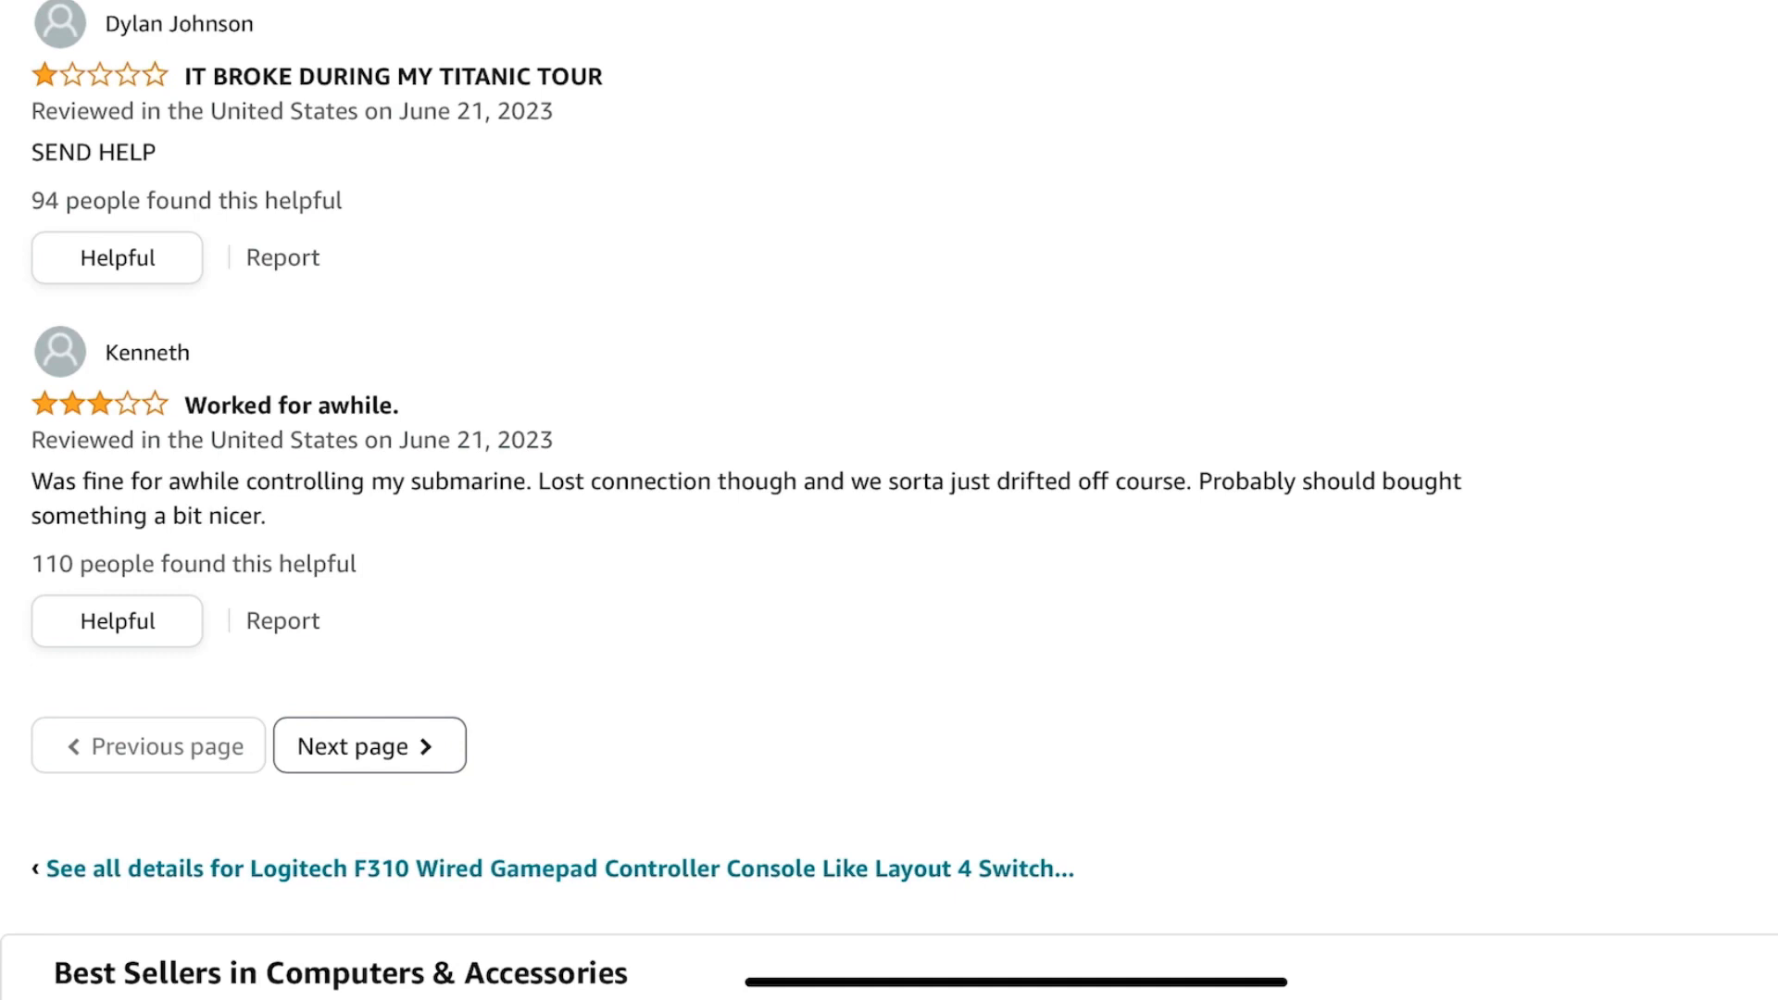
{"action": "left_click", "coordinate": [368, 744]}
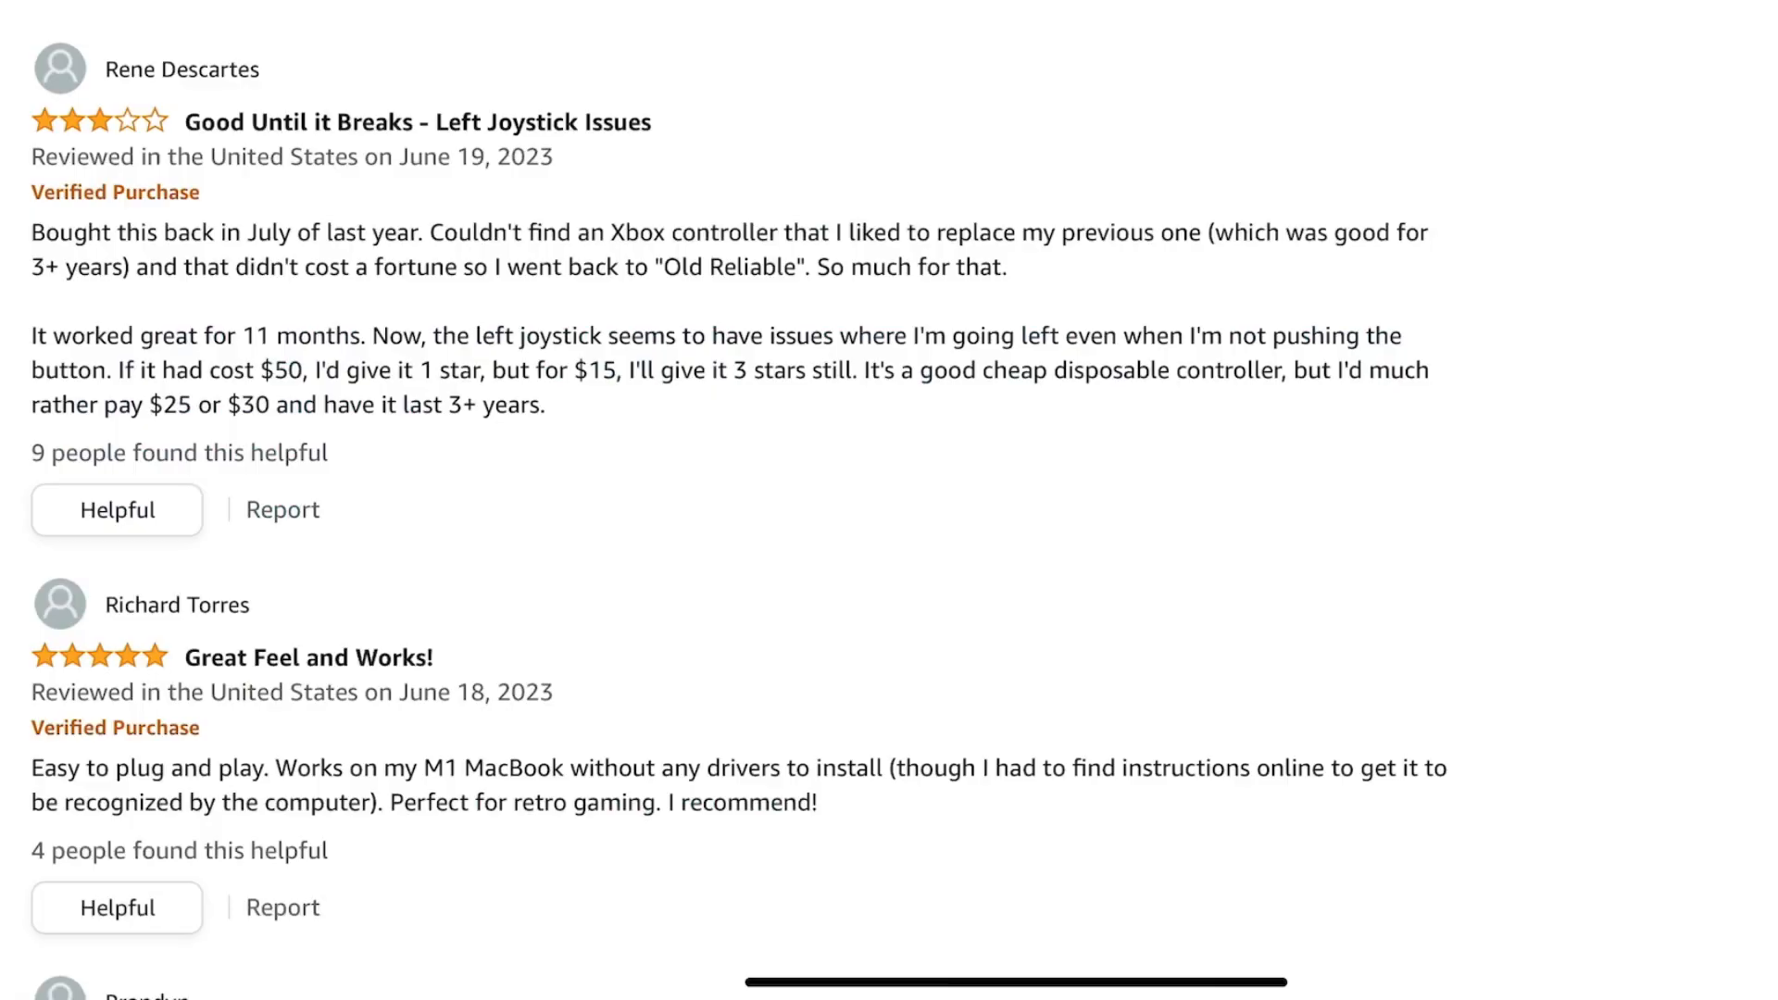